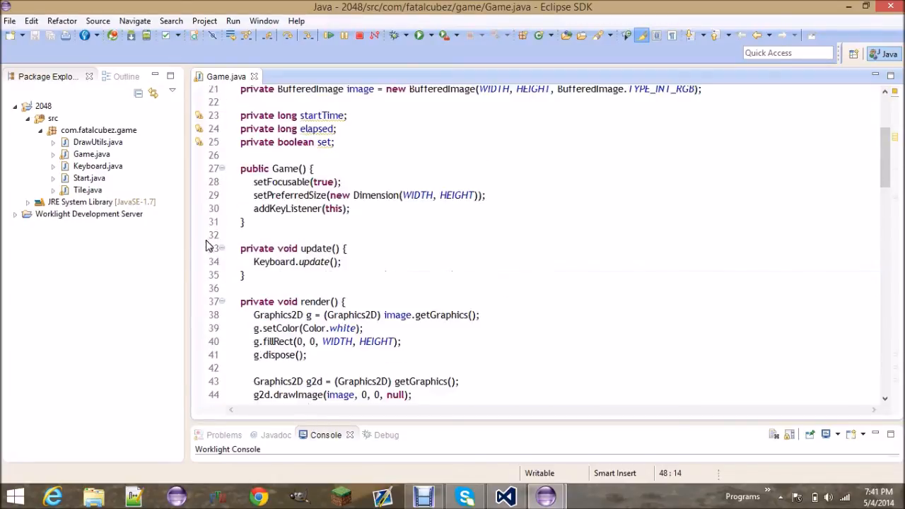
Create a new Java class named GameBoard in the com.fatalcubez.game package
left_click(99, 130)
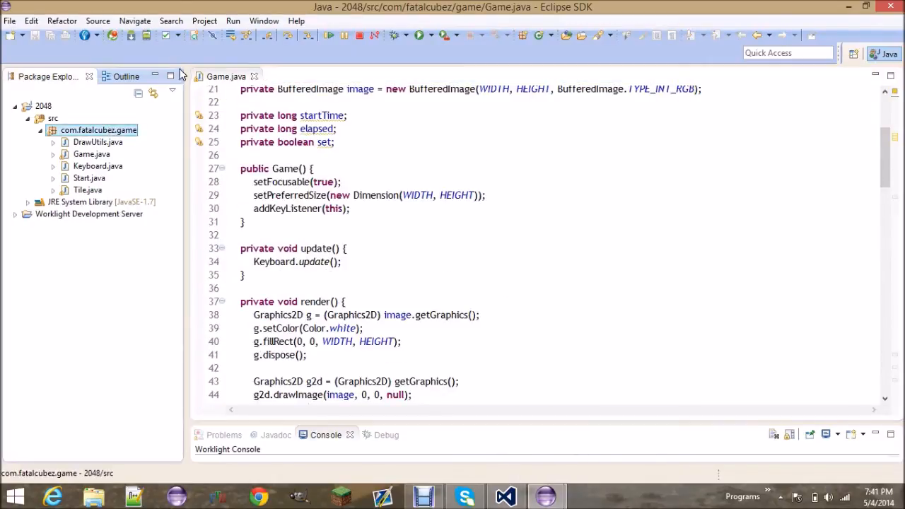
right_click(98, 130)
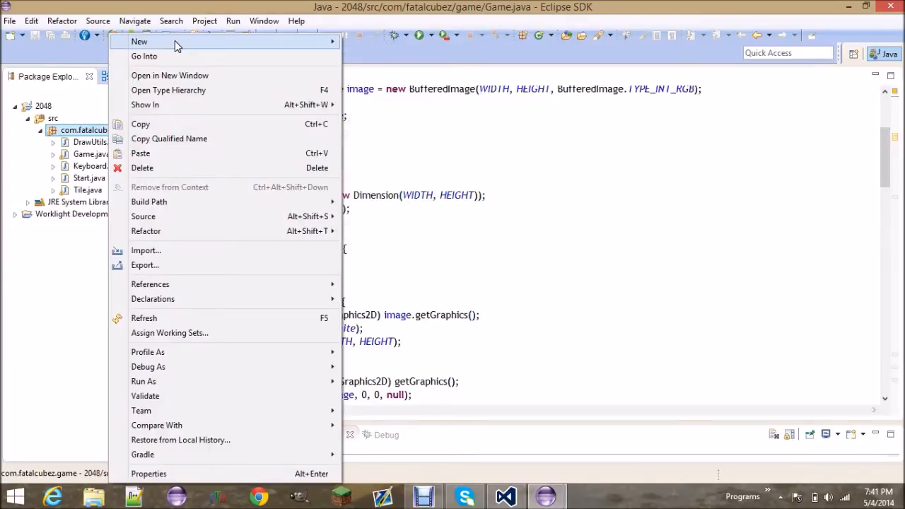
left_click(139, 41)
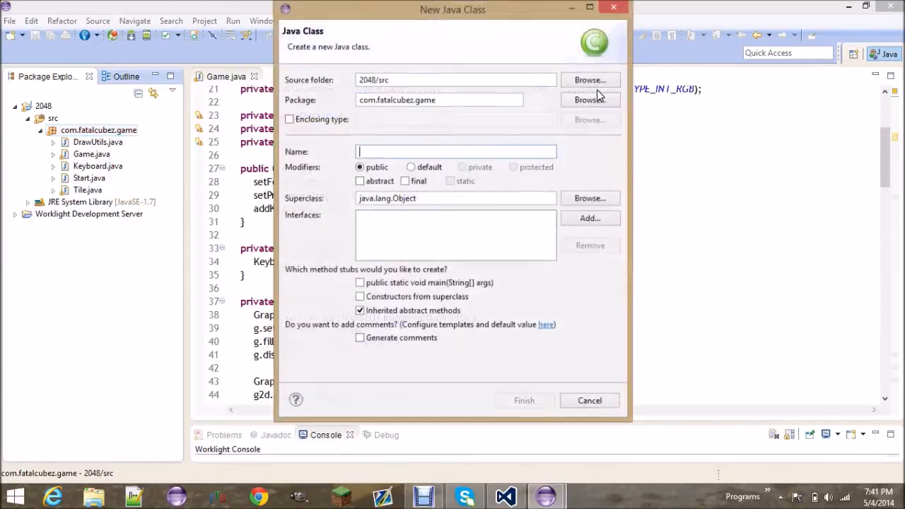
type("GameBoard")
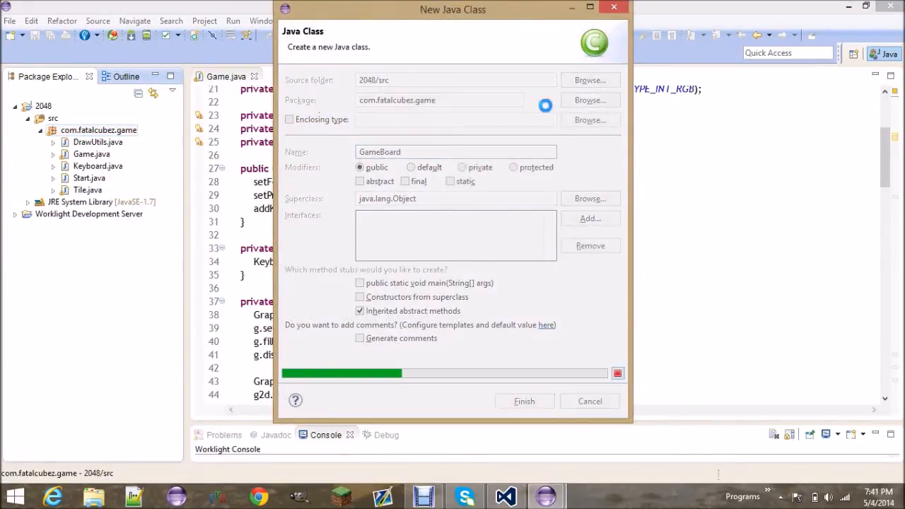
left_click(524, 401)
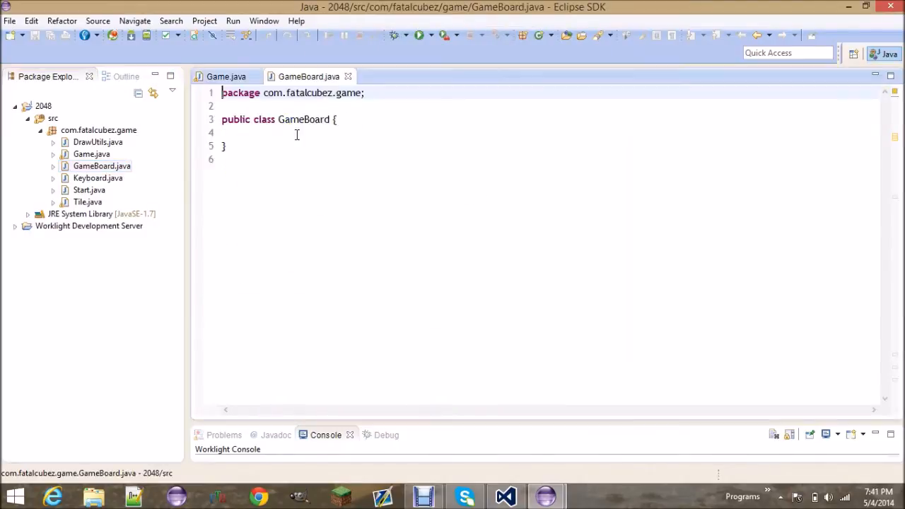
Declare public static final int constants ROWS = 4 and COLS = 4
key("enter")
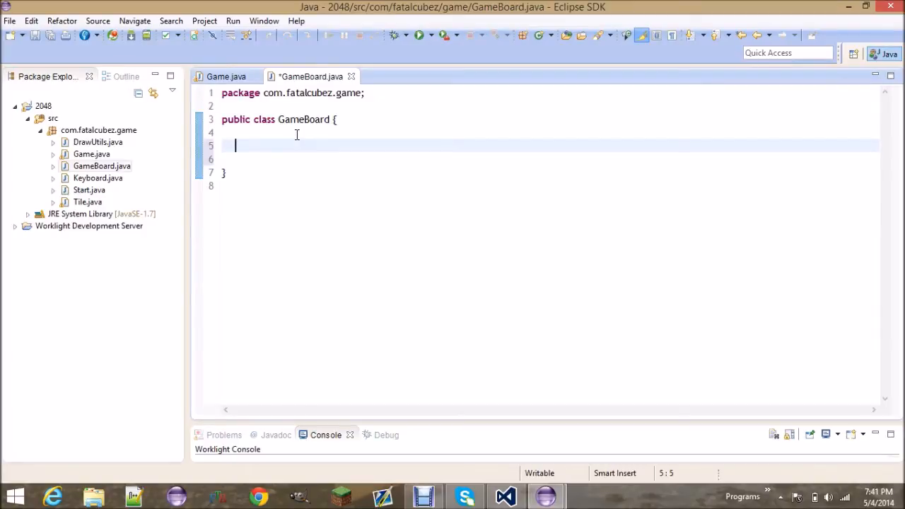
type("public static final")
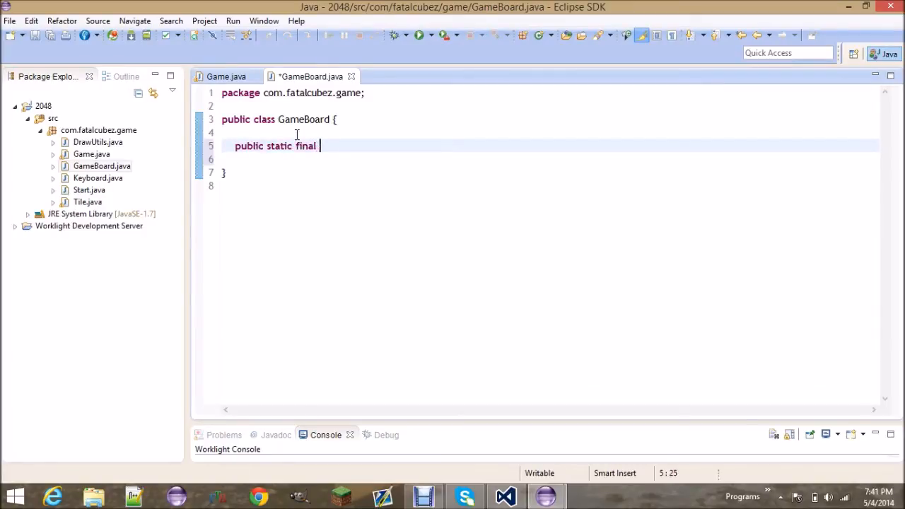
type("int R")
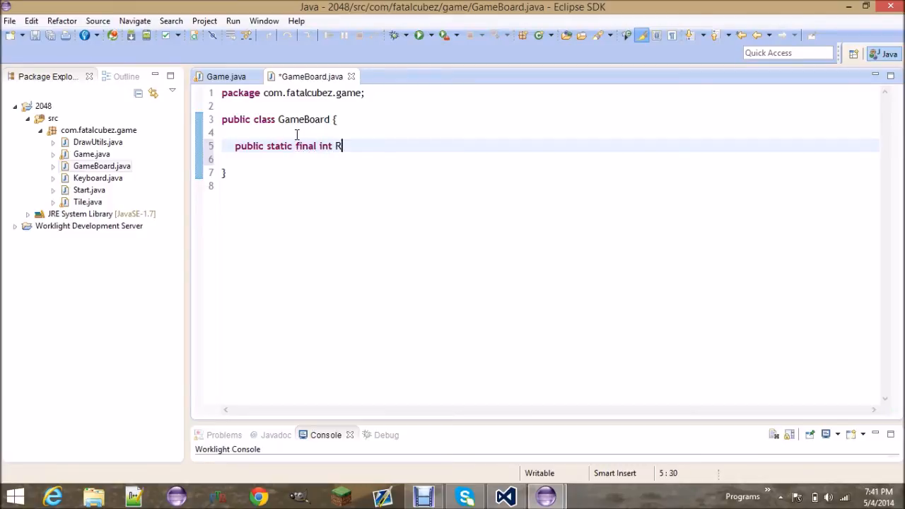
type("OWS")
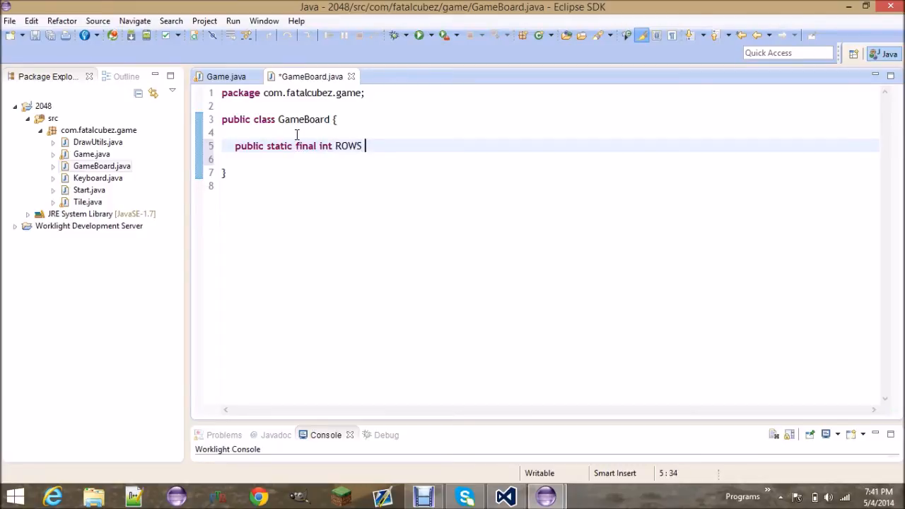
type("= 4;")
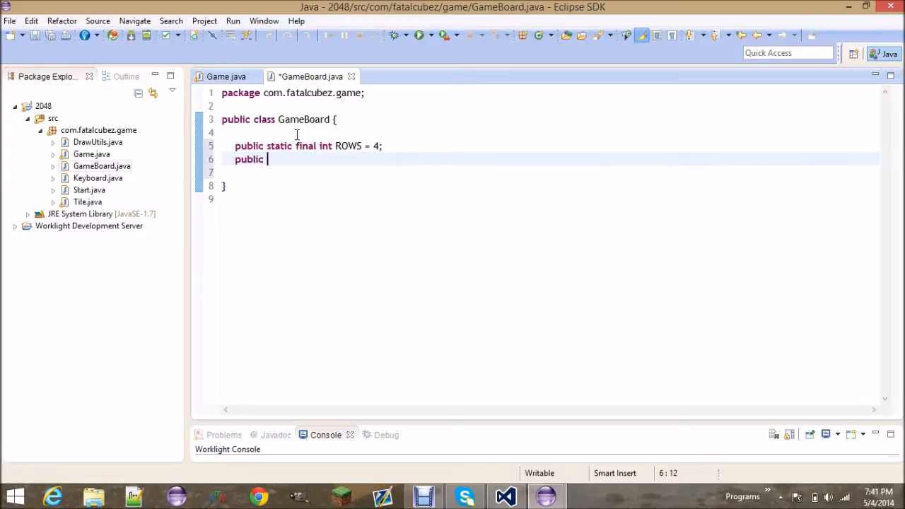
type("static final int W")
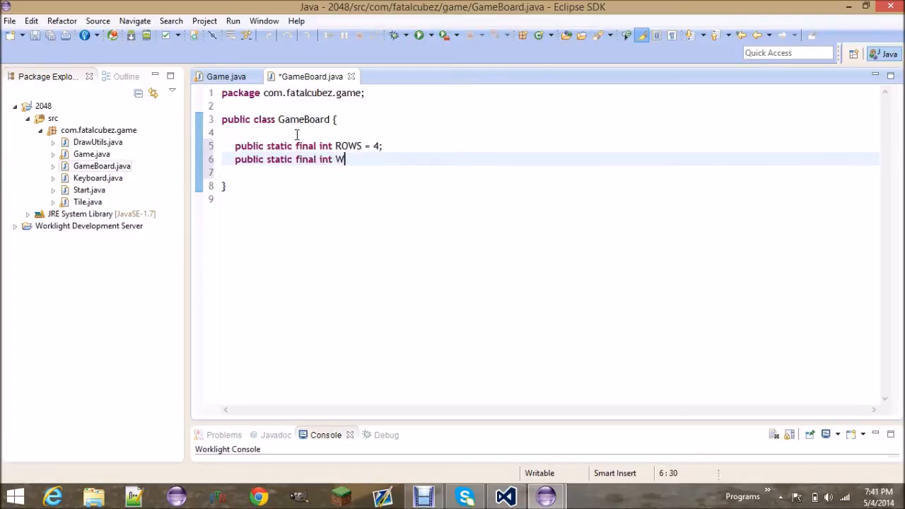
type("COLS = 4;")
type("private")
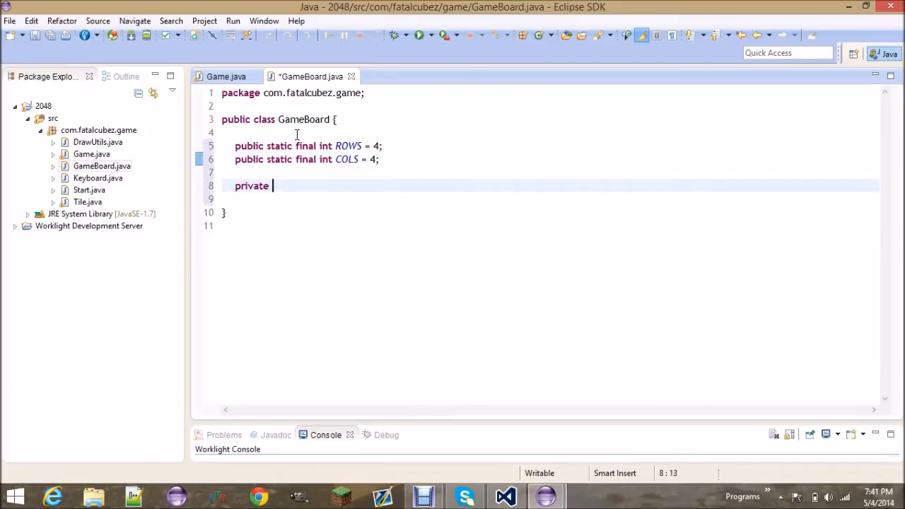
Declare a private final int startingTiles field set to 2
type("final int")
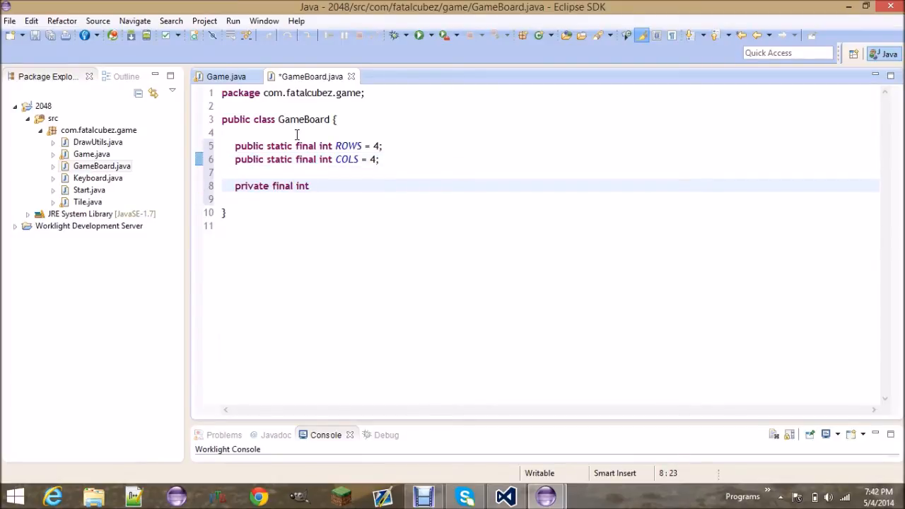
type("startingTi")
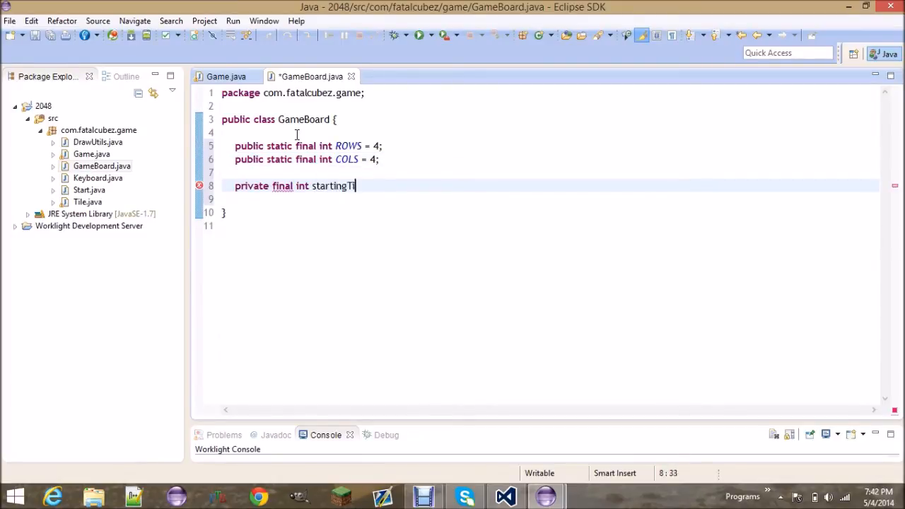
type("les = 2;")
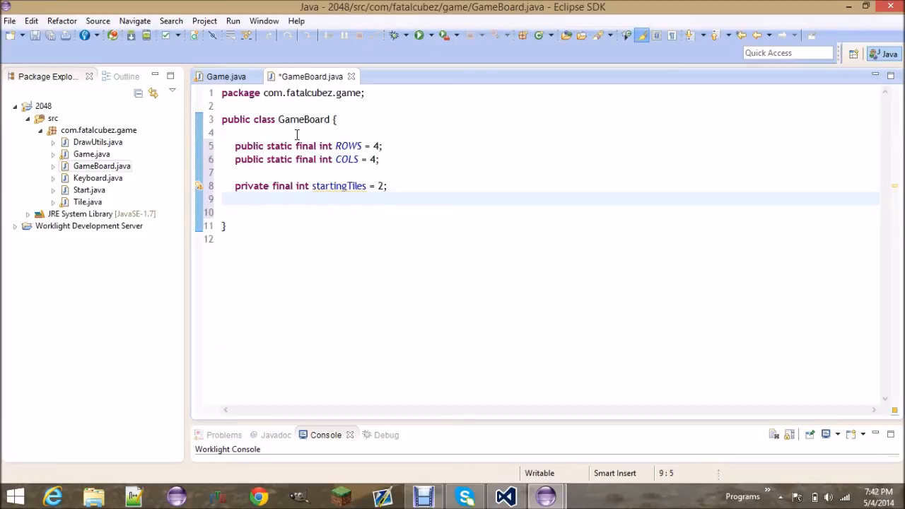
Declare private fields Tile[][] board, boolean dead and boolean won
type("privat")
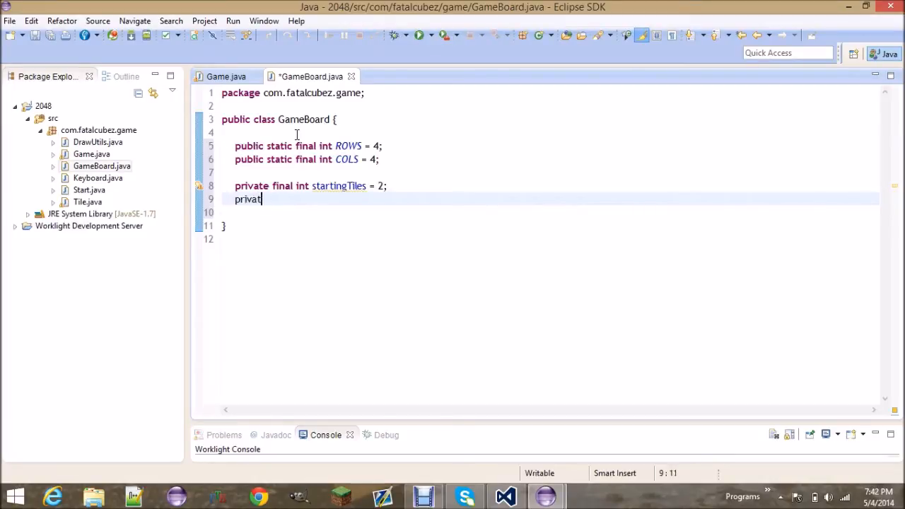
type("e Tile[][]")
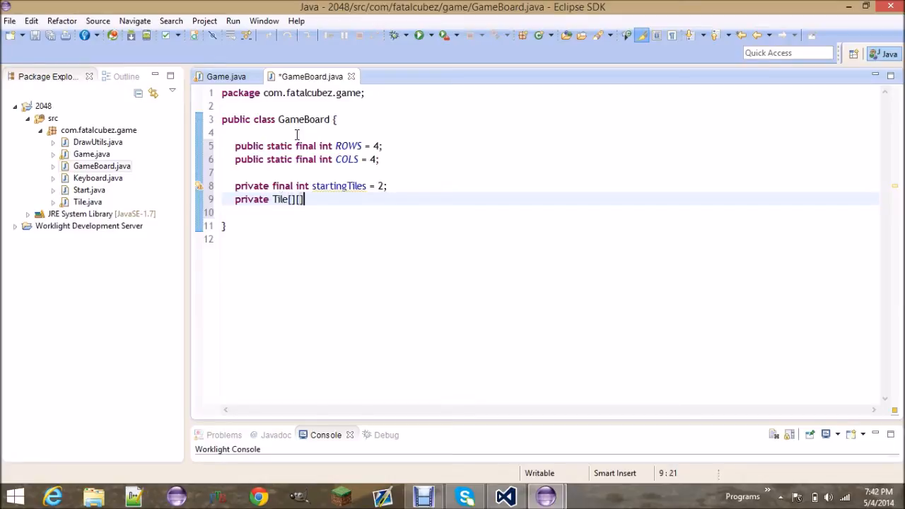
type("b")
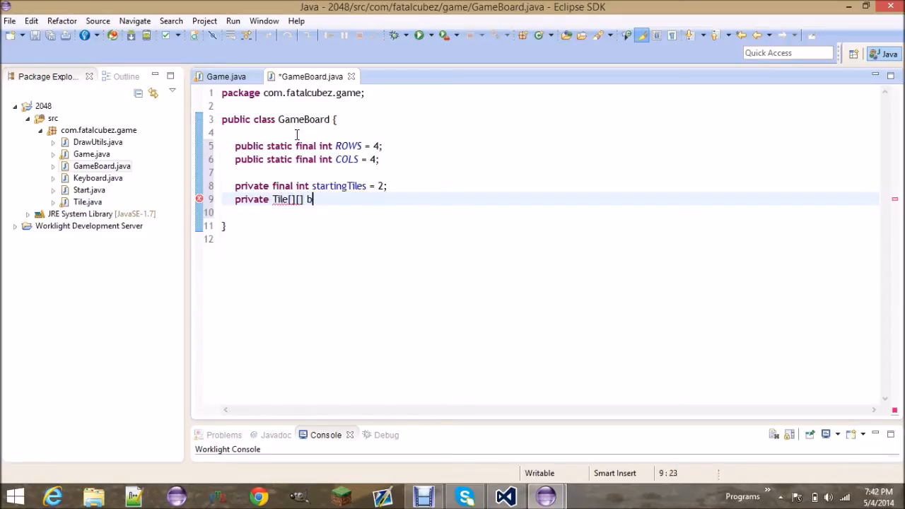
type("oard;")
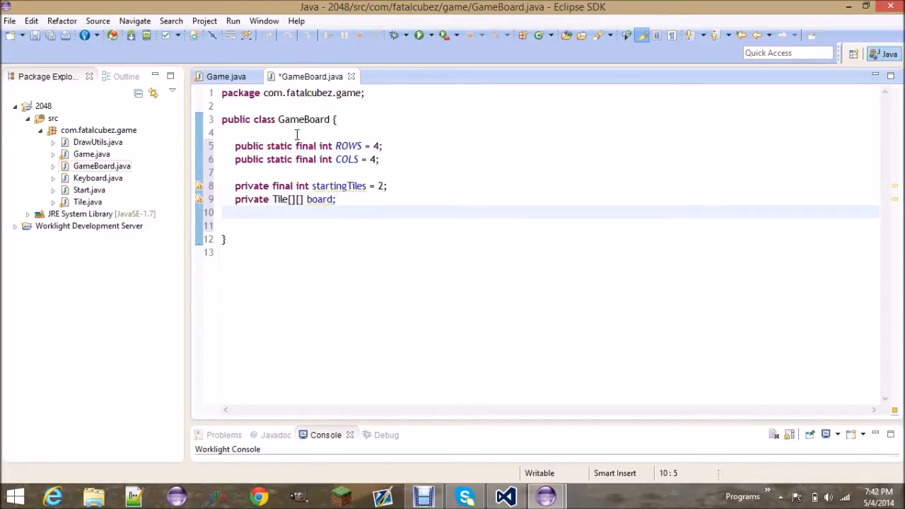
type("private boolea")
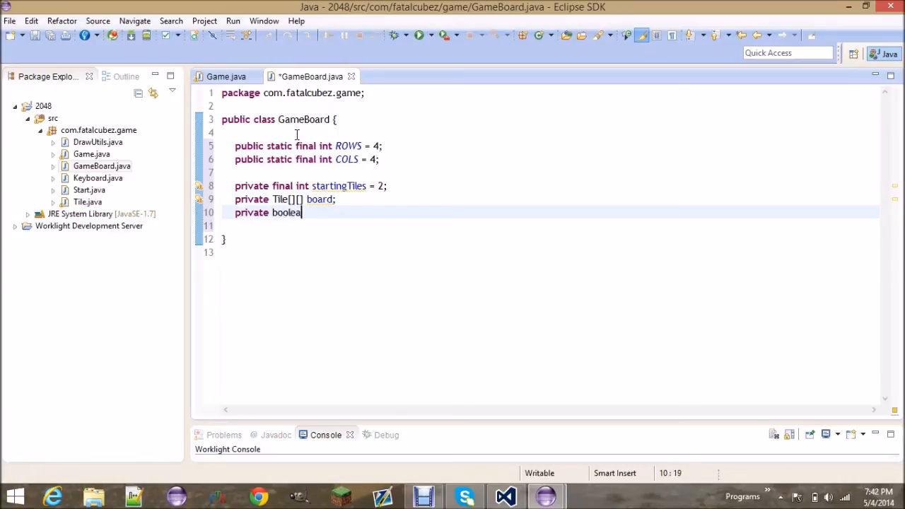
type("n dead;")
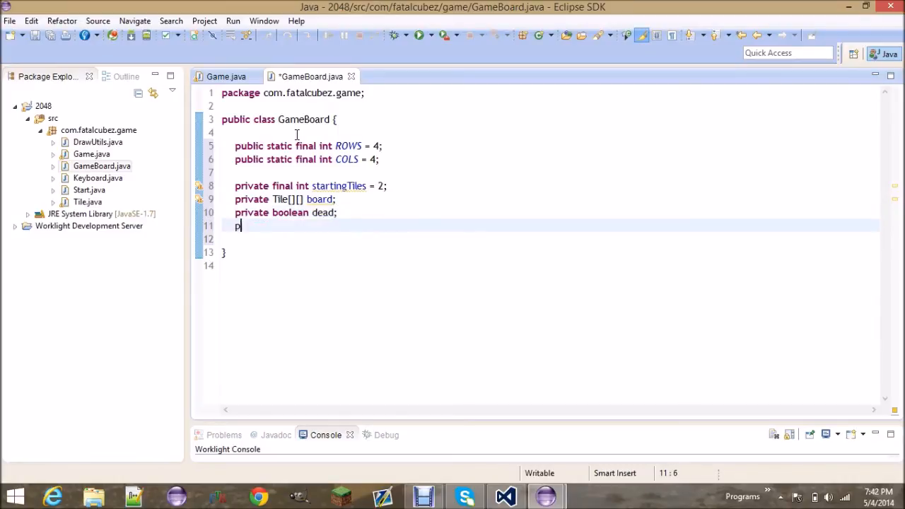
type("rivate boolea")
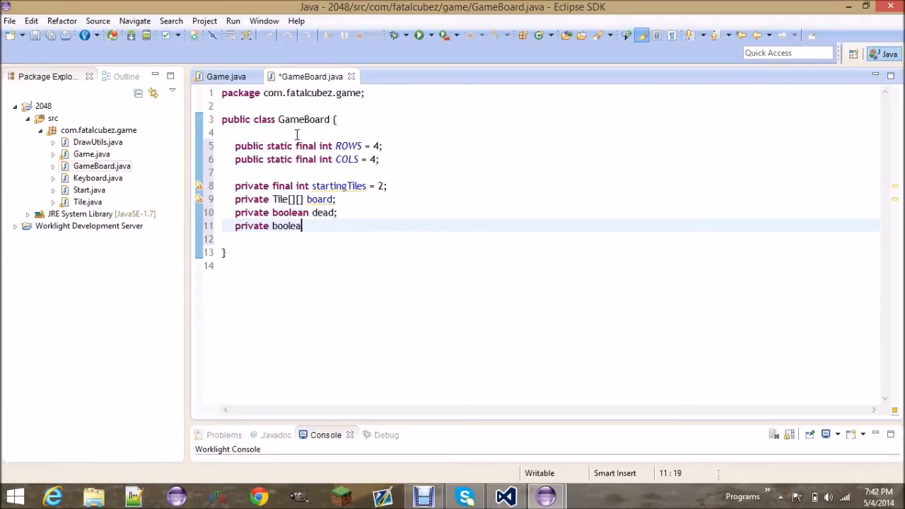
type("n won;")
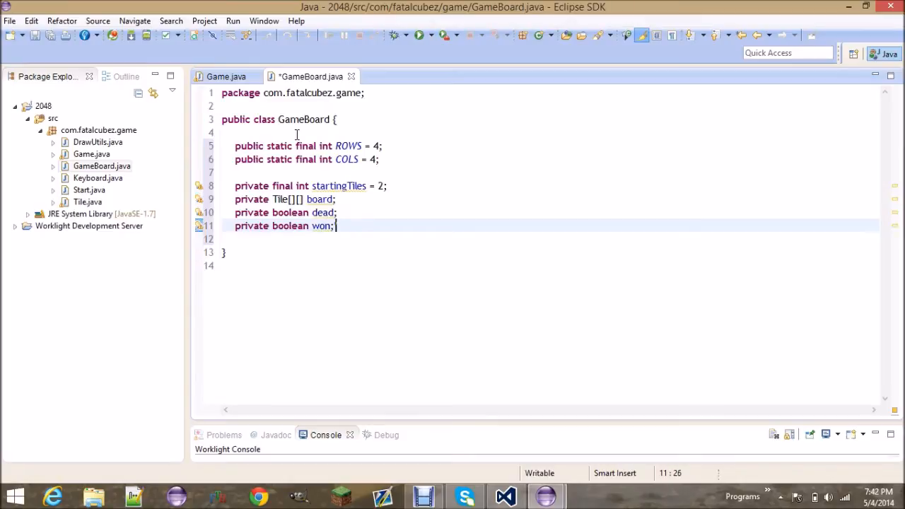
Declare a private BufferedImage gameBoard field
type("private")
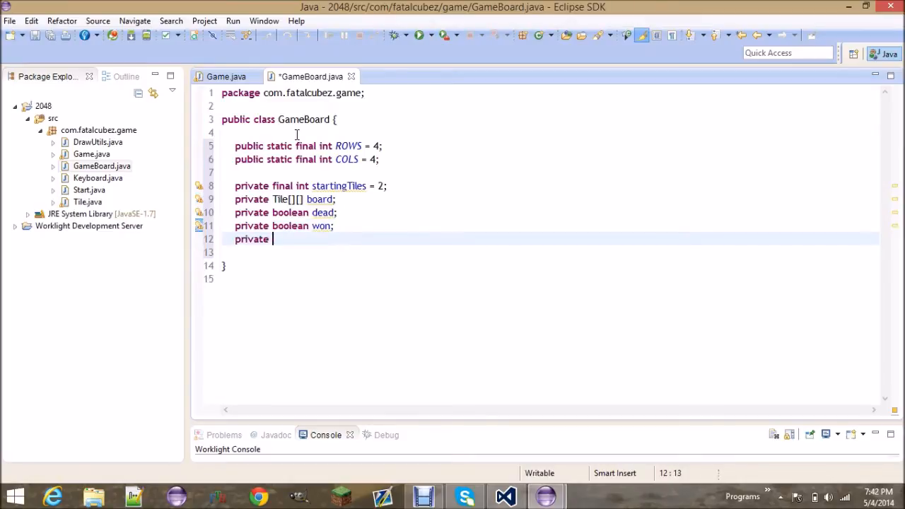
type("BufferedIm")
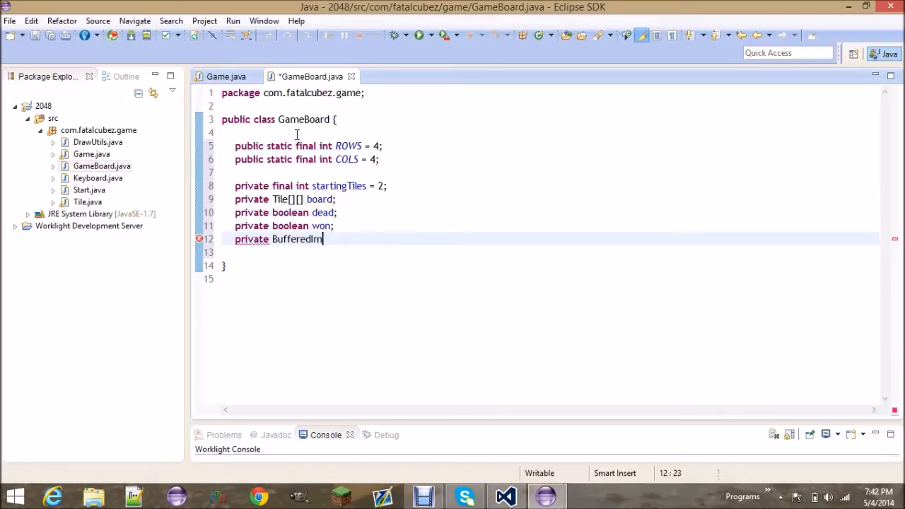
type("age gameBoard;")
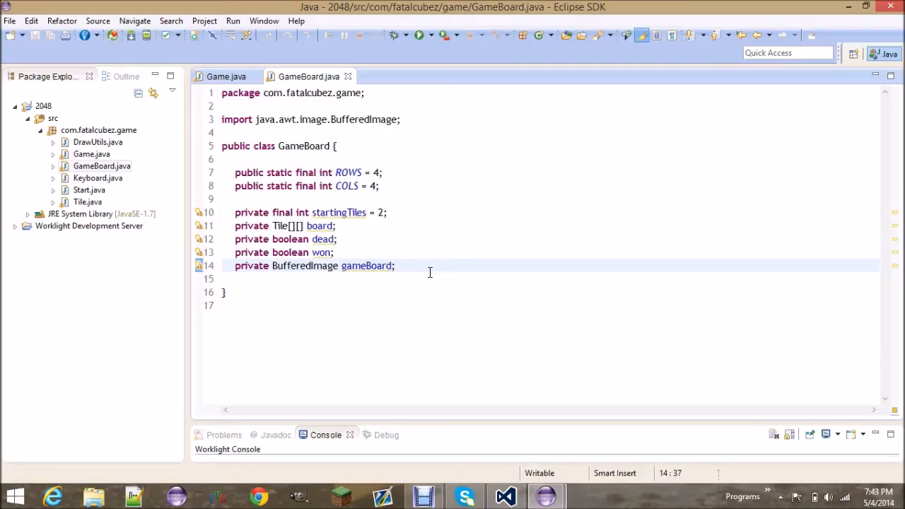
Declare private fields BufferedImage finalBoard, int x, int y and a static SPACING = 10
type("pr")
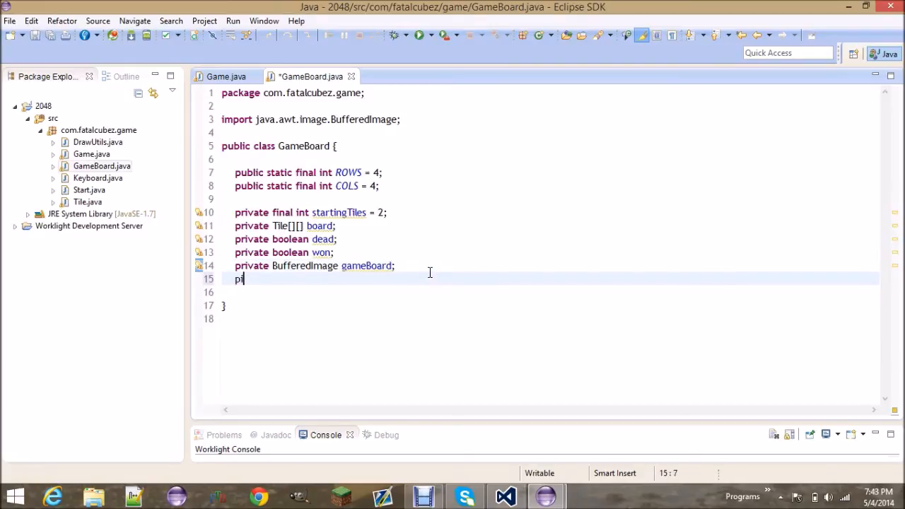
type("rivate BufferedImage final")
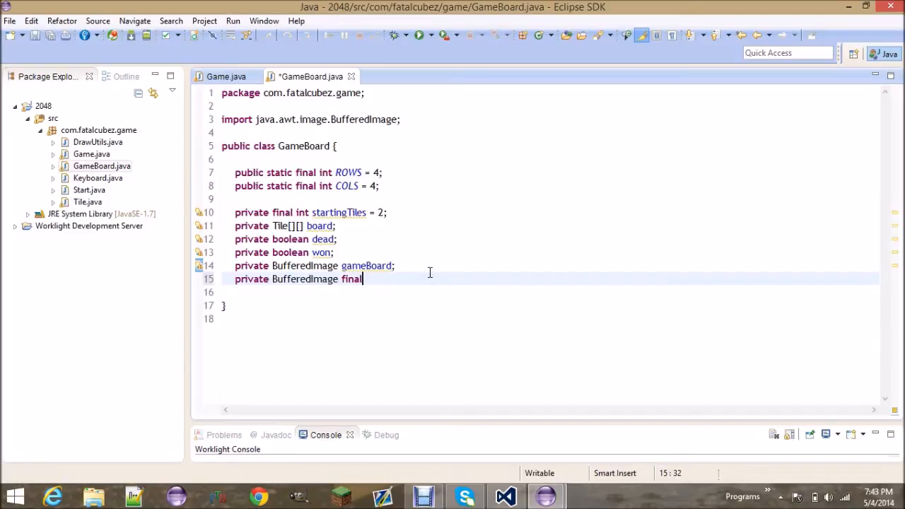
type("Board;")
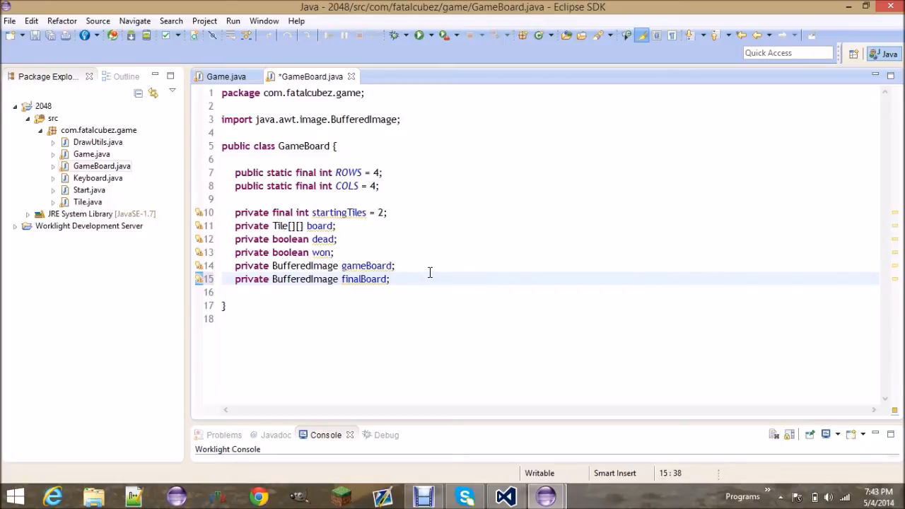
type("private int x;")
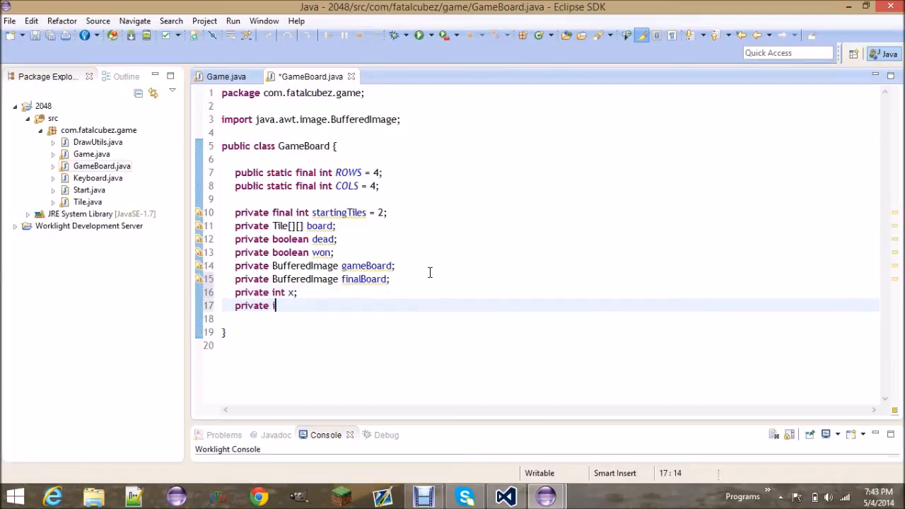
type("int y;")
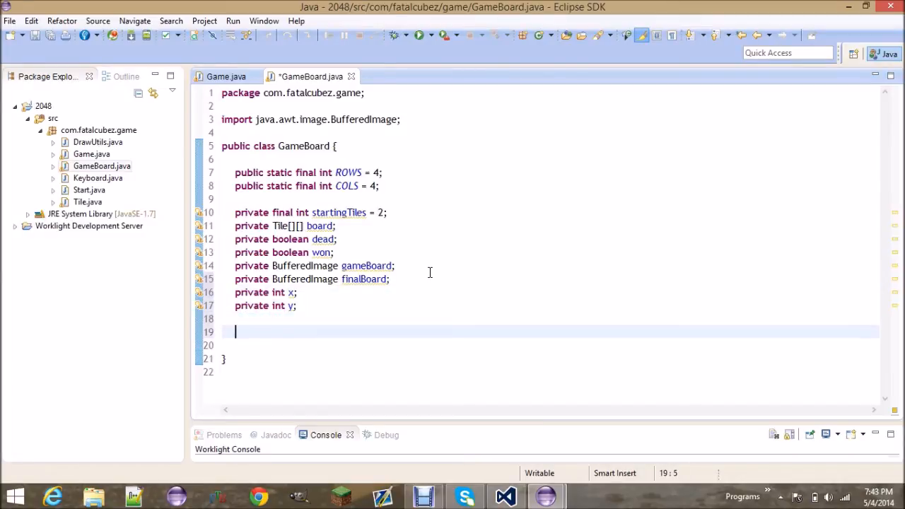
type("private static")
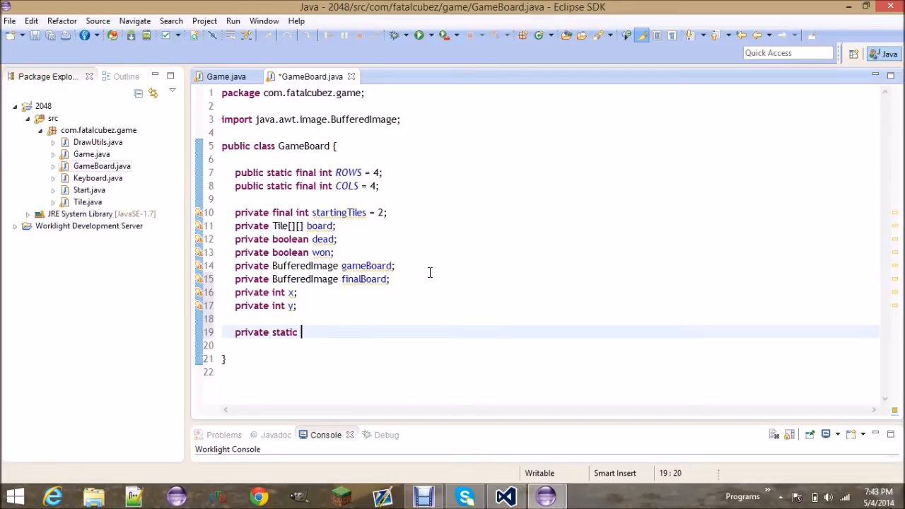
type("int SP")
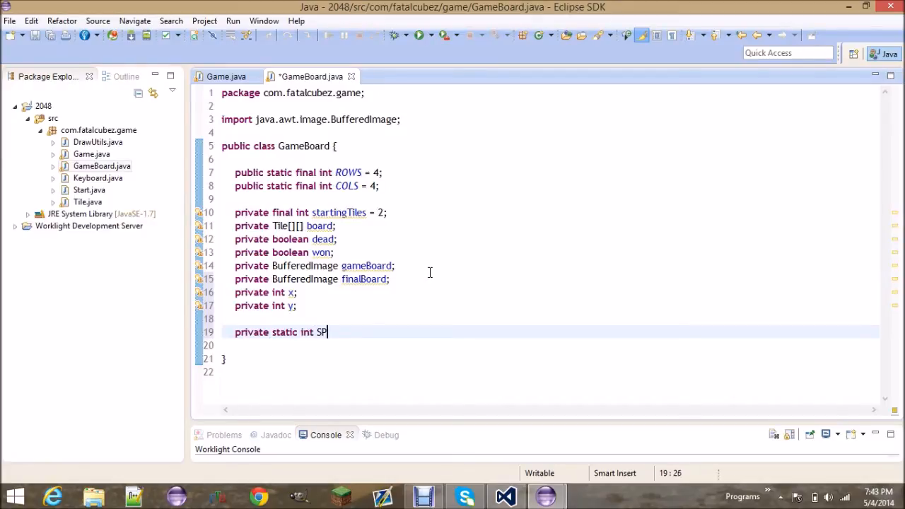
type("ACING = 10;")
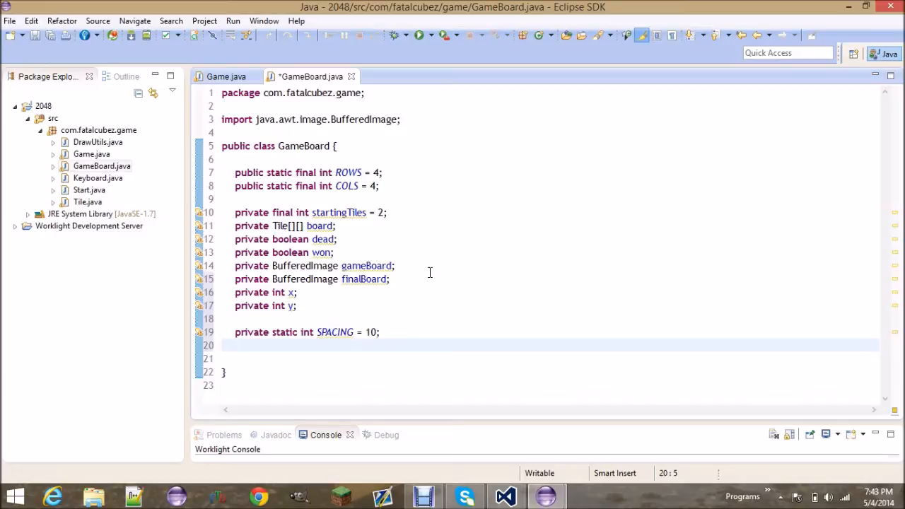
Declare public static int BOARD_WIDTH = (COLS + 1) * SPACING + COLS * Tile.WIDTH
type("pbu")
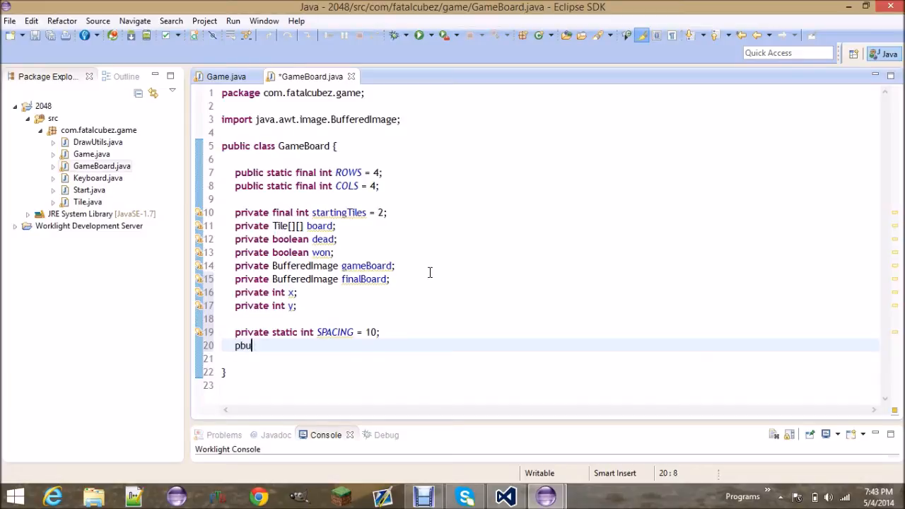
key("BackSpace")
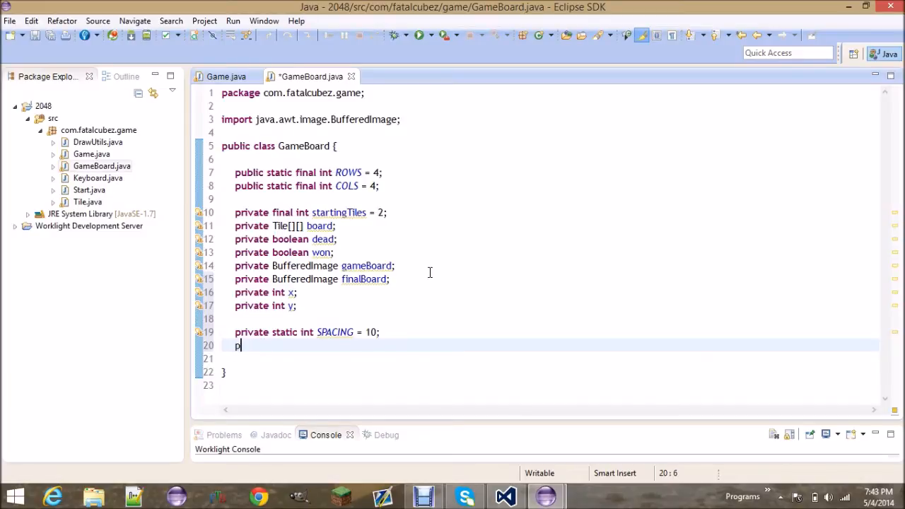
type("ublic static int")
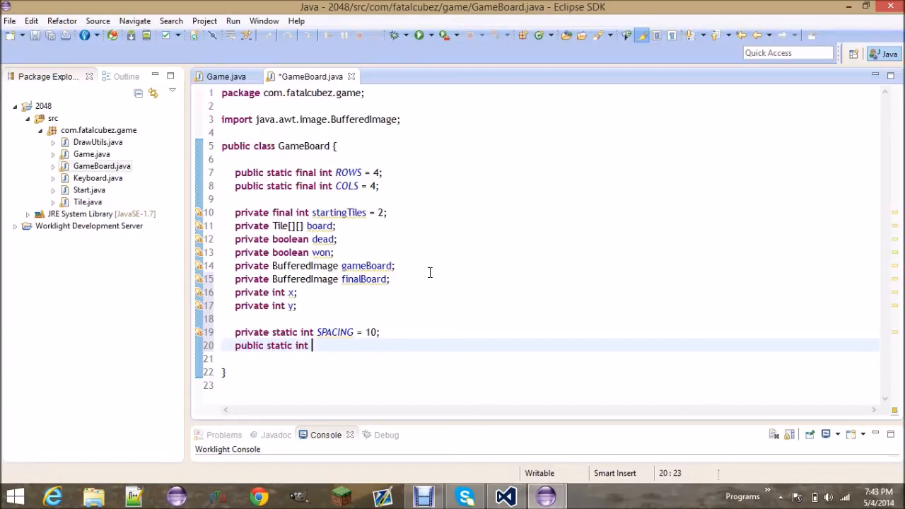
type("BOARD_WID")
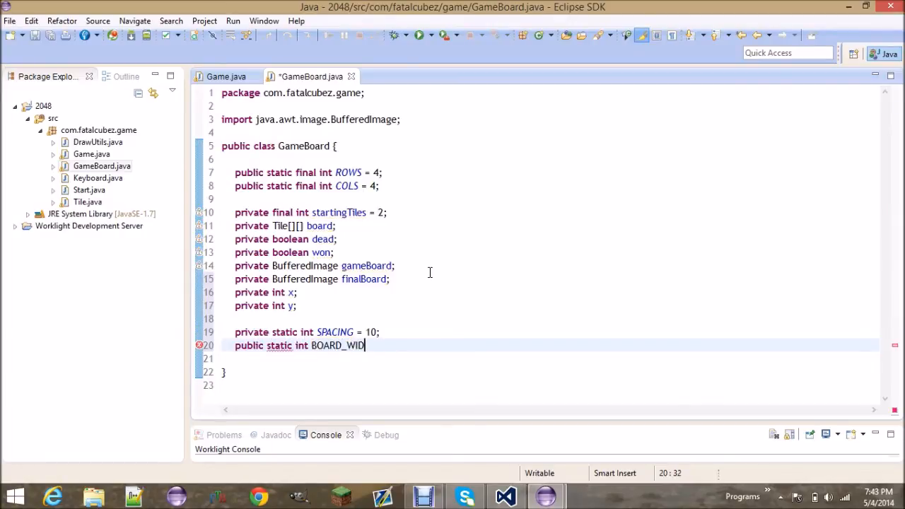
type("TH =")
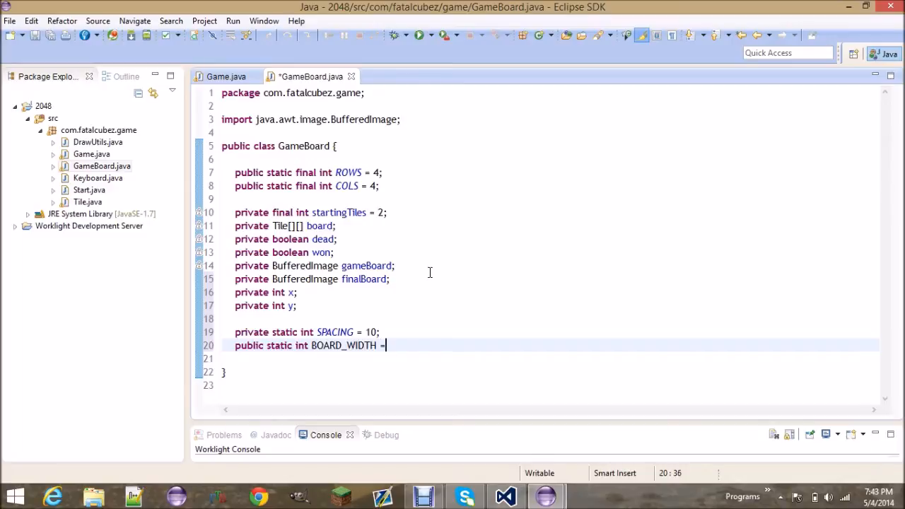
type("(COLS + 1)")
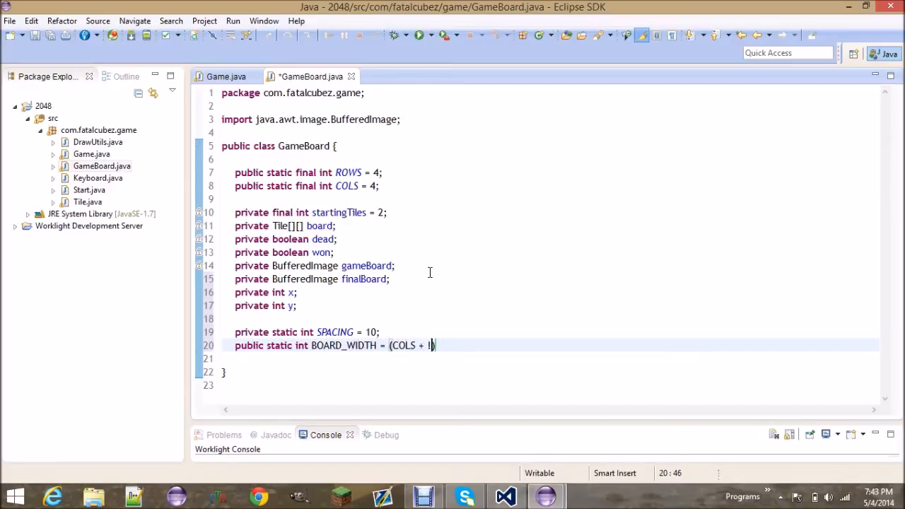
type("8")
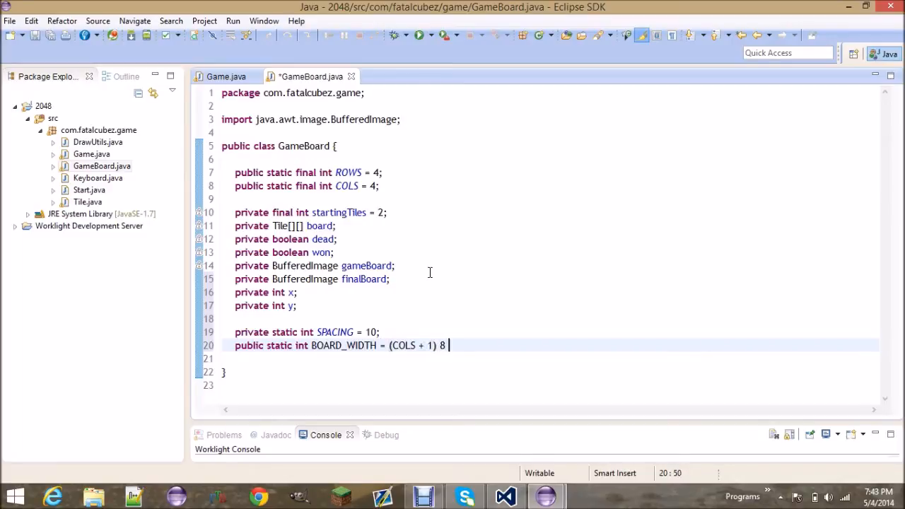
type("SPACING +")
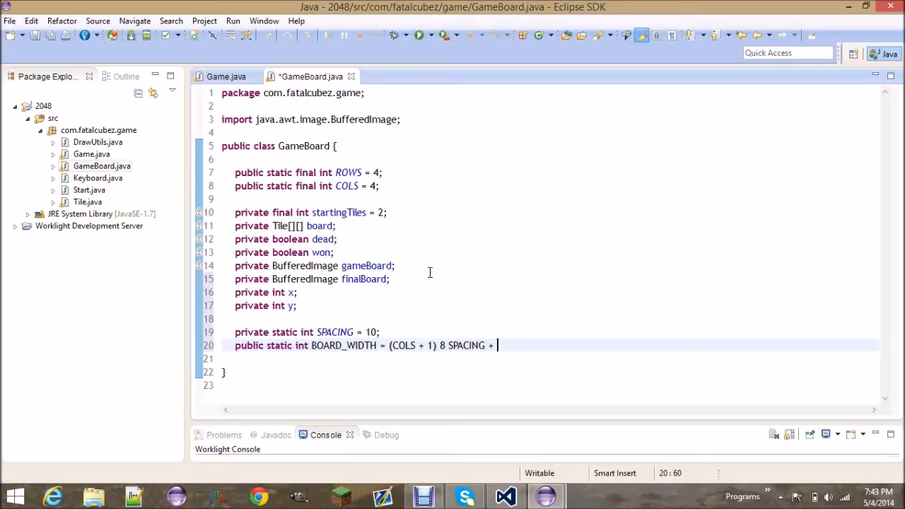
type("COLS * Tile")
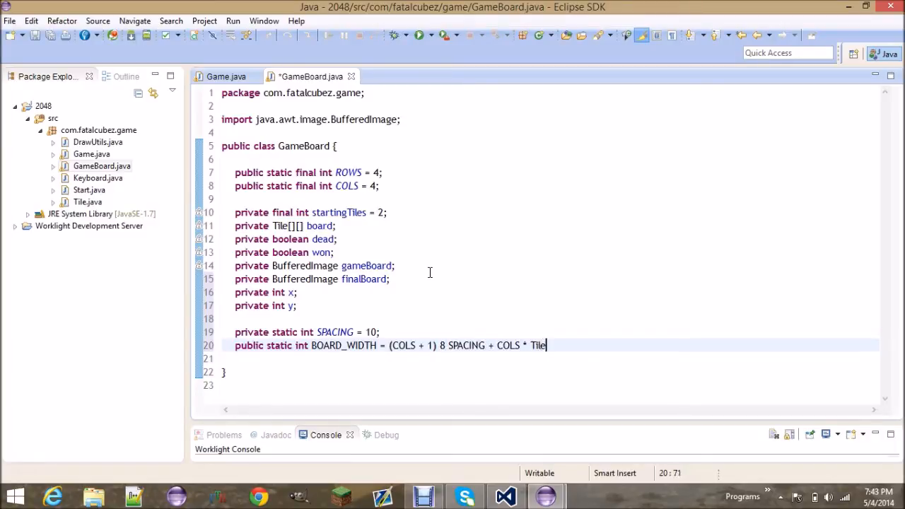
type(".WIDTH;")
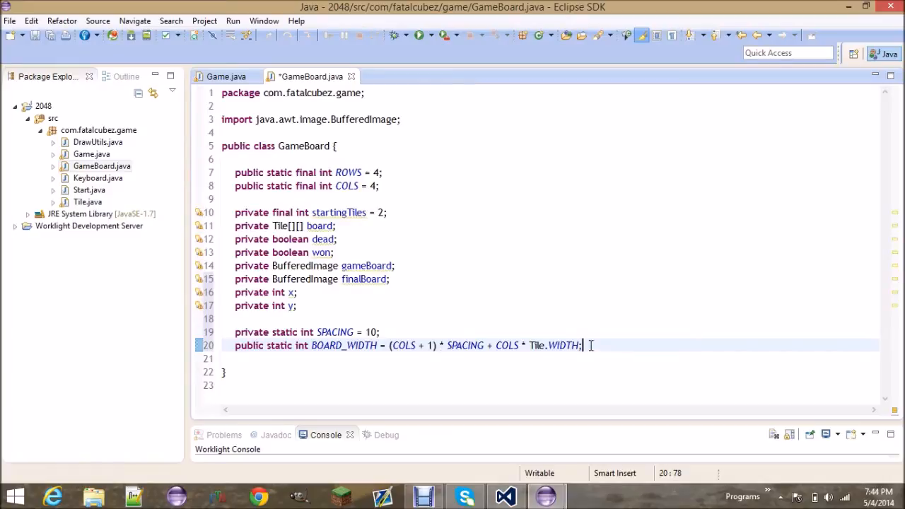
key("ctrl+s")
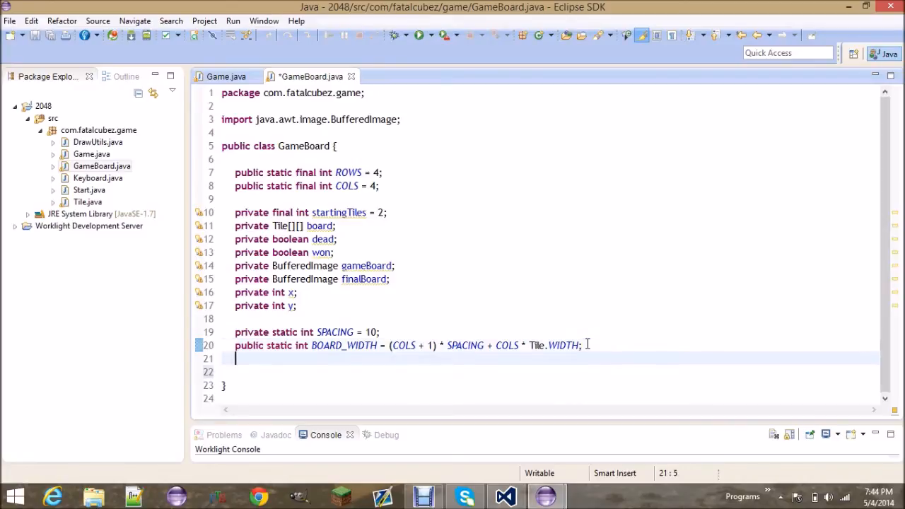
Declare BOARD_HEIGHT = (ROWS + 1) * SPACING + ROWS * Tile.HEIGHT
type("public static int")
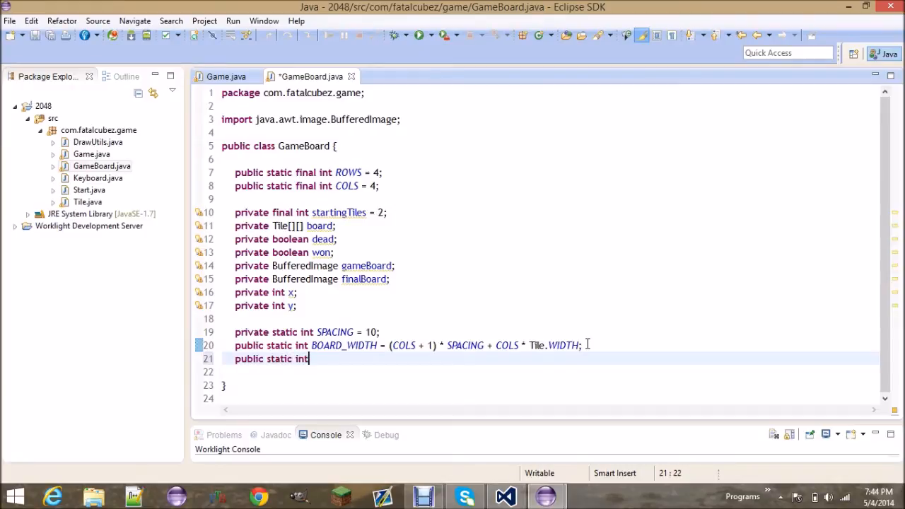
type("BOARD_")
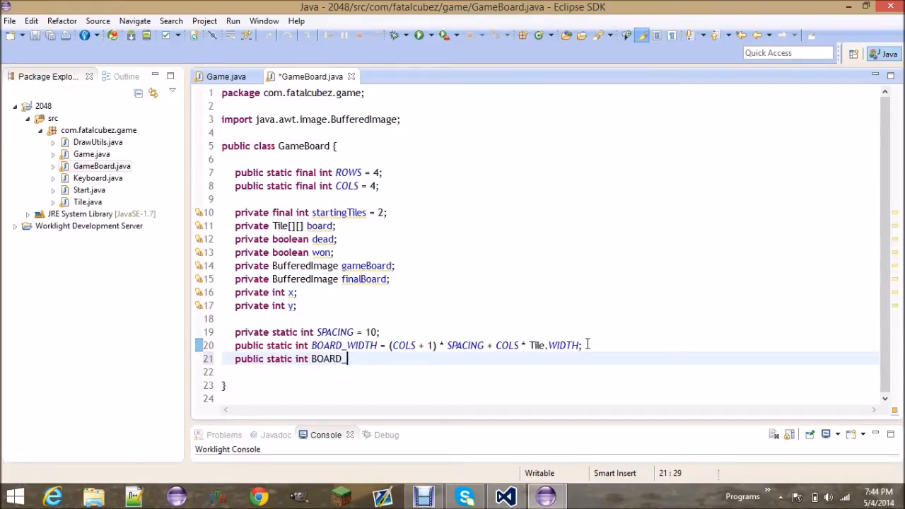
type("HEIGHT = (C")
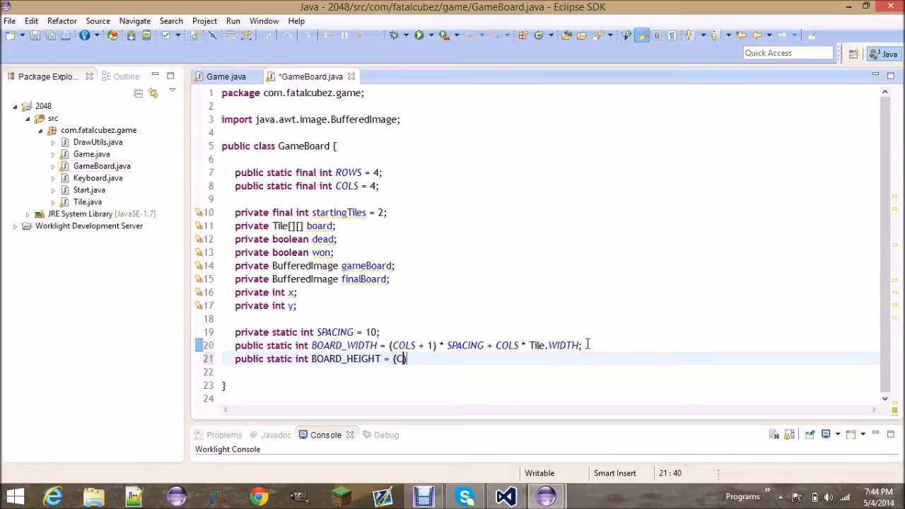
type("ROWS + 1")
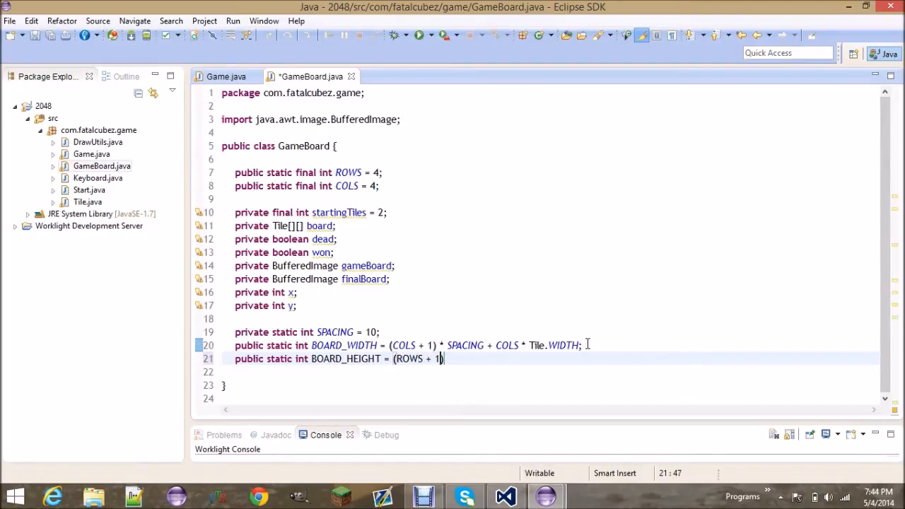
type("* SPACING + ROWS *")
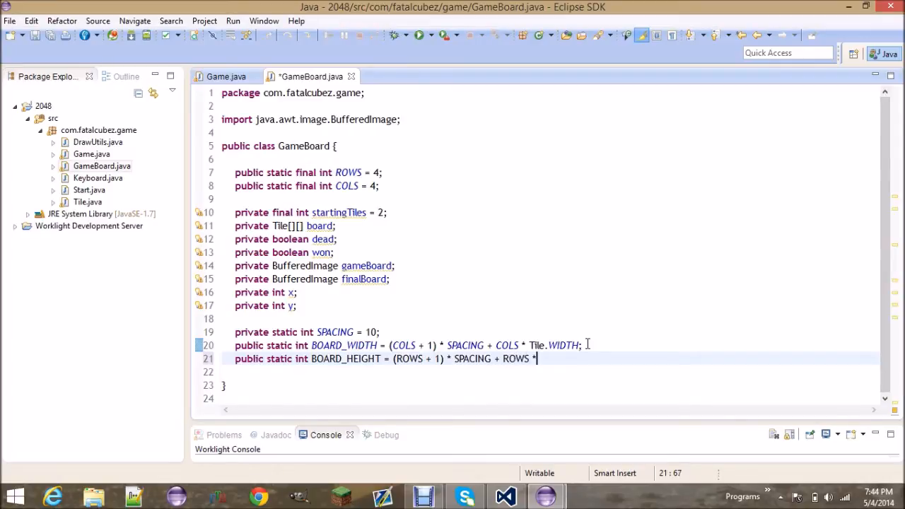
type("Tile.HEIGHT;")
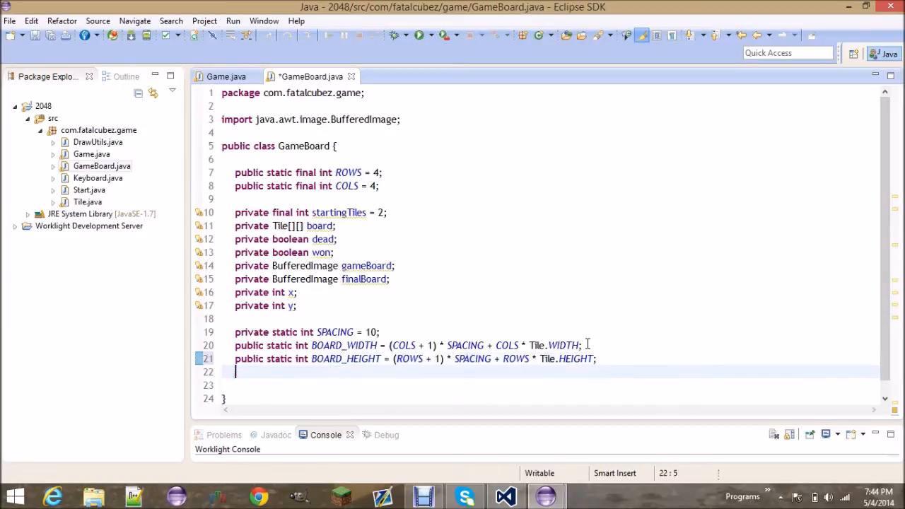
key("Return")
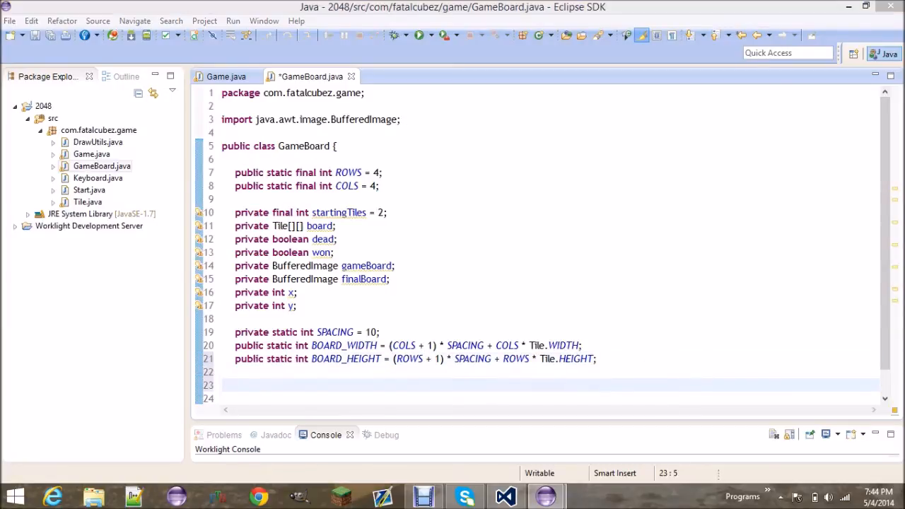
mouse_move(523, 499)
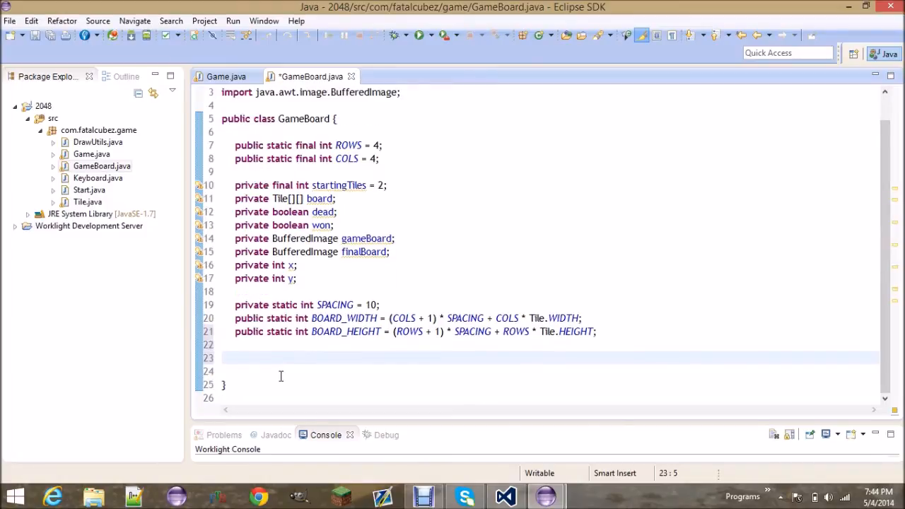
Write a GameBoard(int x, int y) constructor storing this.x and this.y
type("public Gam")
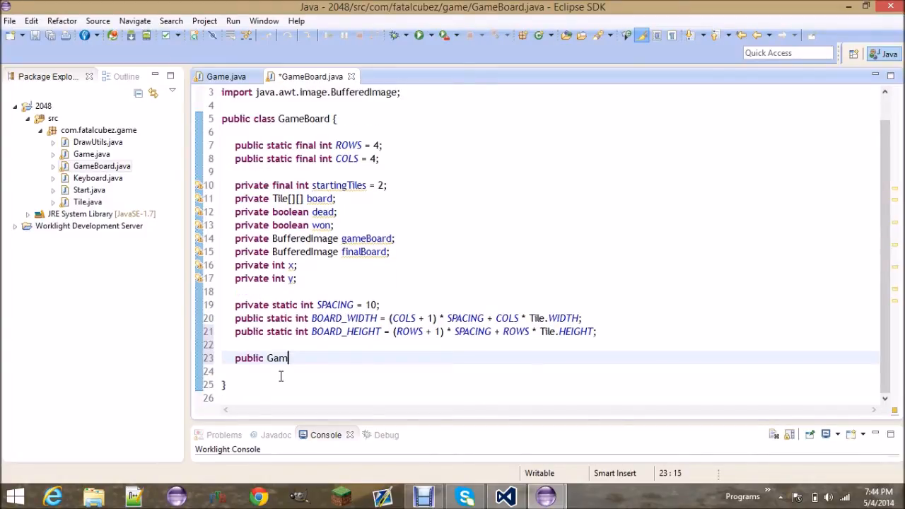
type("eBoard(int x, int y){")
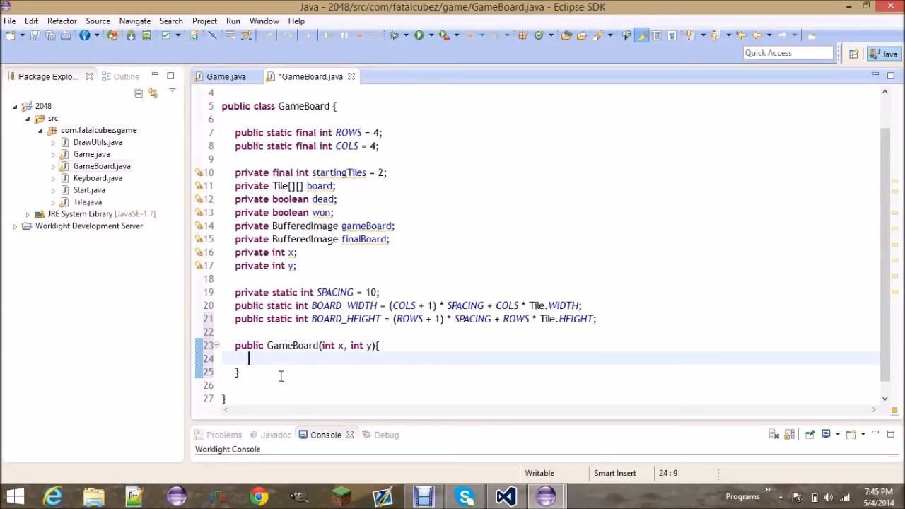
key("ctrl+s")
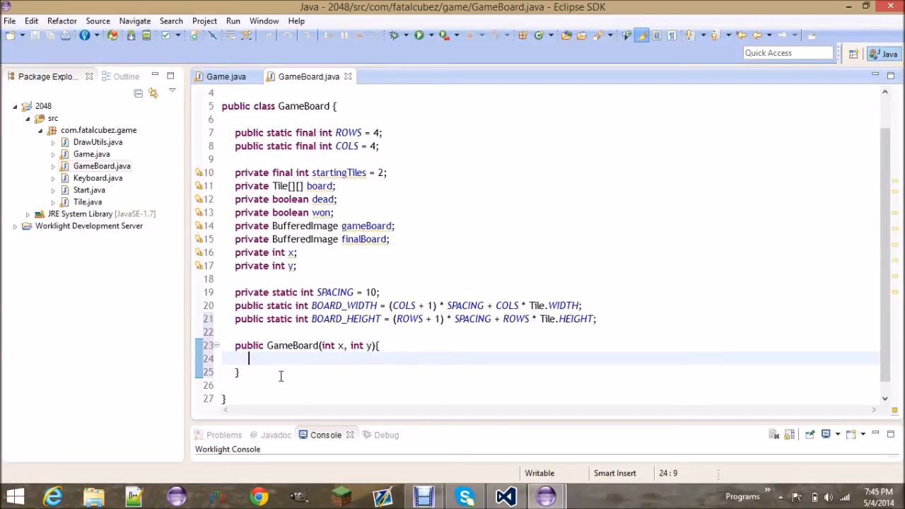
type("this.x = x;")
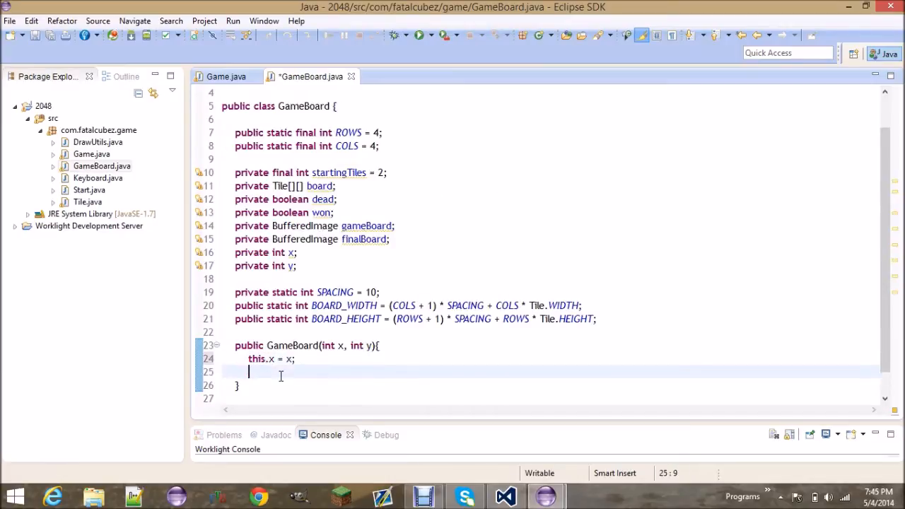
type("this.y = y")
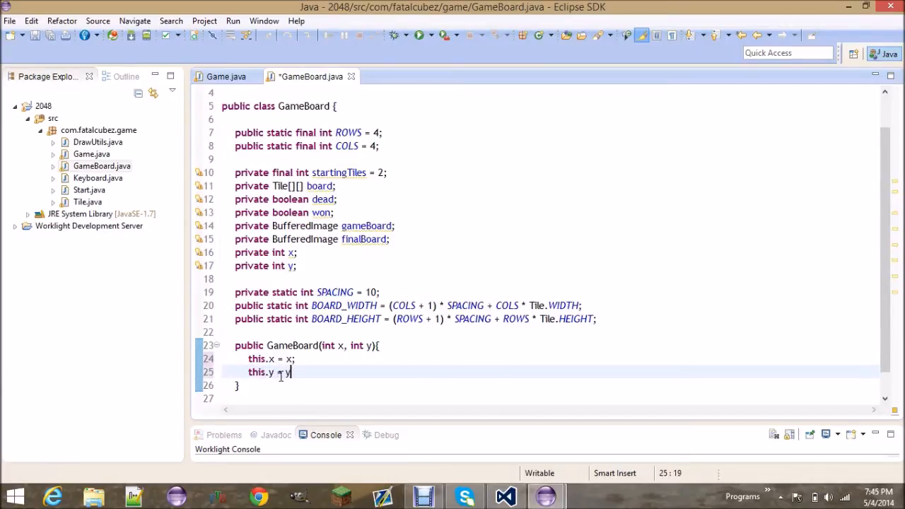
Initialise board as new Tile[ROWS][COLS] in the constructor
type("board")
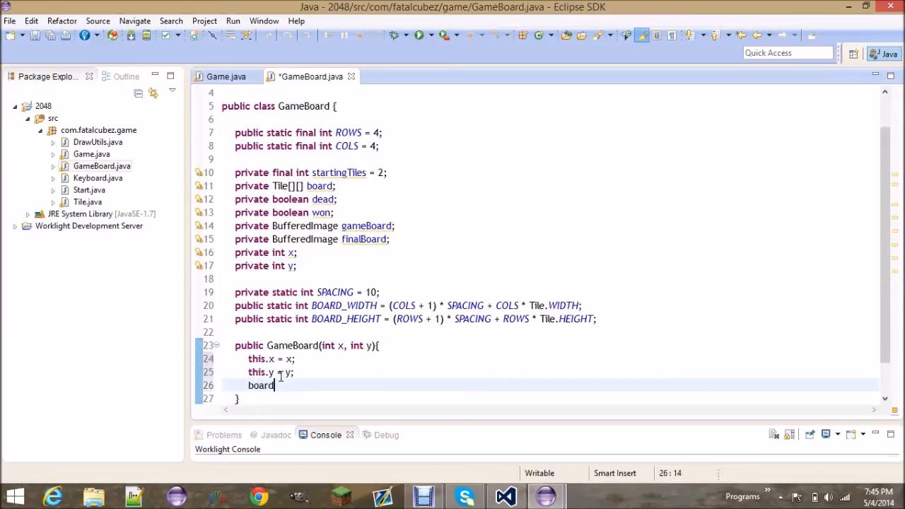
type("= new Tile[]")
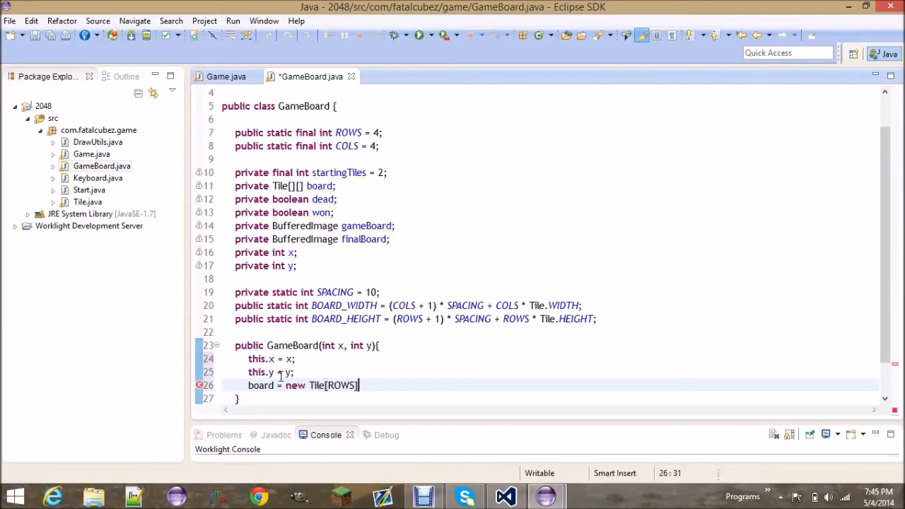
type("[COLS")
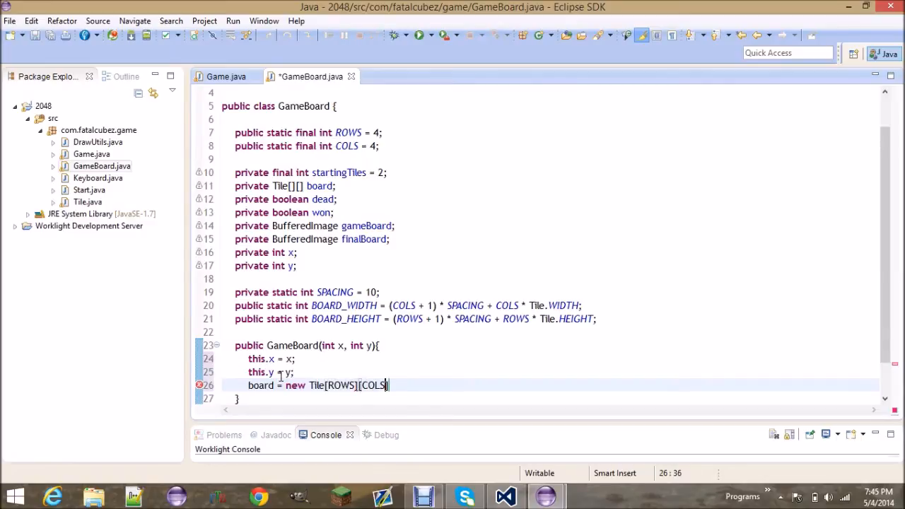
type("];")
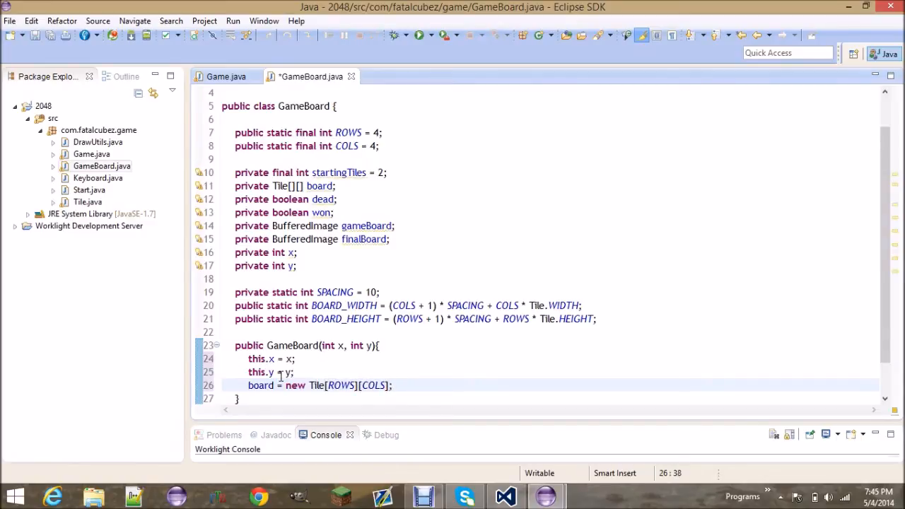
Assign gameBoard and finalBoard to new BufferedImage(BOARD_WIDTH, BOARD_HEIGHT, TYPE_INT_RGB)
type("gameBoard")
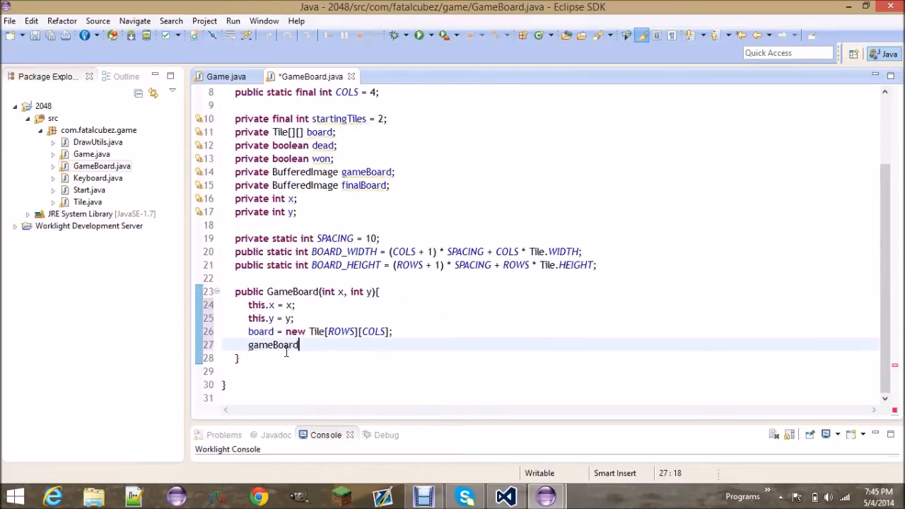
type("= new")
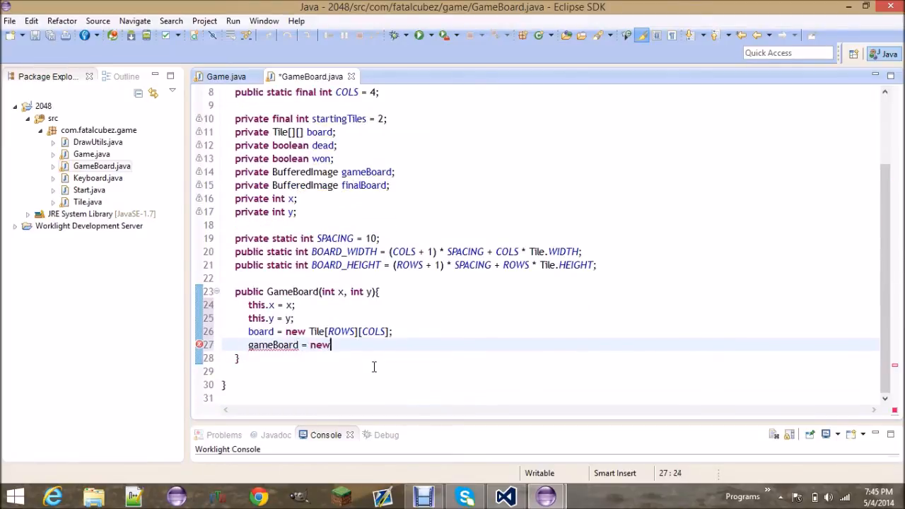
type("BufferedImage")
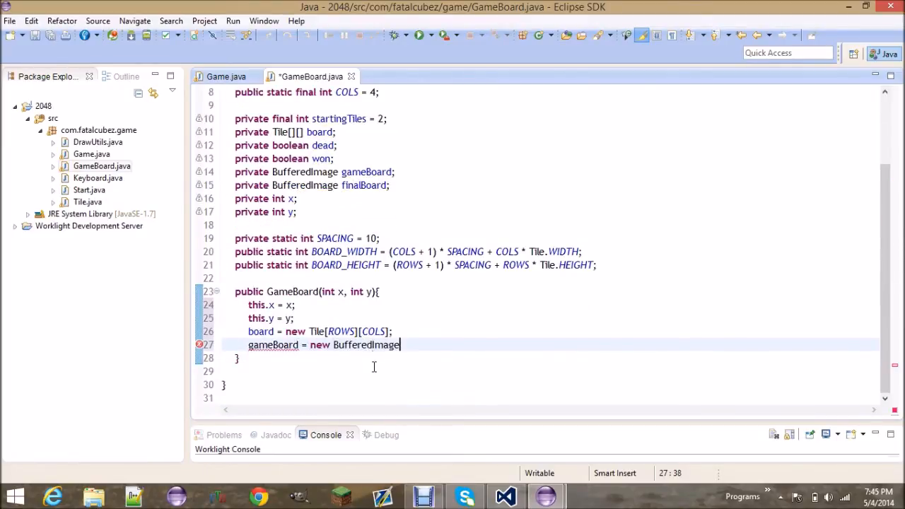
type("(BOARD_WIDTH, BOARD_HEIGHT, BufferedImag")
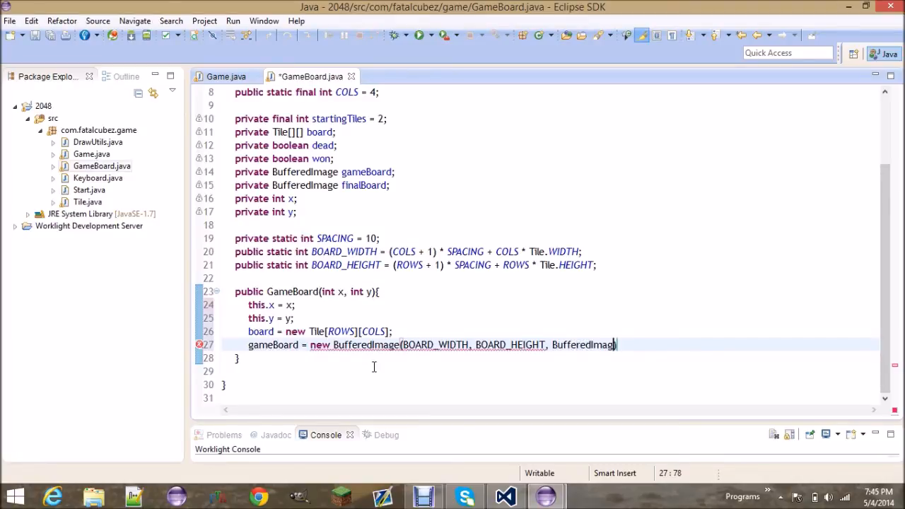
type(".type_int")
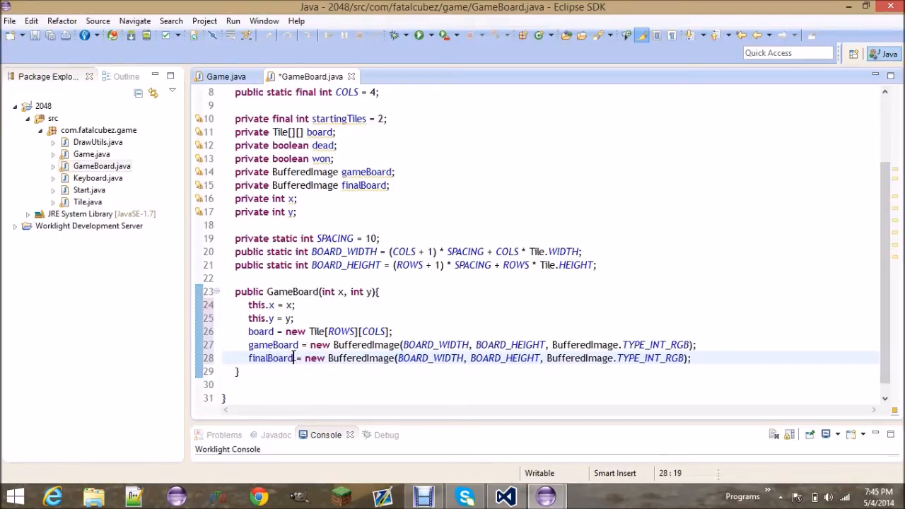
left_click(725, 357)
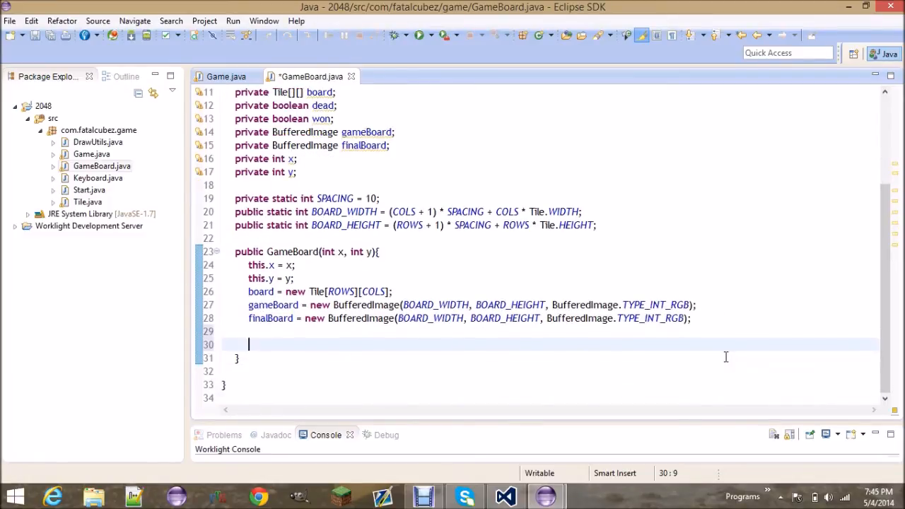
Call createBoardImage() in the constructor and begin the private method declaration below
type("createBa")
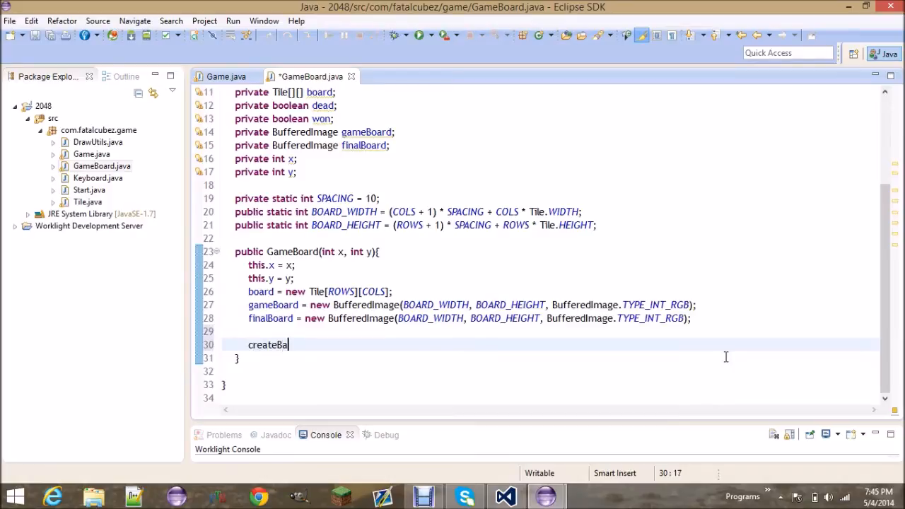
key("BackSpace")
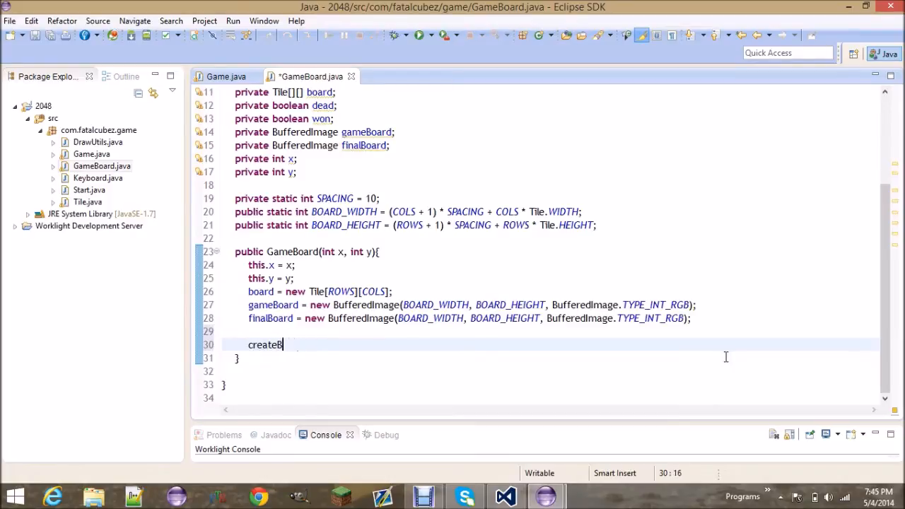
type("oardImage();")
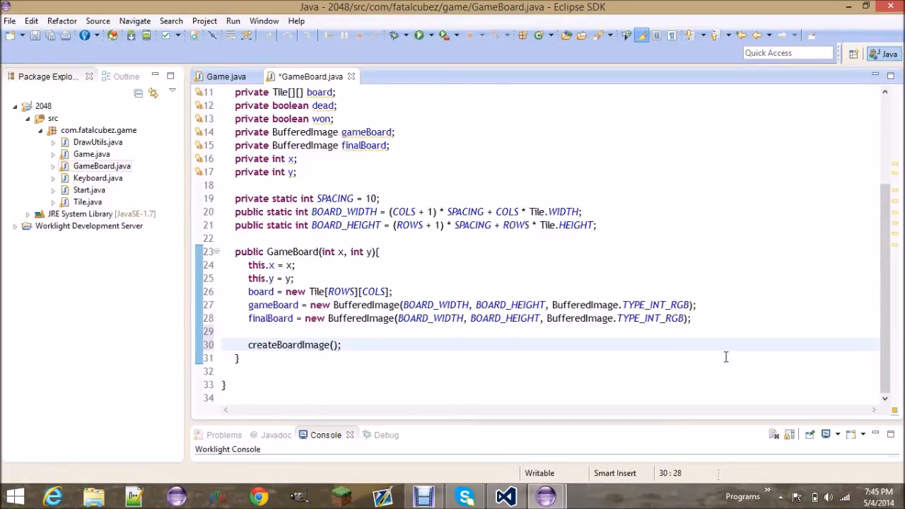
type("private void creat")
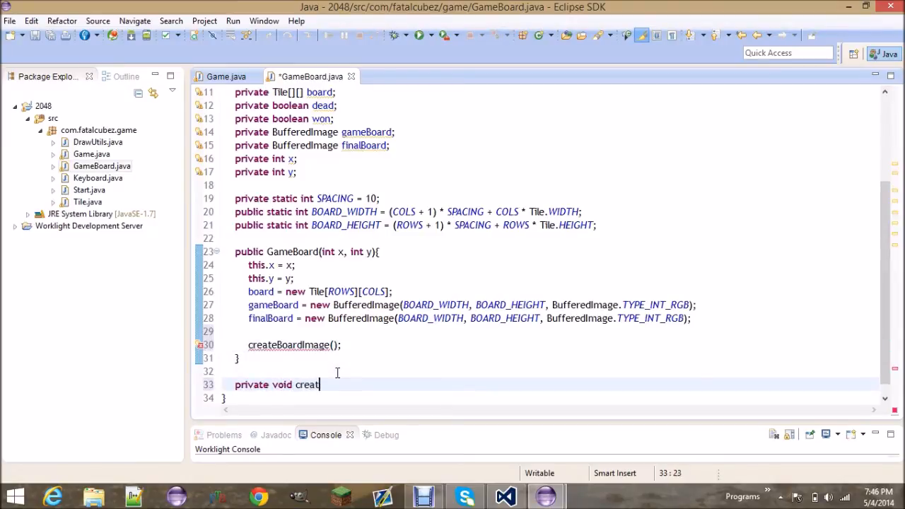
Declare private void createBoardImage() obtaining Graphics2D g from gameBoard.getGraphics()
type("eBoar")
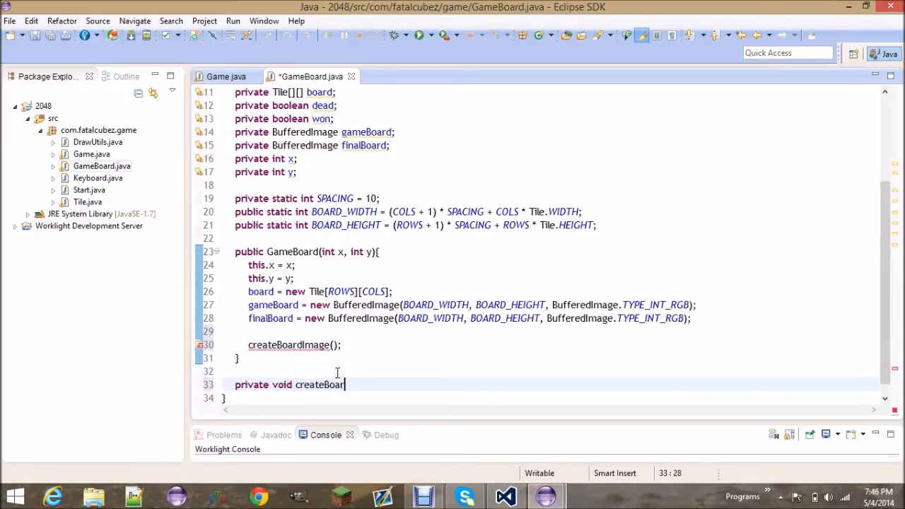
type("dImage")
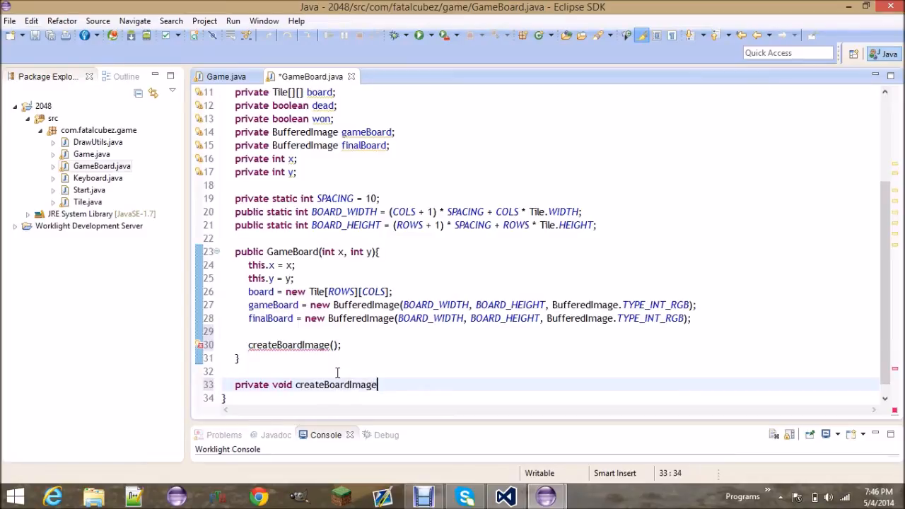
type("()")
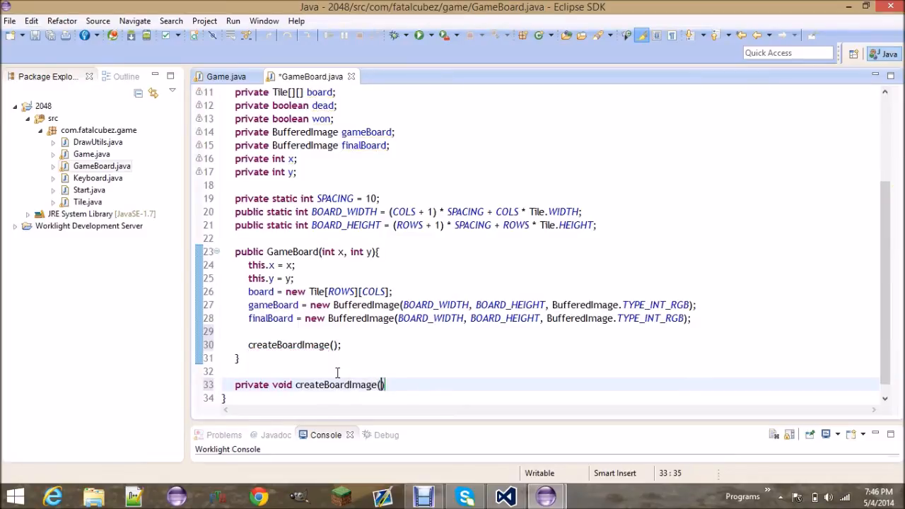
type("{")
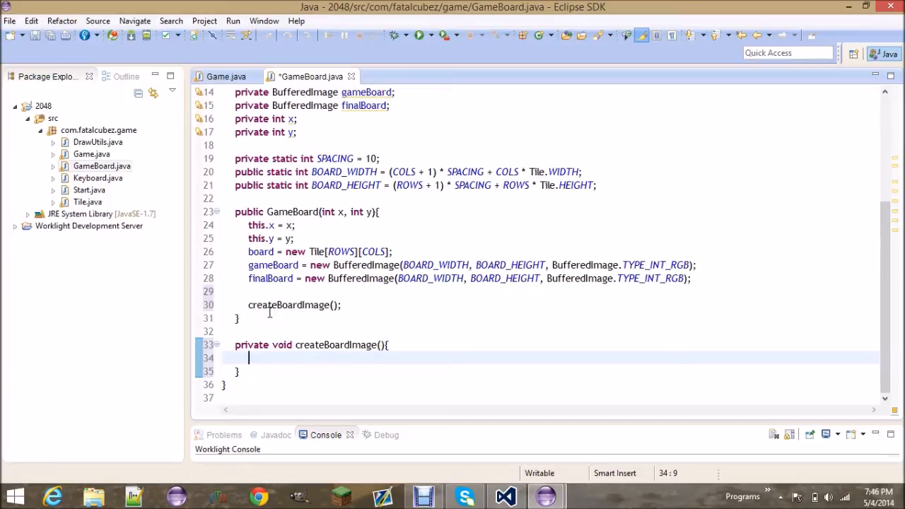
mouse_move(679, 384)
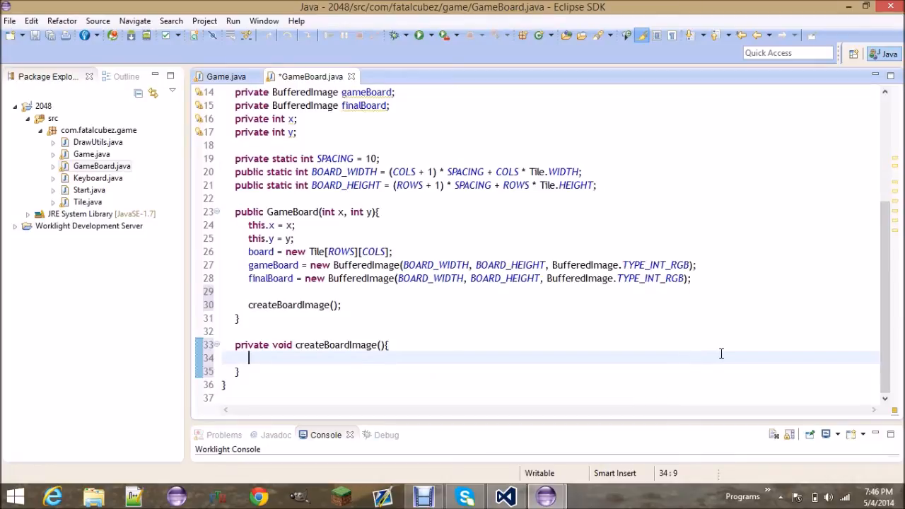
type("Graphics")
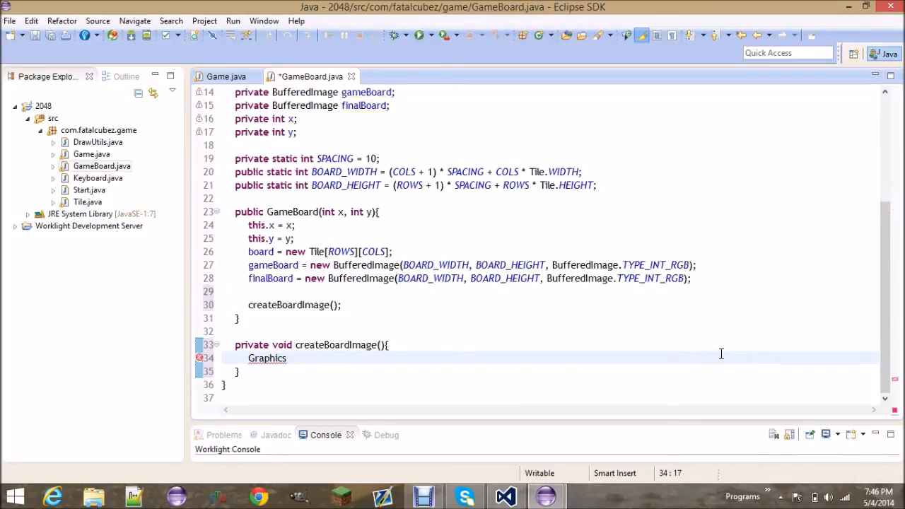
type("2D g (G")
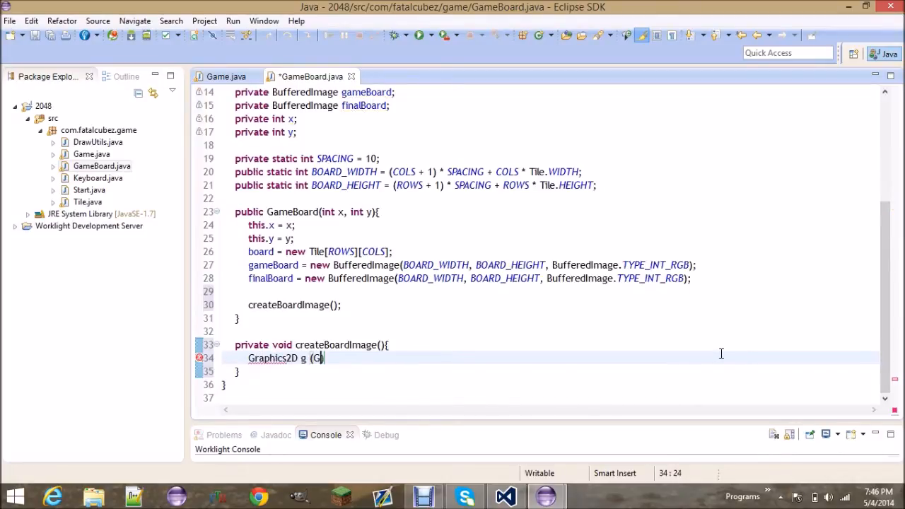
type("rahp")
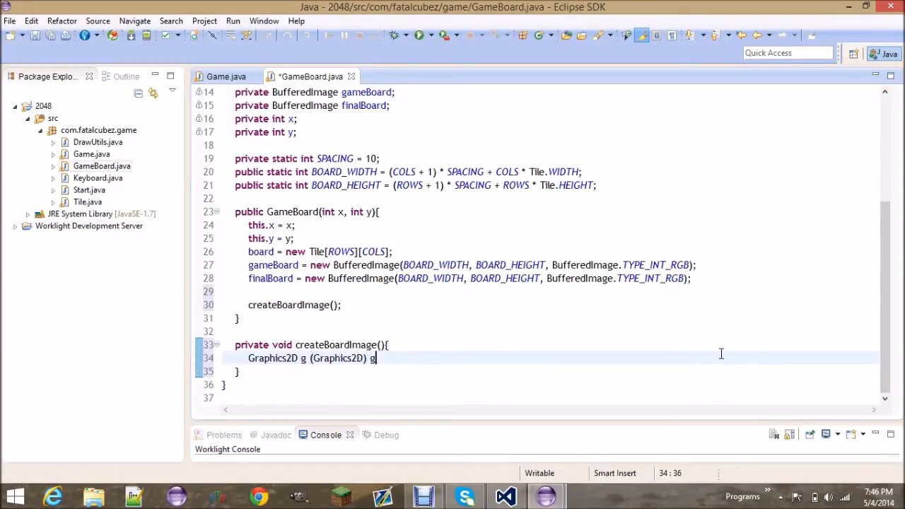
type("ameBoard.getGraphics();")
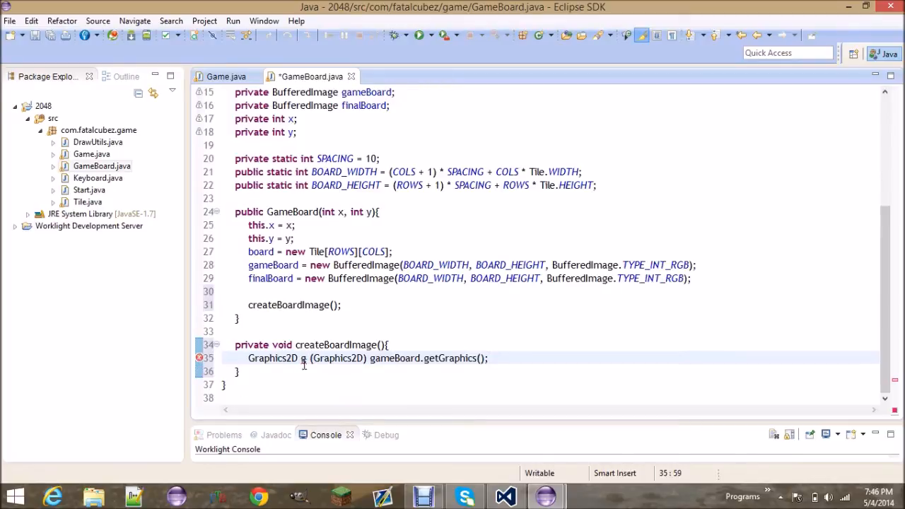
type("=")
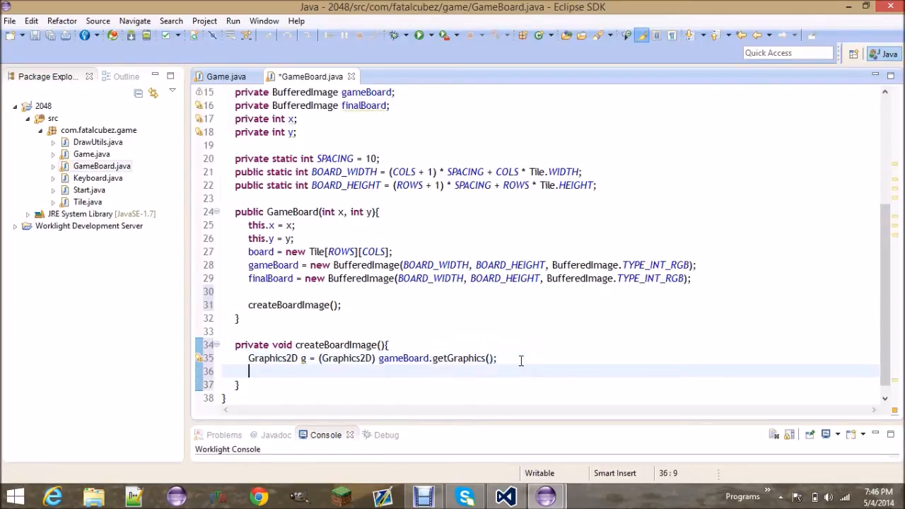
Set the colour to Color.darkGray and fillRect(0, 0, BOARD_WIDTH, BOARD_HEIGHT)
type("g.setColor(arg0);")
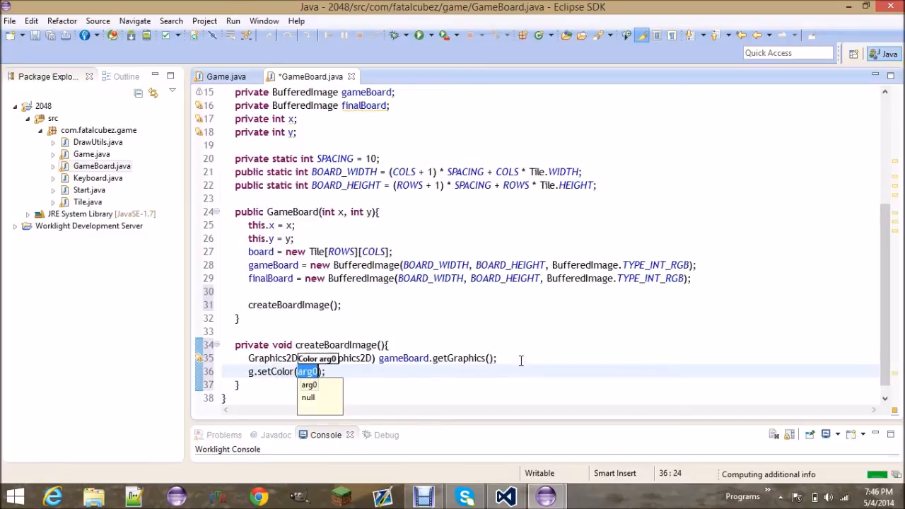
type("Color.darkGray")
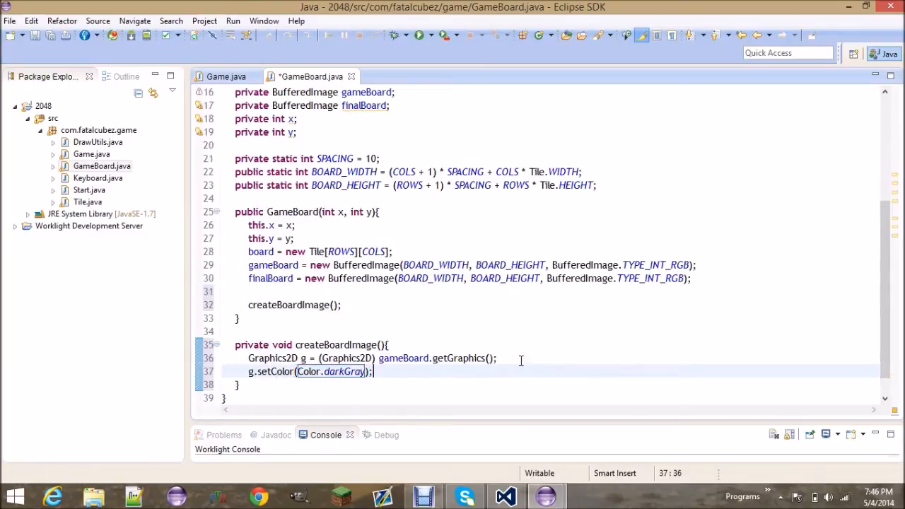
type("g.fillRect(0, 0, BOARD_WIDTH, BOARD_HEIGHT);")
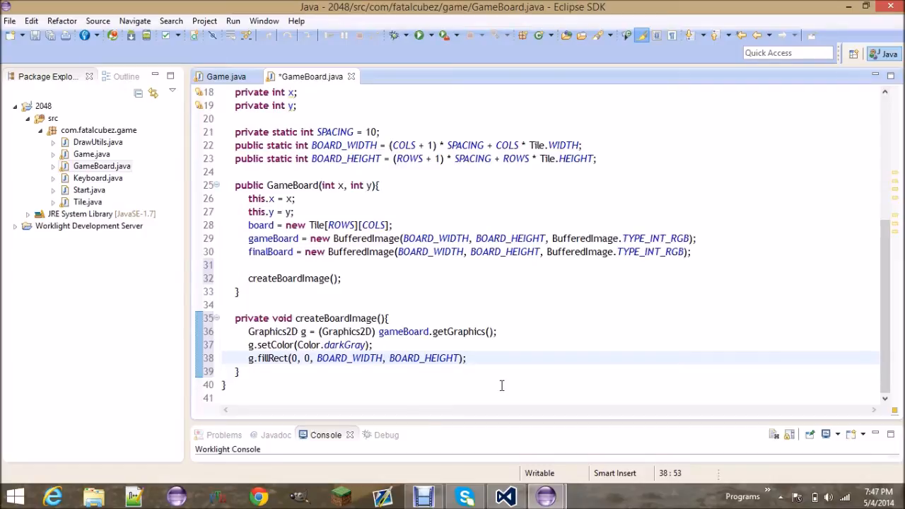
Add g.setColor(Color.lightGray) after the dark gray fill
type("g.setColor(Color);")
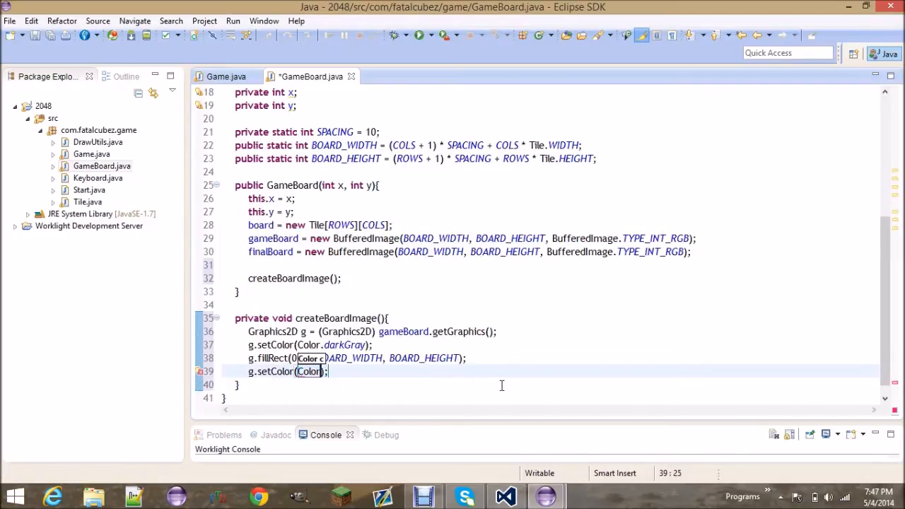
type("lighG")
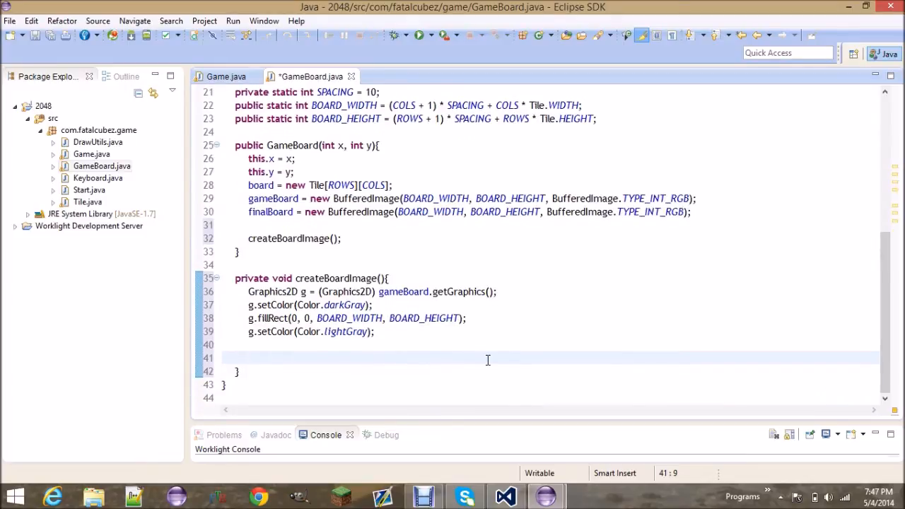
Add the outer loop for(int row = 0; row < ROWS; row++){ in createBoardImage
type("for(")
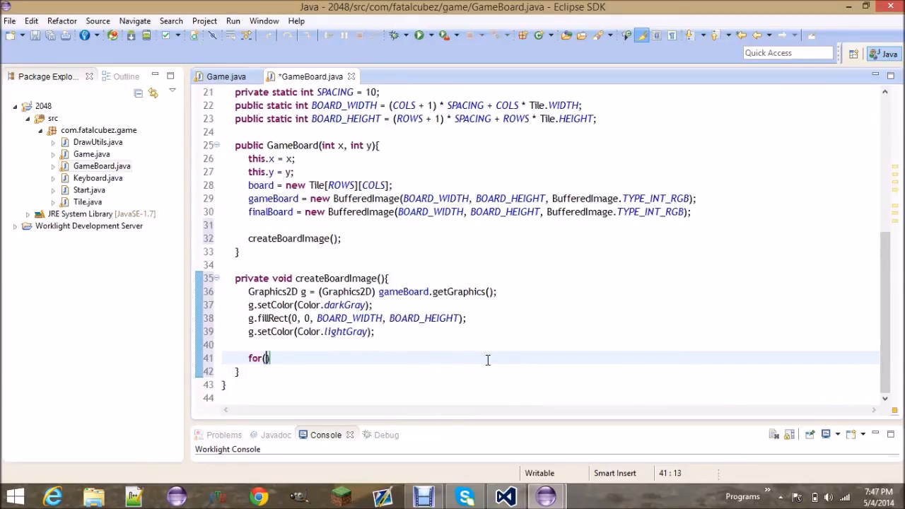
type("int row = 0; row")
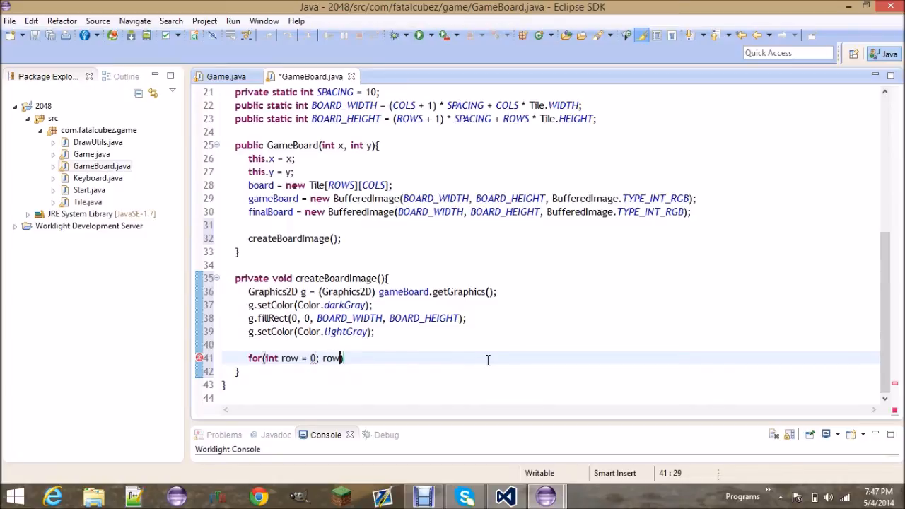
type("< ROWS;")
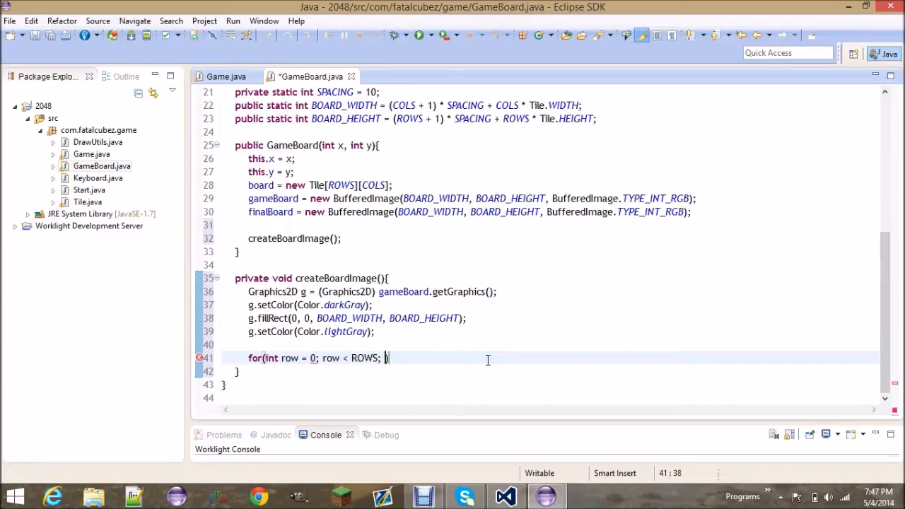
type("row++){")
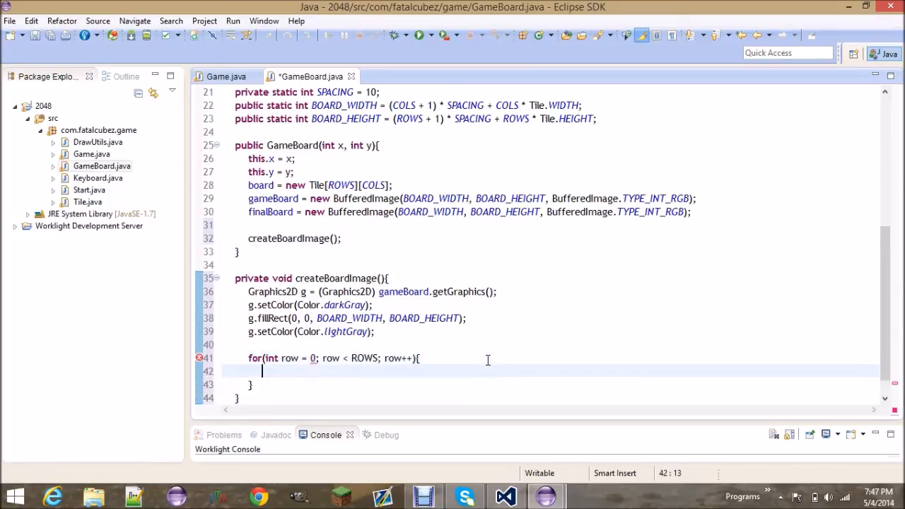
Nest the inner loop for(int col = 0; col < COLS; col++){ inside it
type("for(int col = 0")
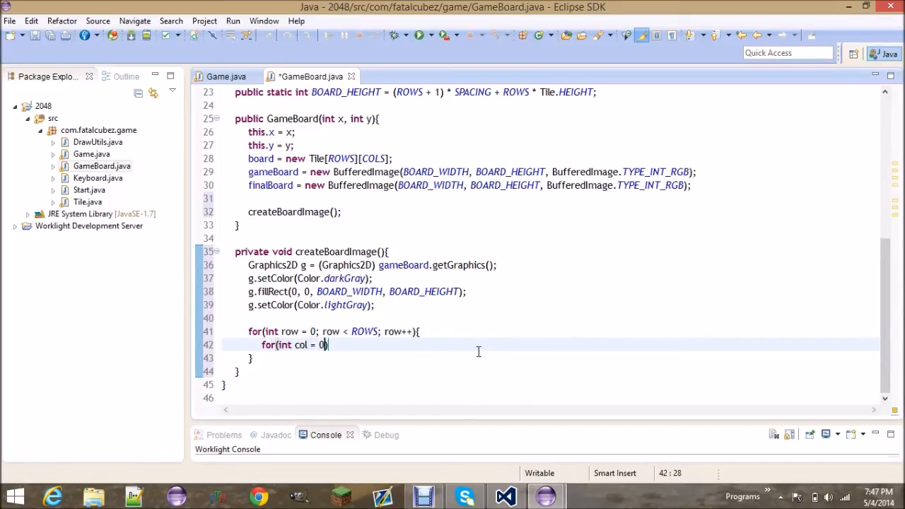
type("; col < R")
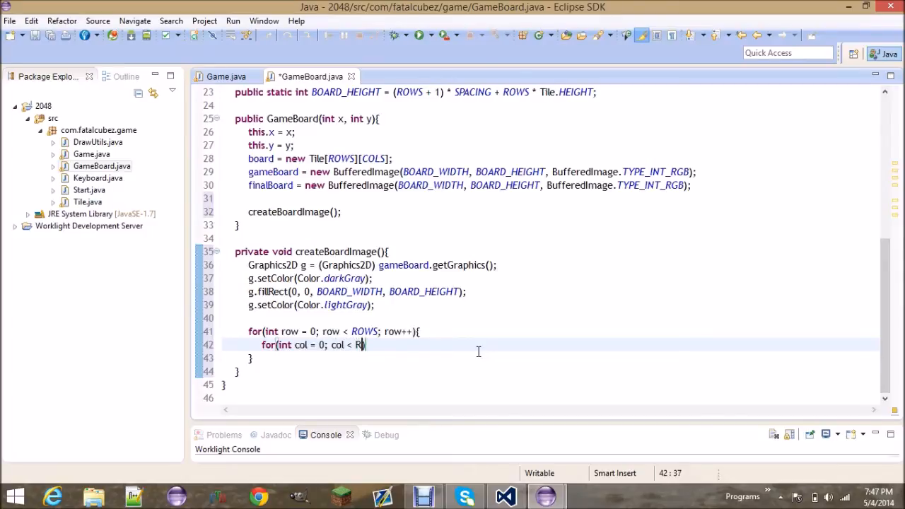
type("OLS; co")
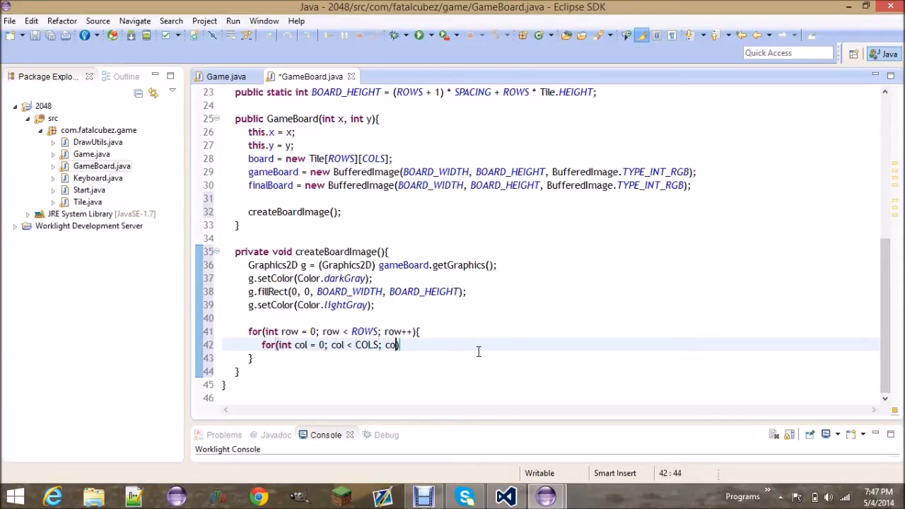
type("++){")
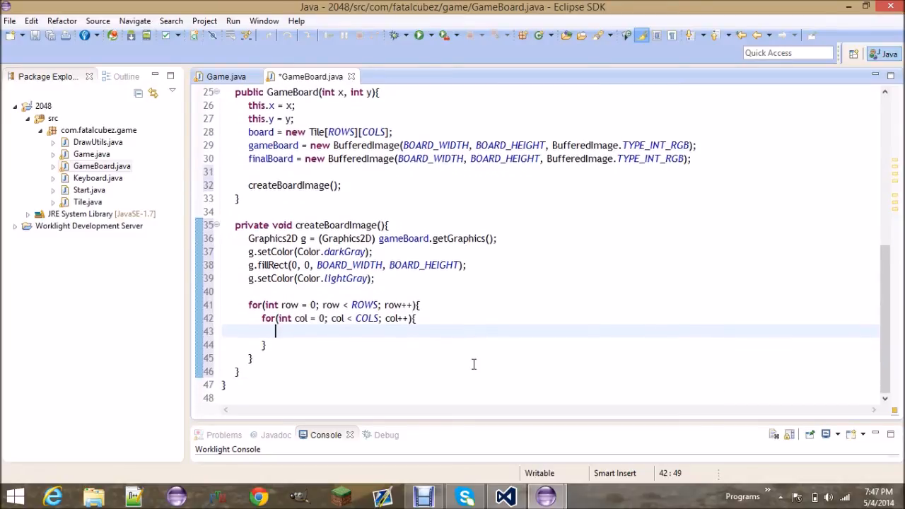
mouse_move(533, 325)
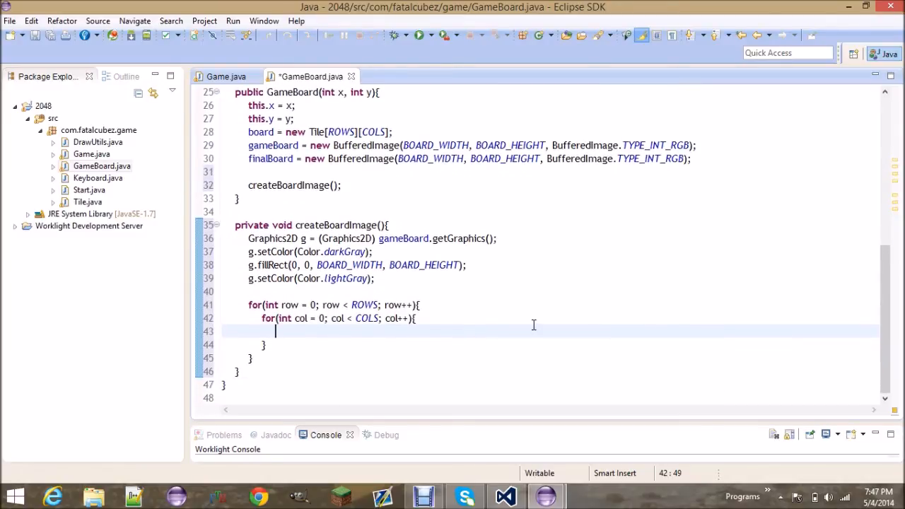
Compute int x = SPACING + SPACING * col + Tile.WIDTH * col; inside the inner loop
type("int x")
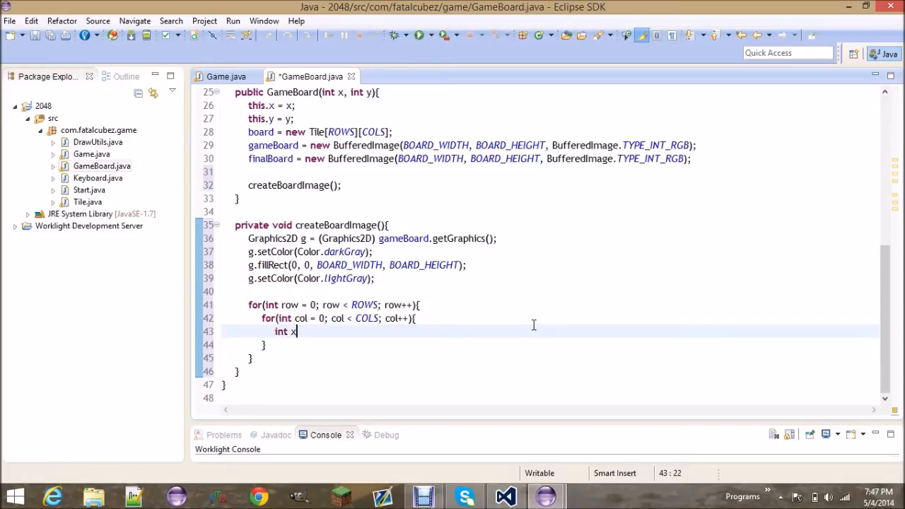
type("= SPACING +")
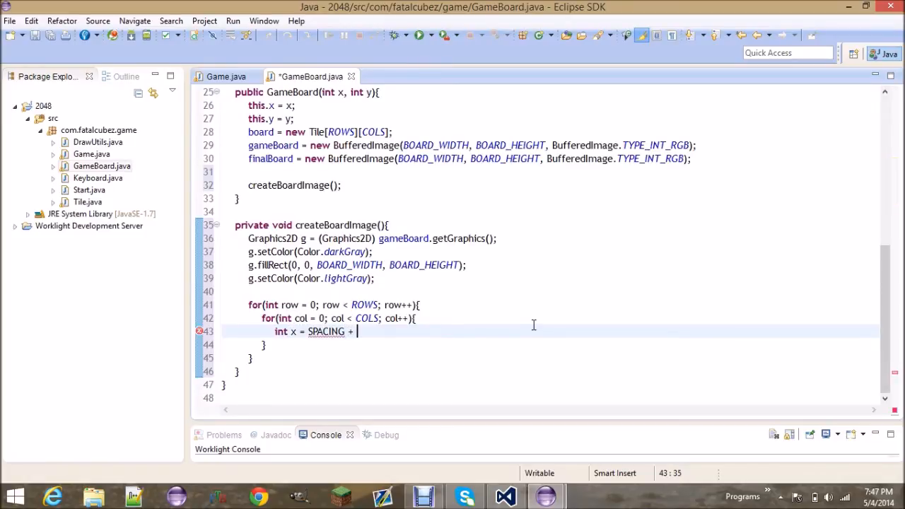
type("SPACING * col + TI")
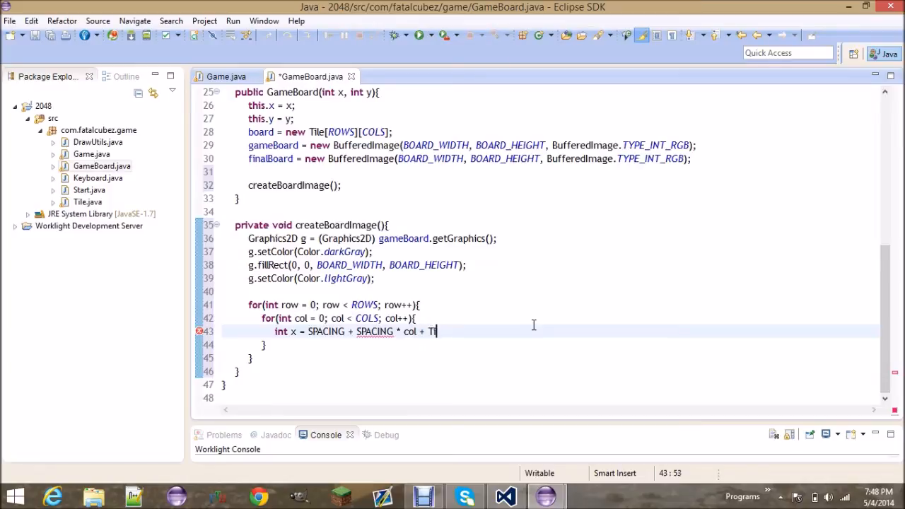
type("le.WIDTH")
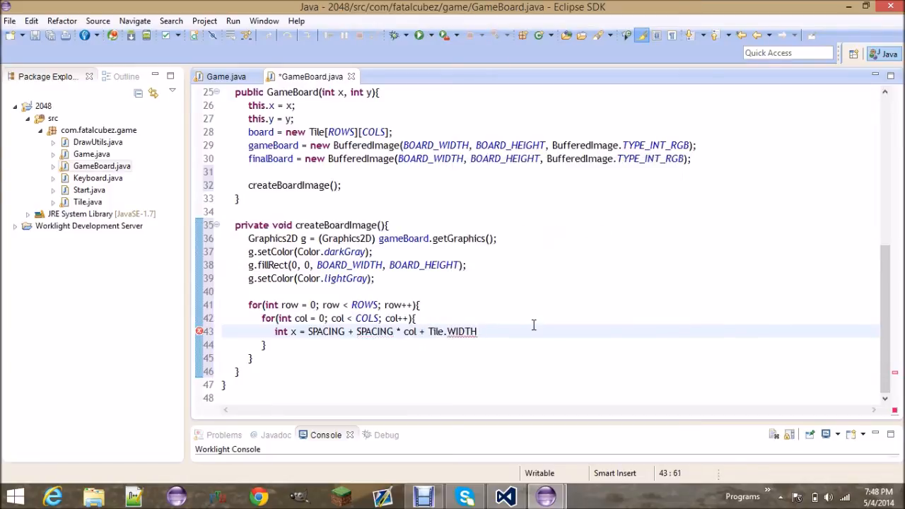
type("* col;")
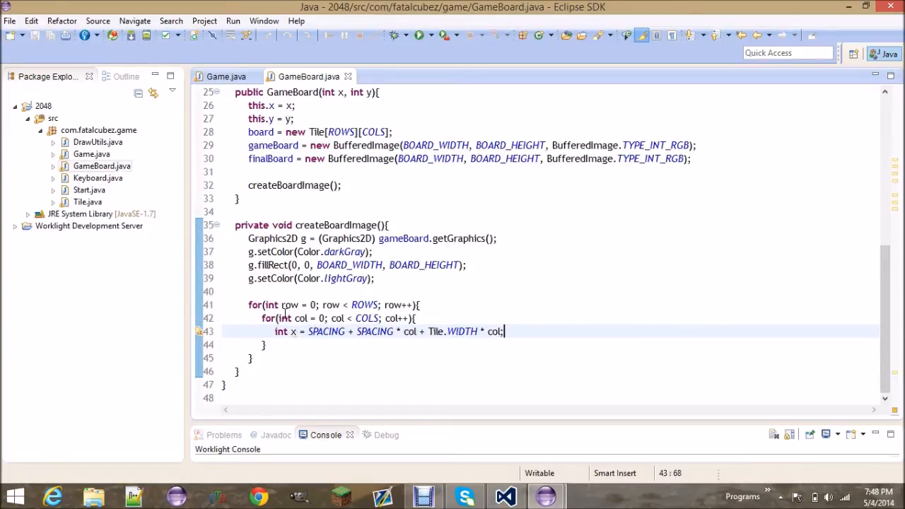
mouse_move(322, 332)
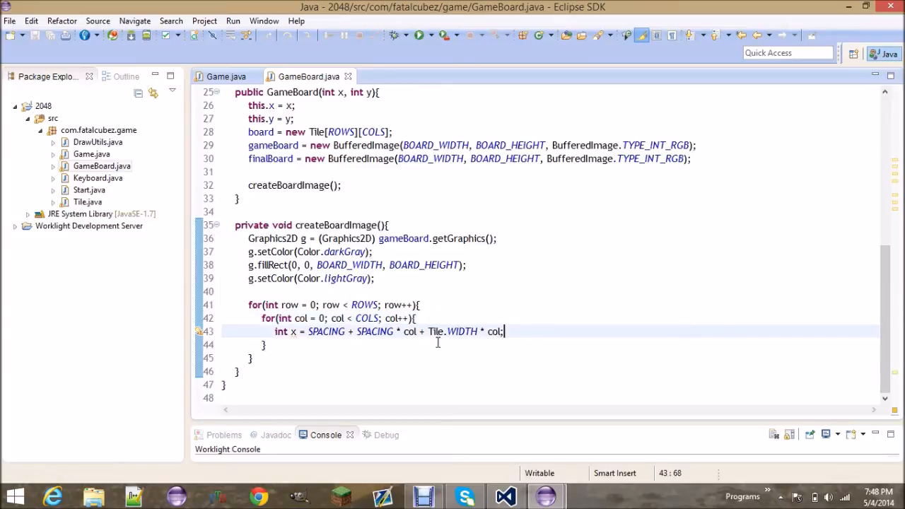
Compute int y = SPACING + SPACING * row + Tile.HEIGHT * row; below it
type("int y = SPACING +")
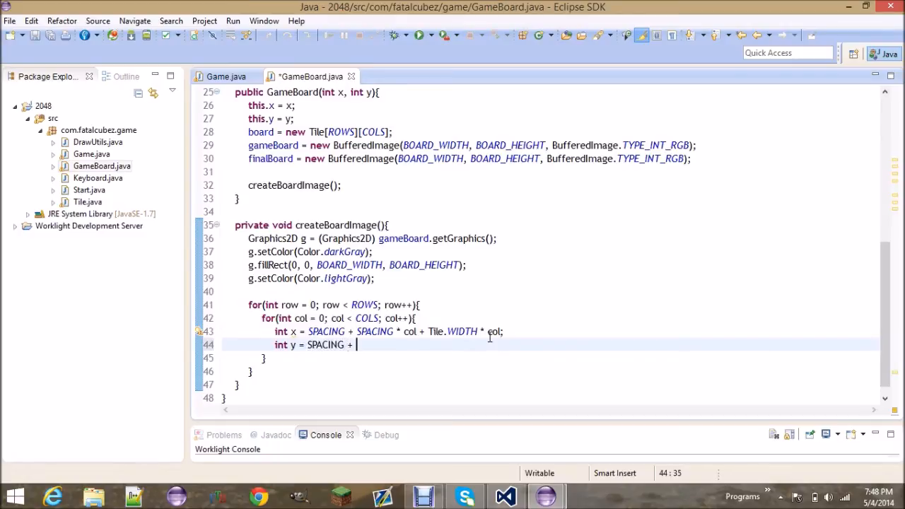
type("SPACING * row + Tile.HEIGHT * row;")
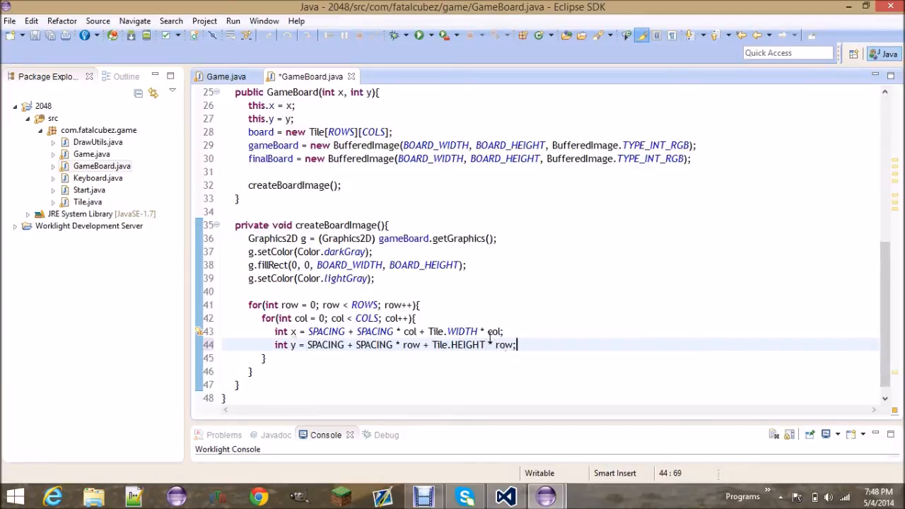
type("g.")
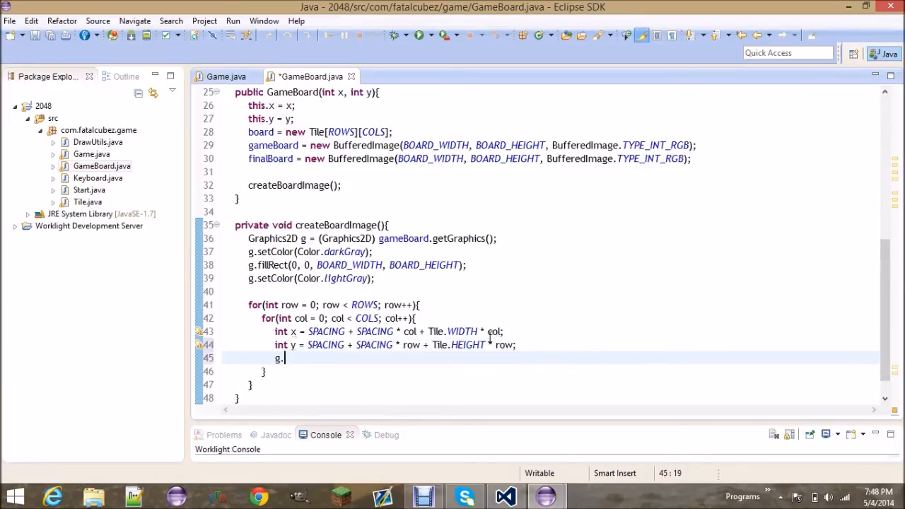
Fill g.fillRoundRect(x, y, Tile.WIDTH, Tile.HEIGHT, Tile.ARC_WIDTH, Tile.ARC_HEIGHT); for each tile and save
type("fillRoundRect(x, y, Tile.WIDTH, Tile.HEIGHT, Tile,")
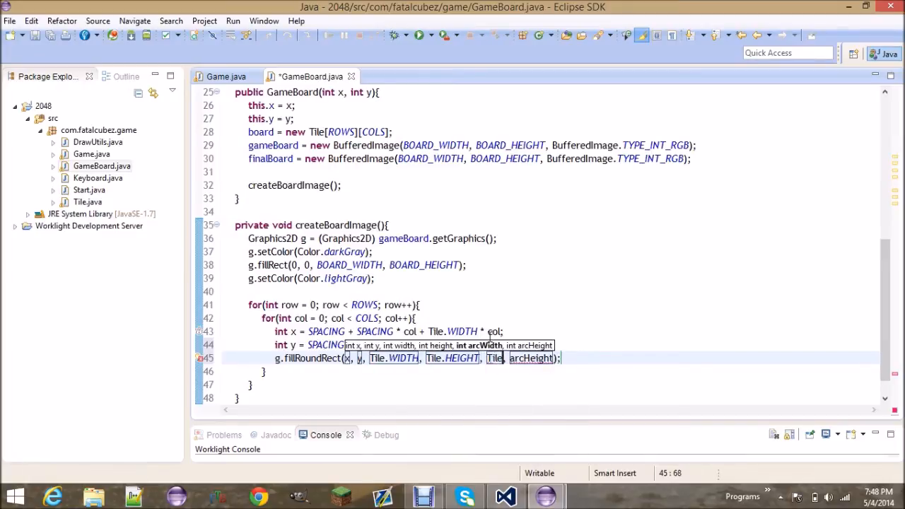
type("arc")
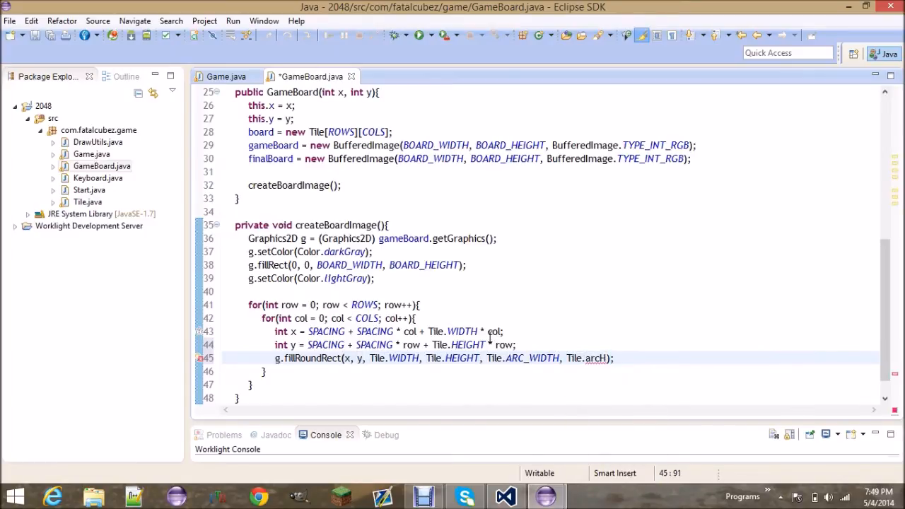
key("ctrl+space")
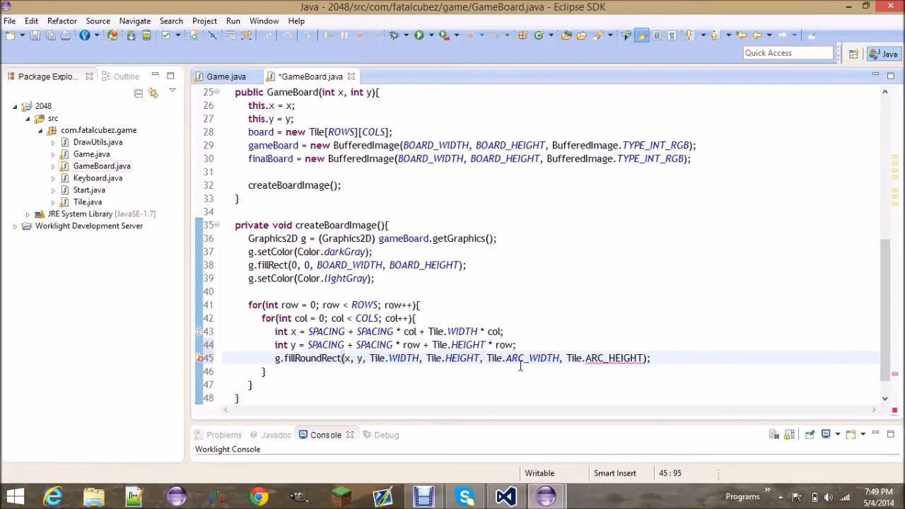
scroll("down", 3)
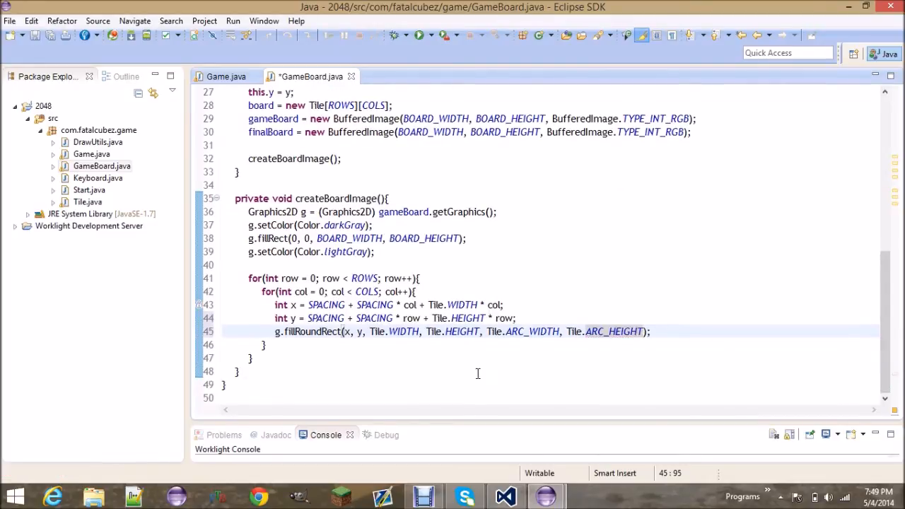
key("ctrl+s")
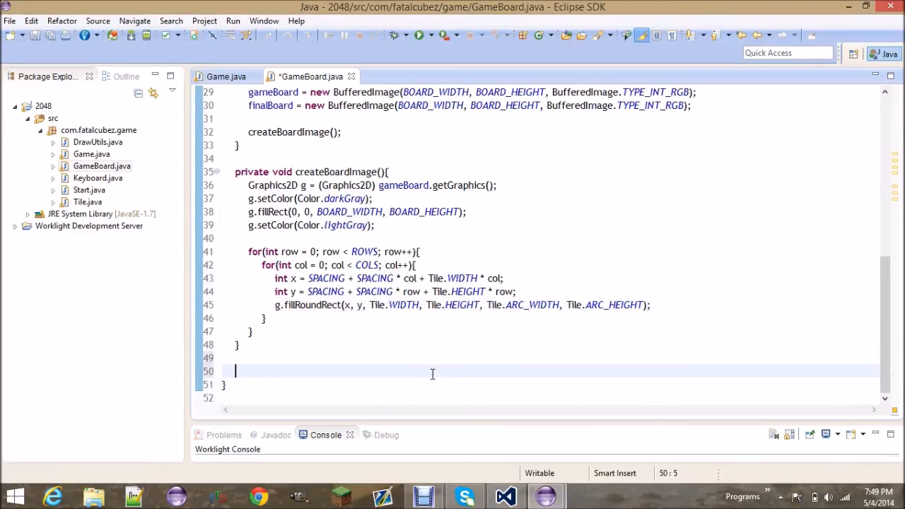
Start render(Graphics2D g) with Graphics2D g2d = (Graphics2D) finalBoard.getGraphics();
type("public void re")
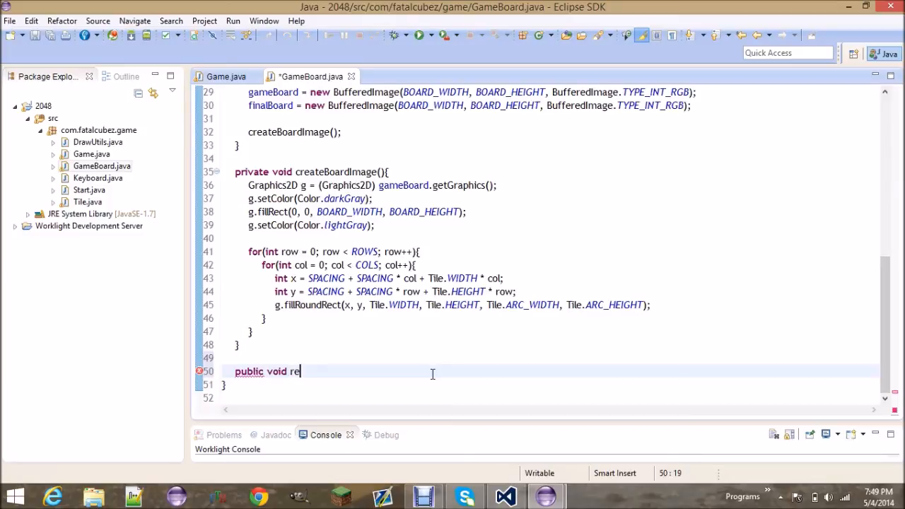
type("nder(Graphics2D g){")
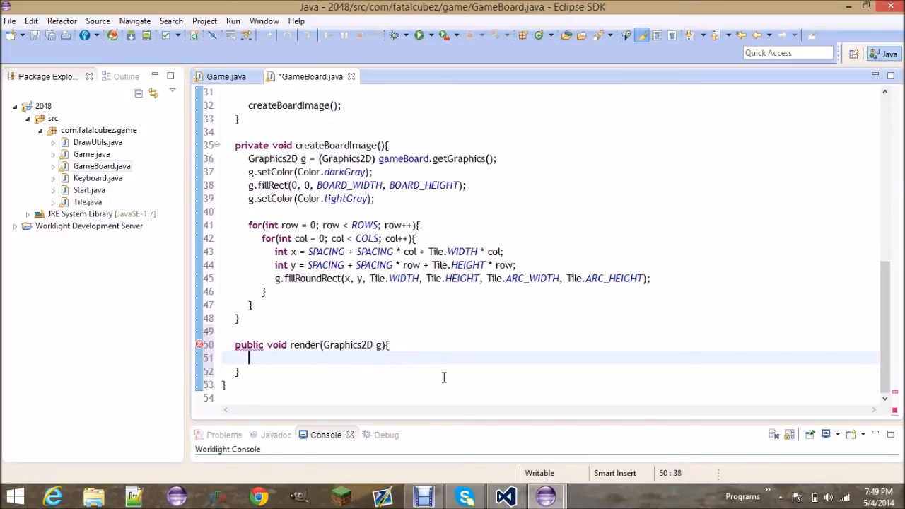
type("Graphi")
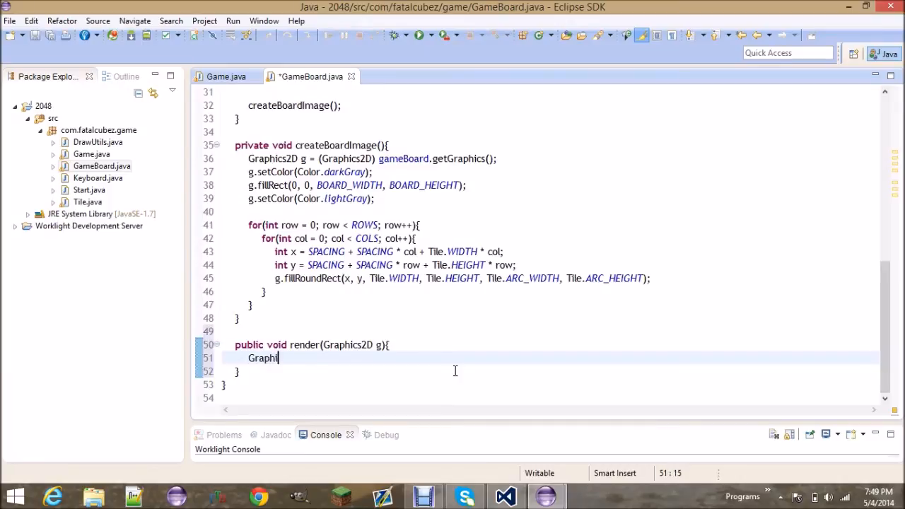
type("cs2D g2d")
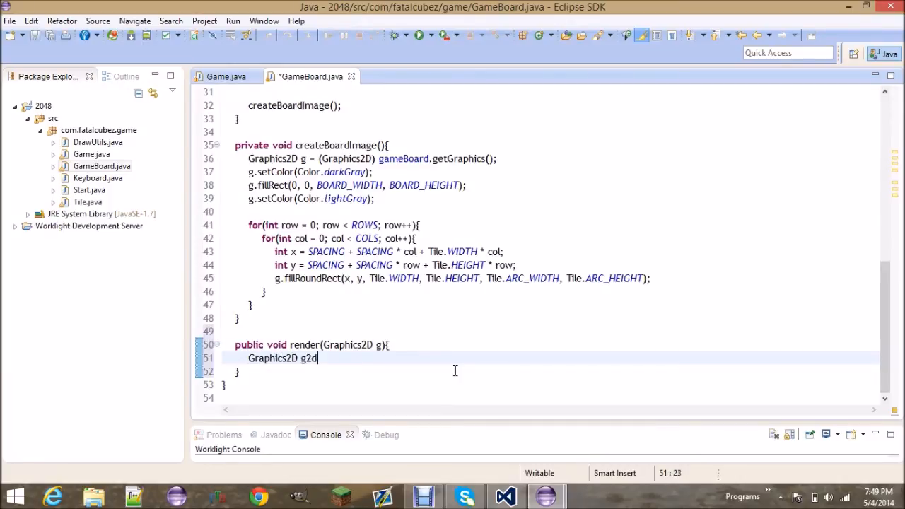
type("= (graphics2D)finalBoard.")
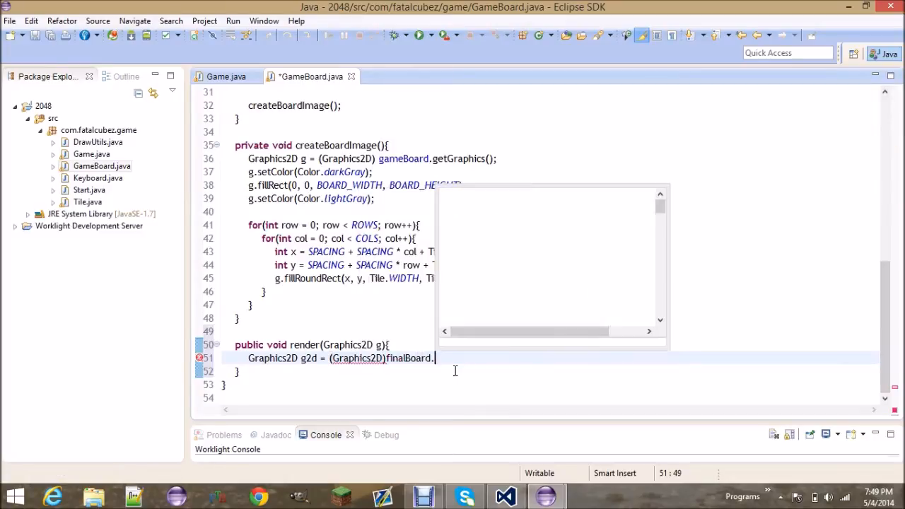
type("getGr")
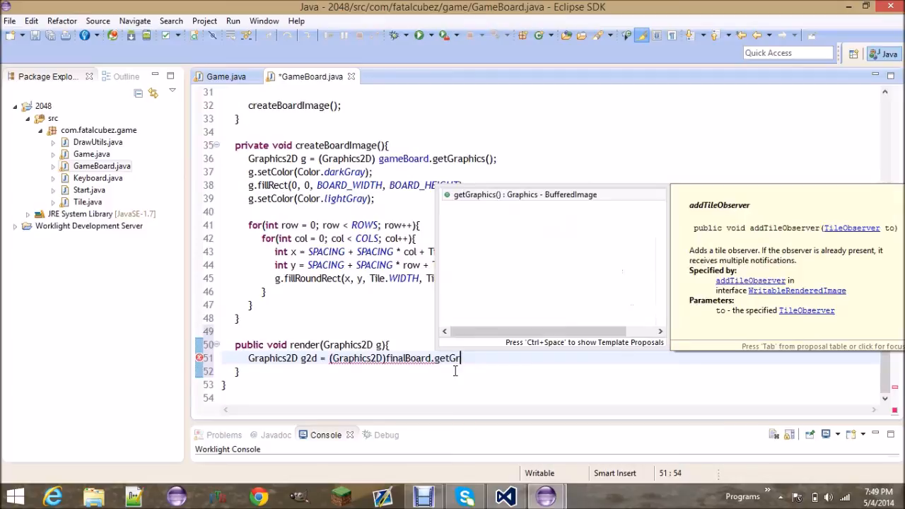
type("aphics();")
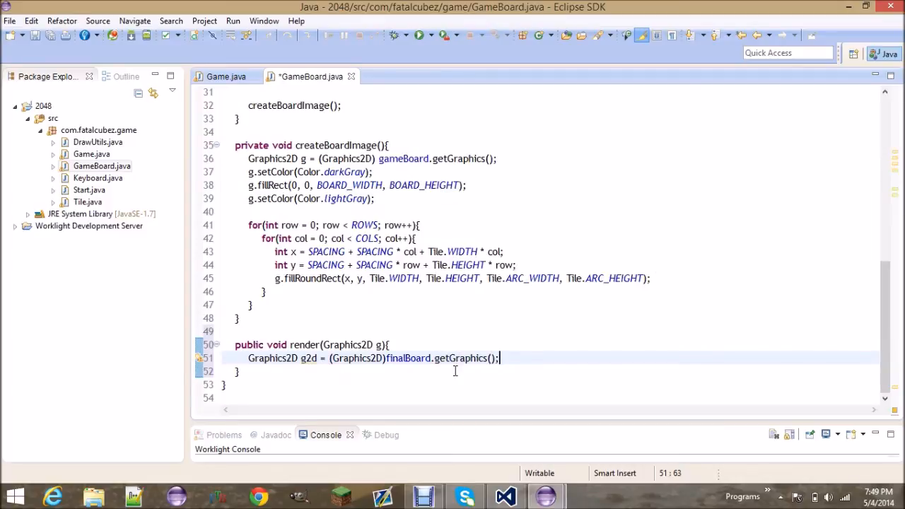
Have g2d draw gameBoard at 0, 0 using the drawImage(image, x, y, observer) form
type("gw2")
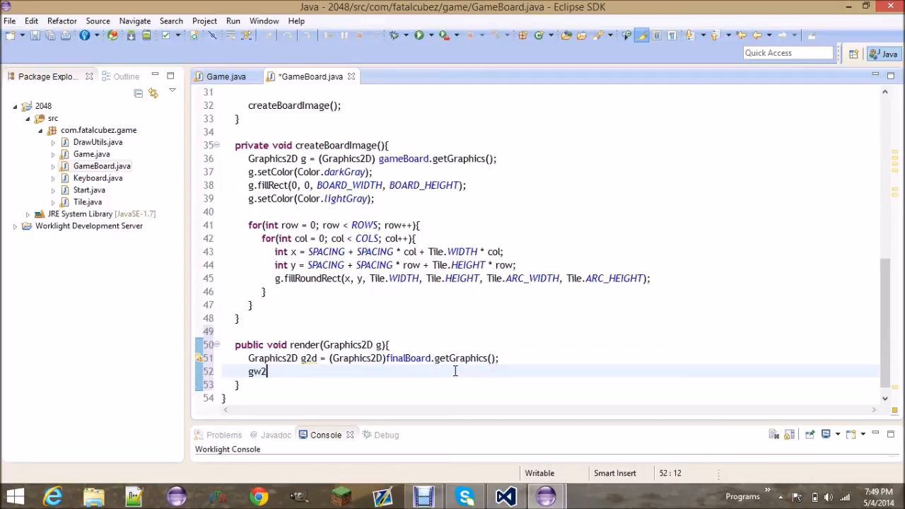
type("d.d")
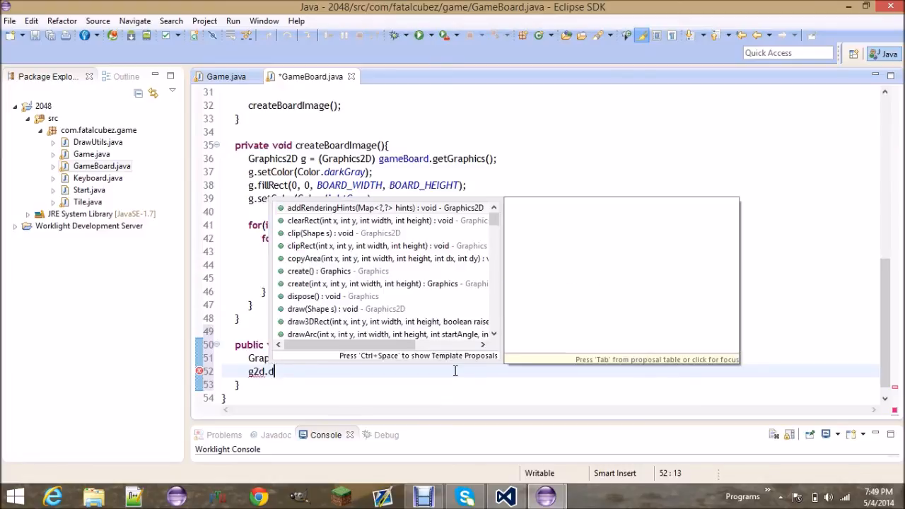
type("rawImage")
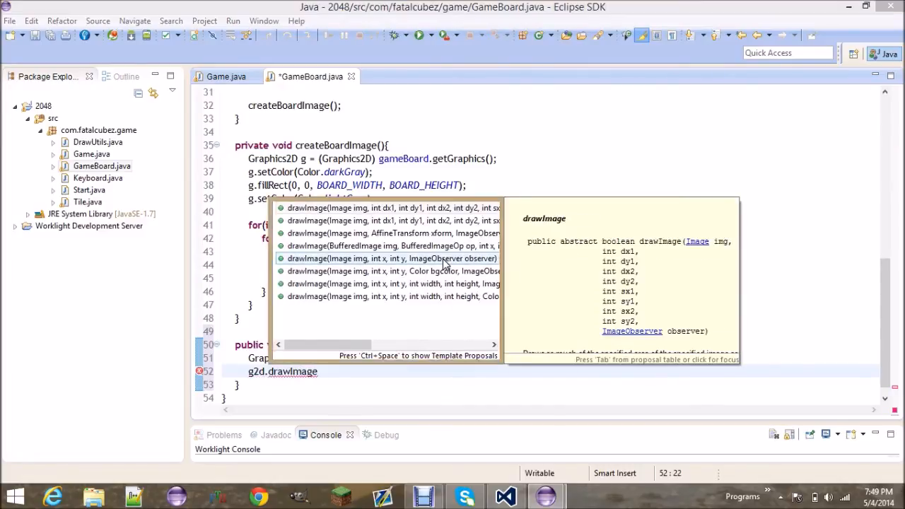
left_click(392, 259)
type("// draw tiles")
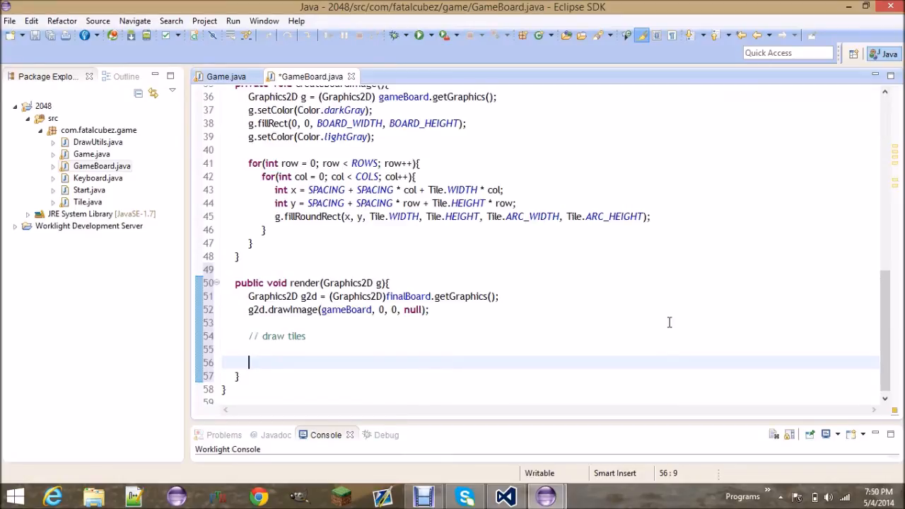
Draw finalBoard with g.drawImage(finalBoard, x, y, null) and call g2d.dispose()
type("g.draw")
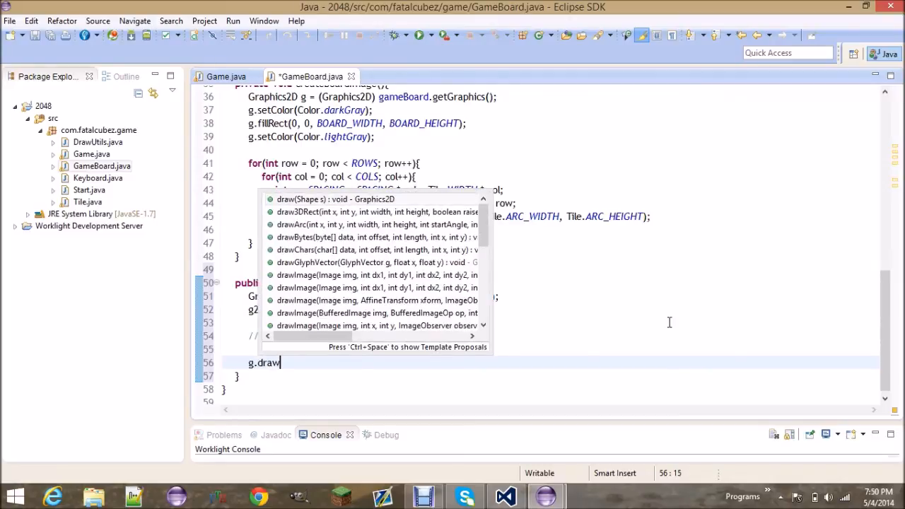
type("Image(img, x, y, observer")
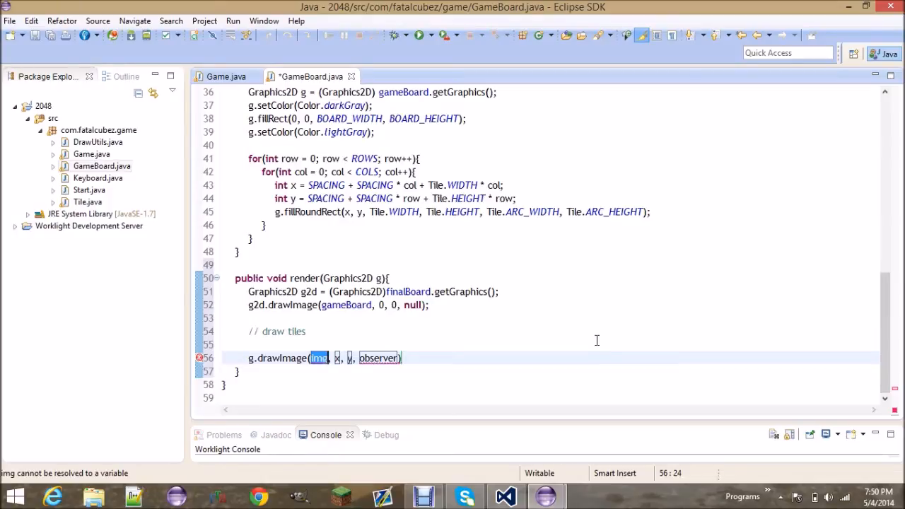
type("finalBoard")
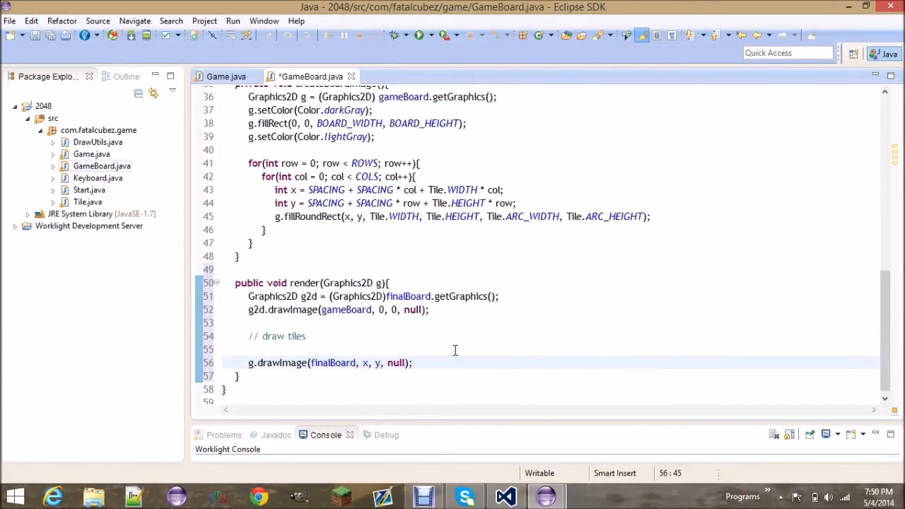
mouse_move(639, 310)
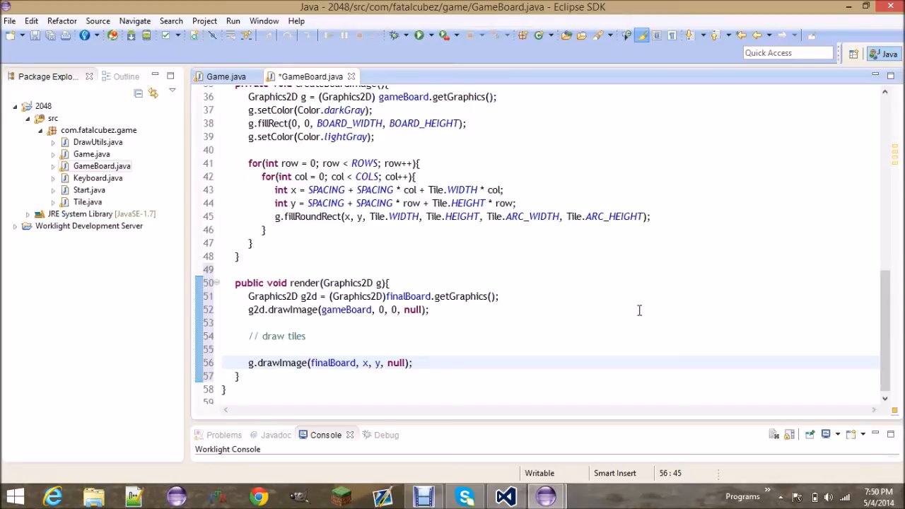
type("g2d")
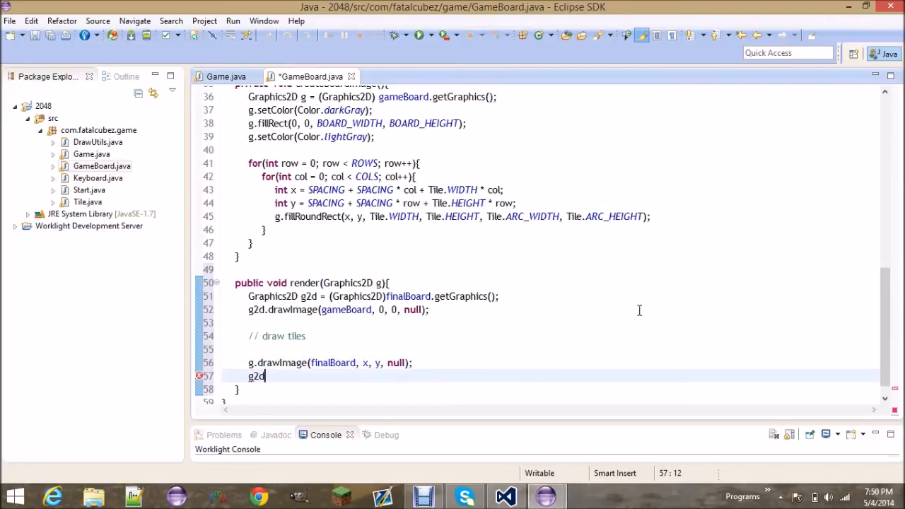
type(".dispose();")
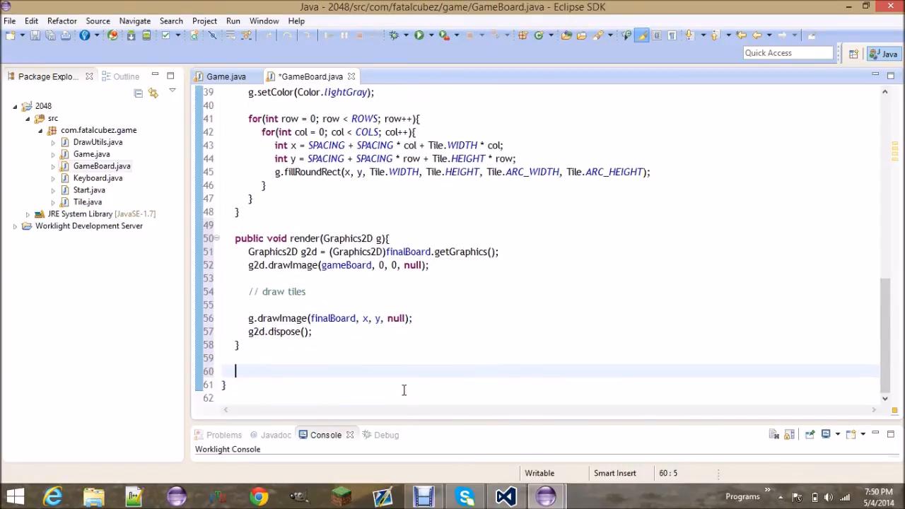
Add public void update() that calls checkKeys();
type("public void e")
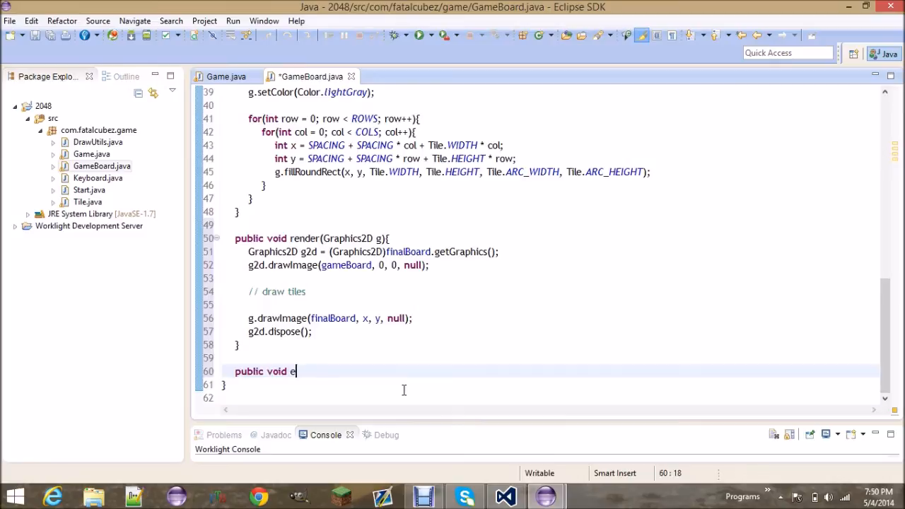
type("pdate(){")
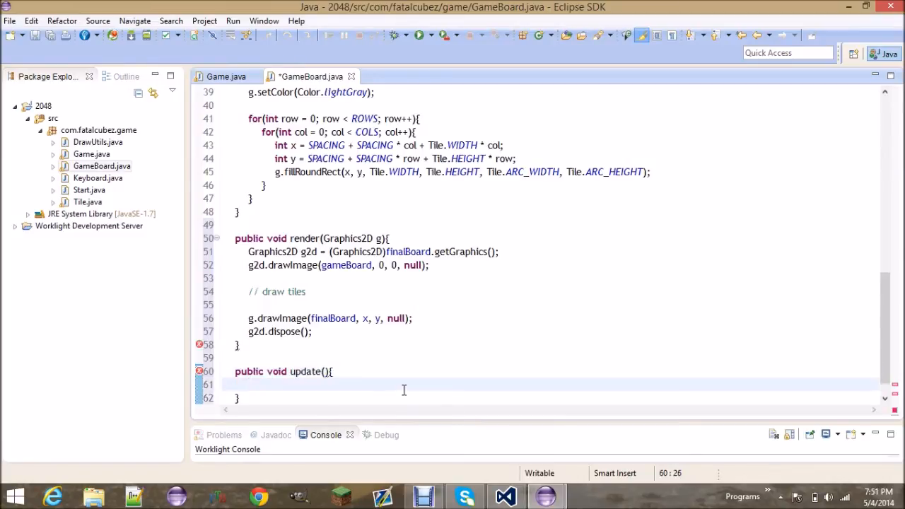
type("check")
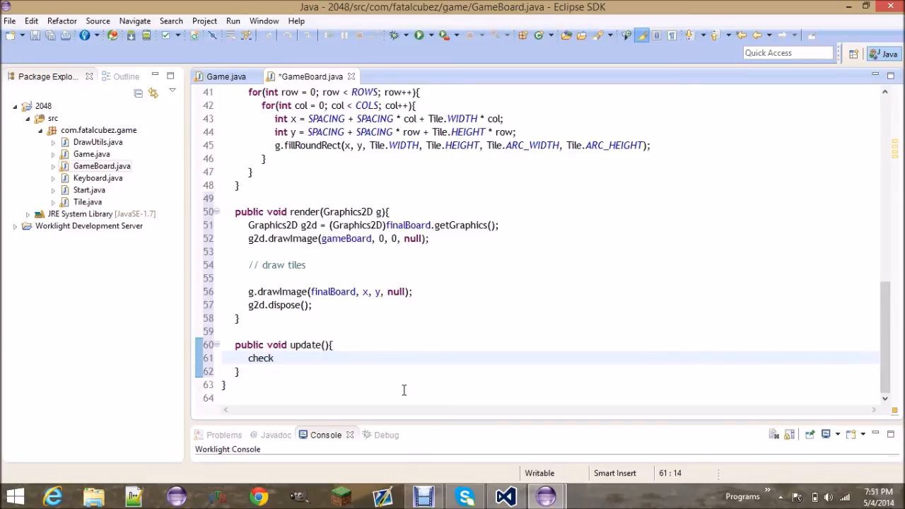
type("Keys();")
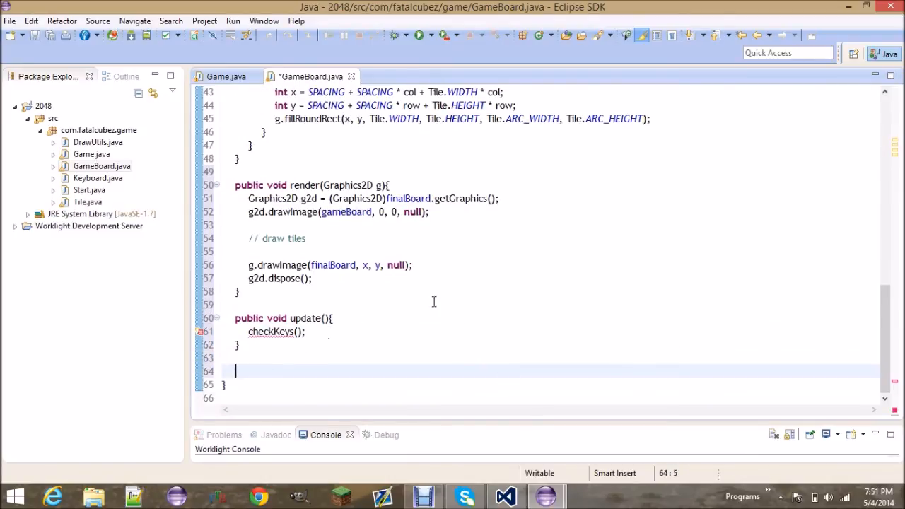
Add an empty private void checkKeys() method and select the com.fatalcubez.game package
type("p")
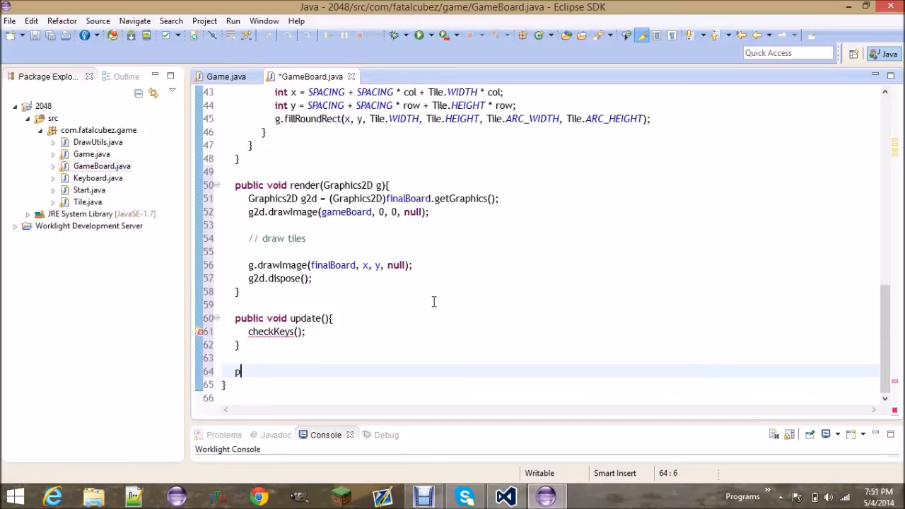
type("rivate void")
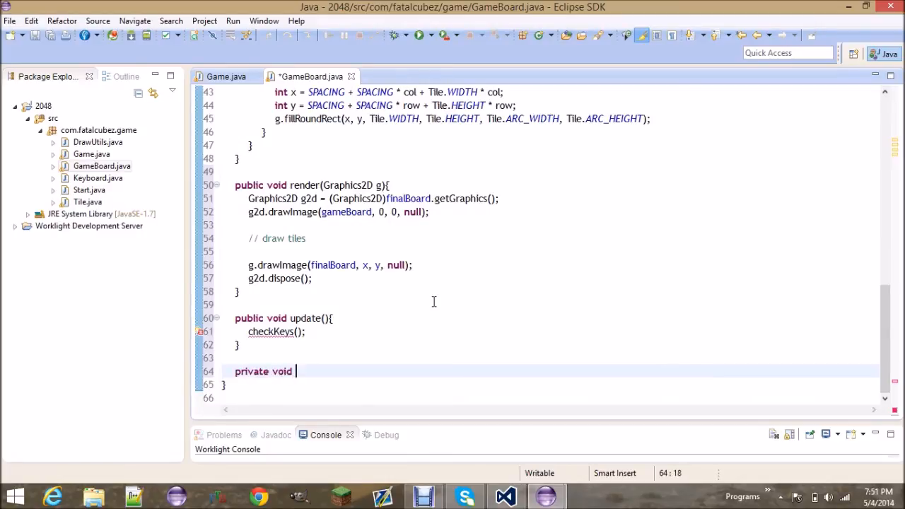
type("checkKeys(){")
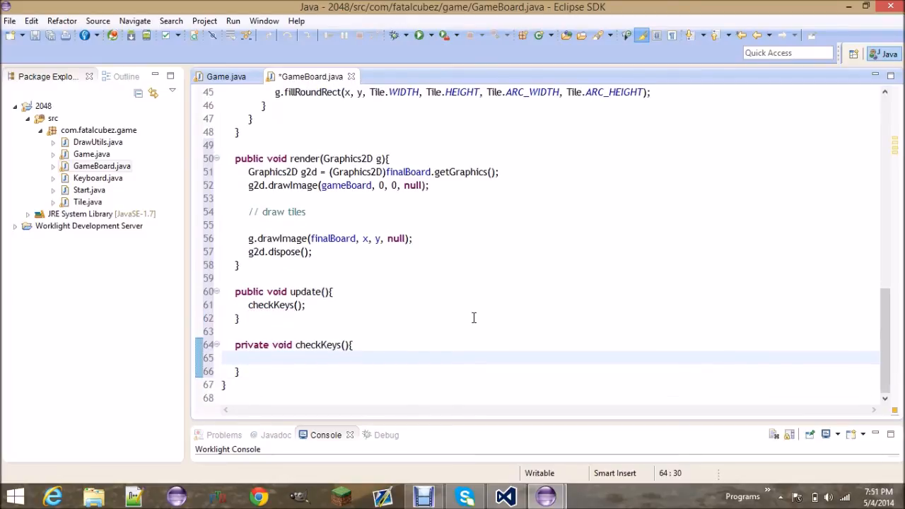
left_click(98, 141)
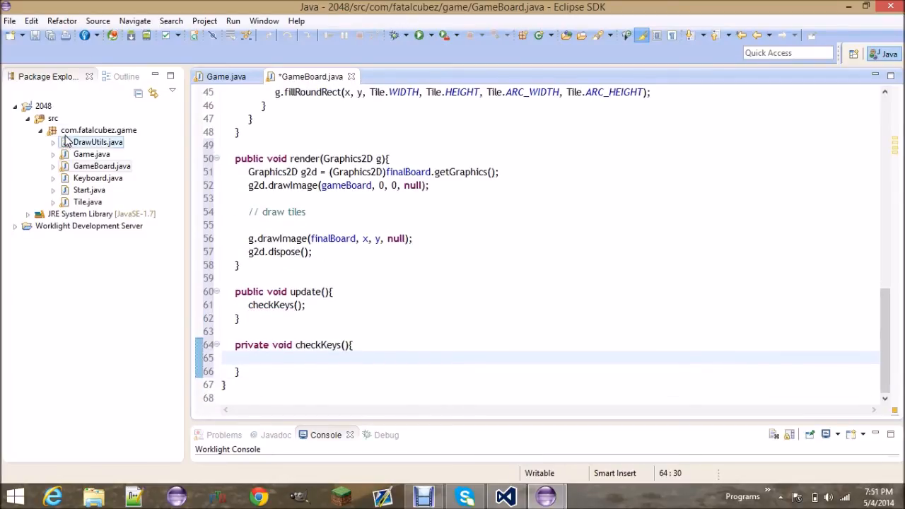
Create a new enum named Direction in the com.fatalcubez.game package
right_click(99, 130)
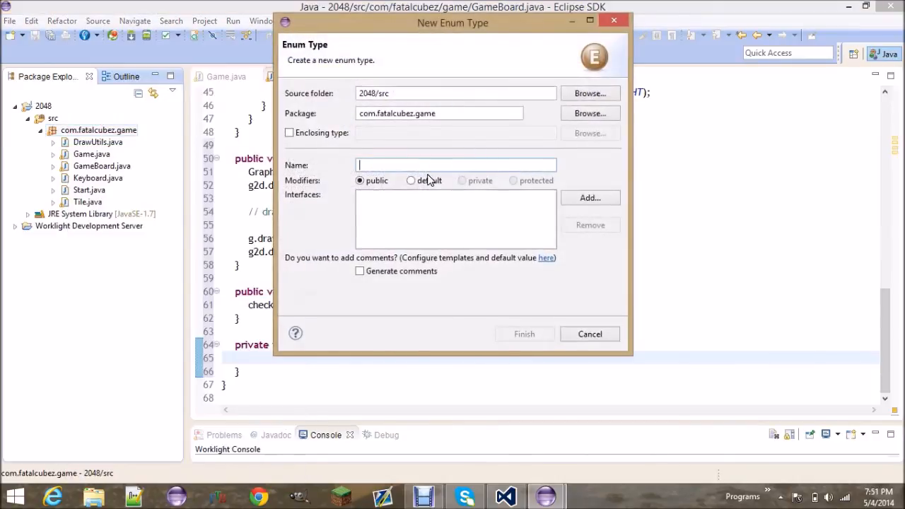
type("Direction")
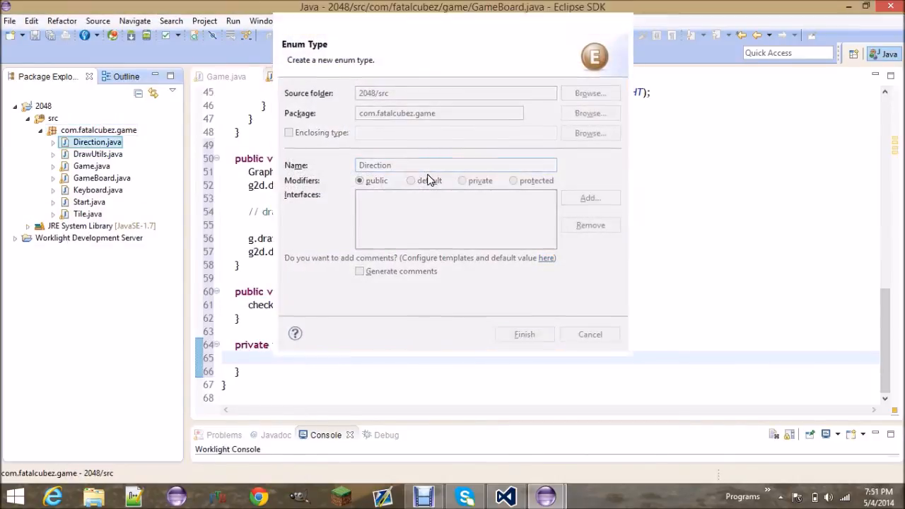
left_click(524, 334)
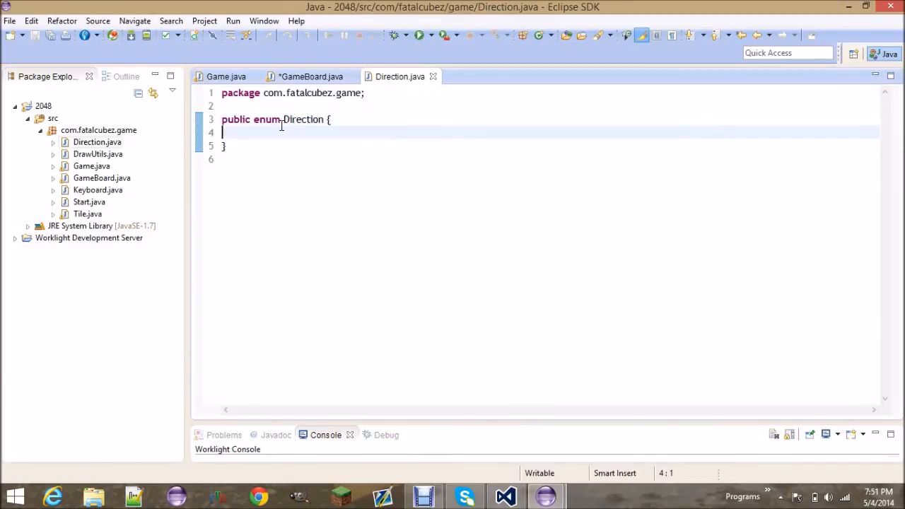
key("Enter")
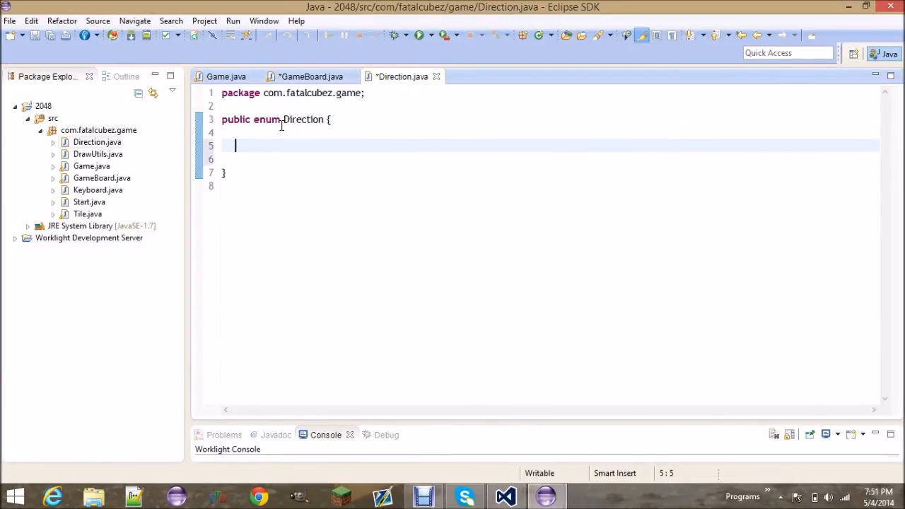
Give Direction the values LEFT, RIGHT, UP, DOWN
type("LEFT,")
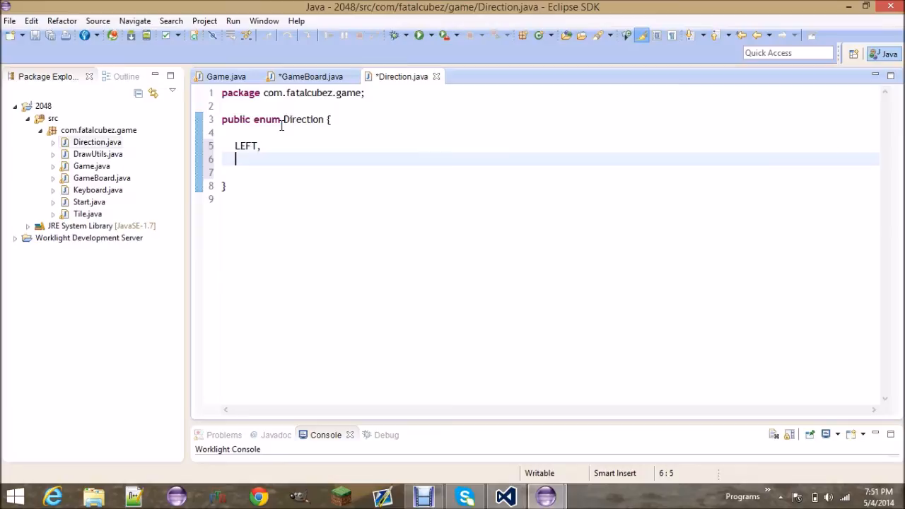
type("RIGHT")
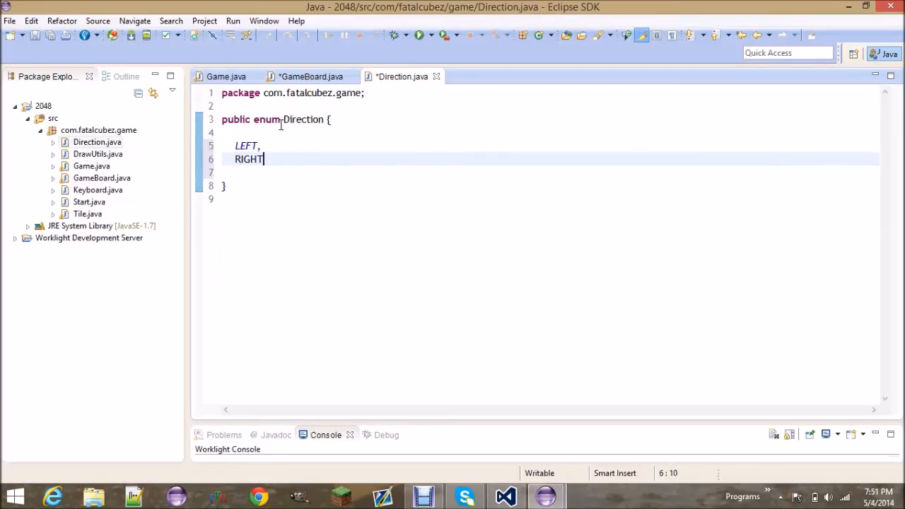
type(",")
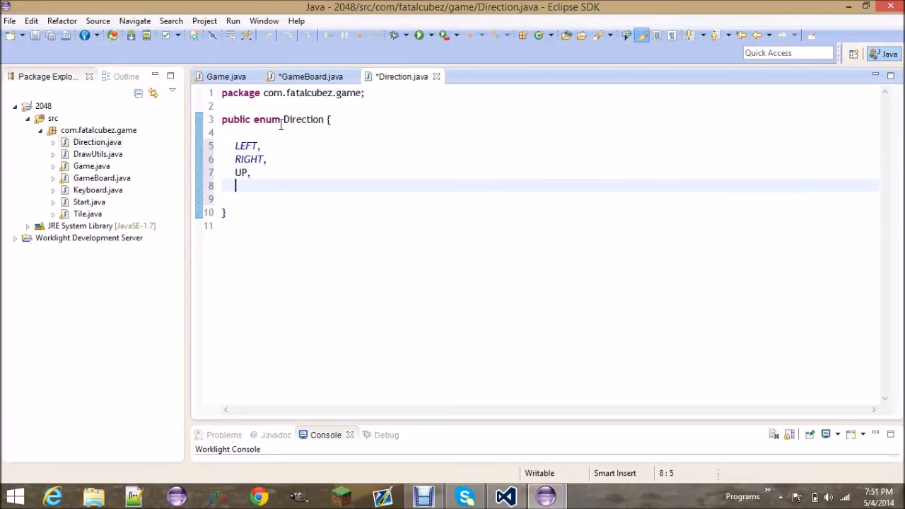
type("DOWN")
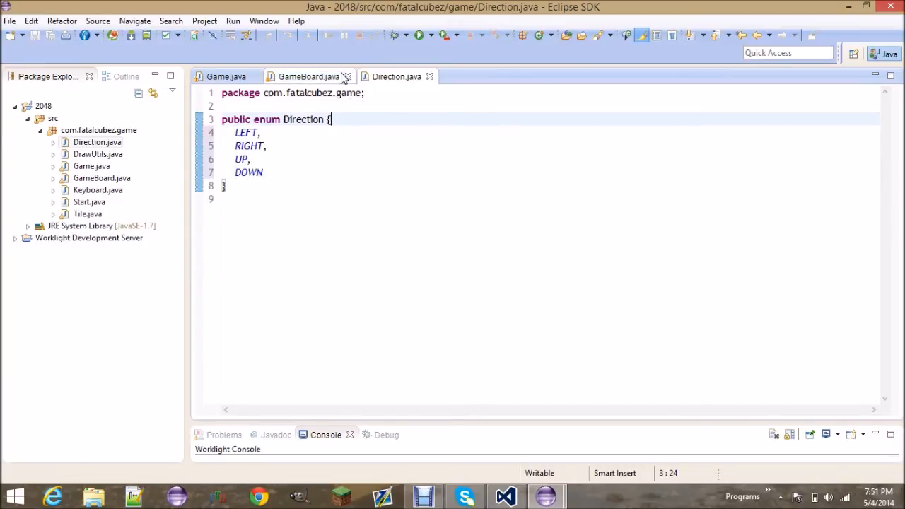
In checkKeys add if(Keyboard.typed(KeyEvent.VK_LEFT)){ with a 'move tiles left' comment
left_click(308, 76)
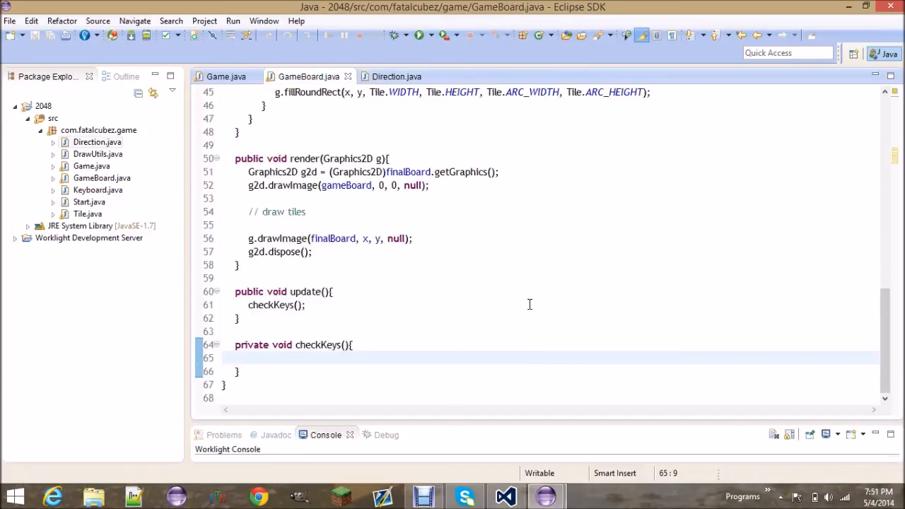
type("if(")
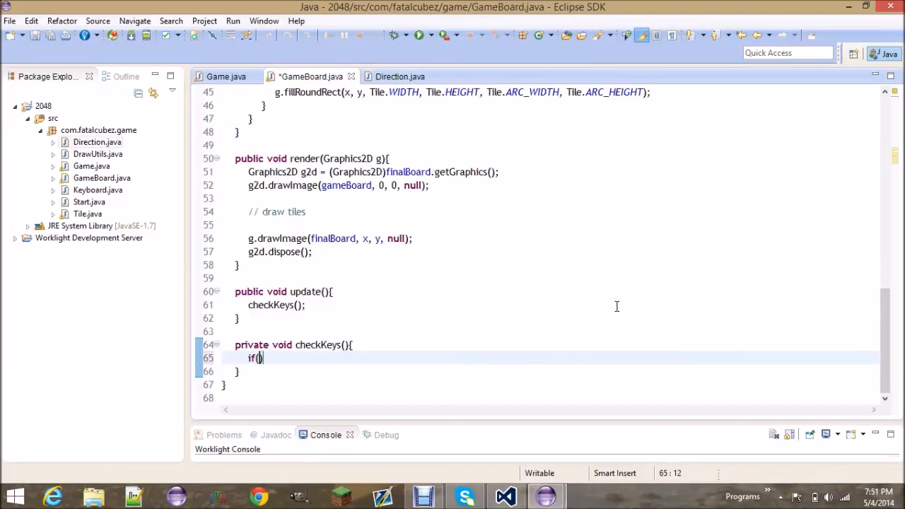
key("BackSpace")
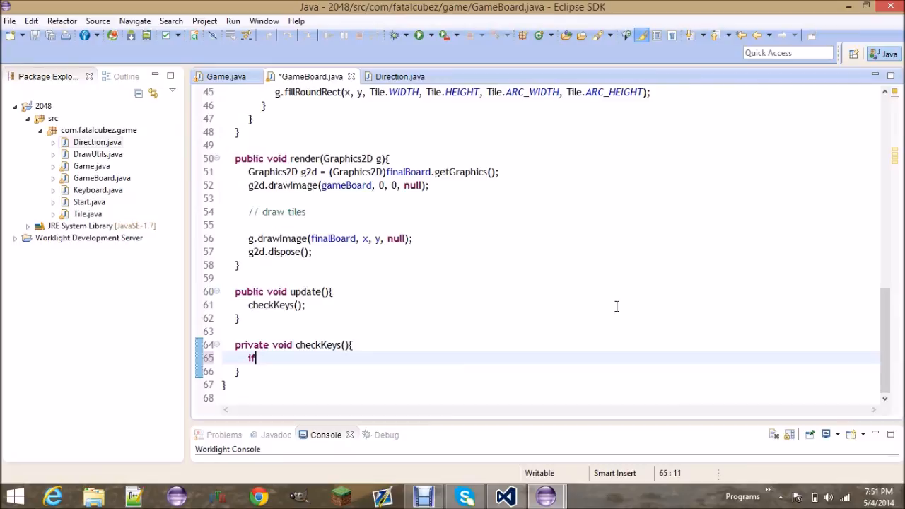
type("(Keyboard")
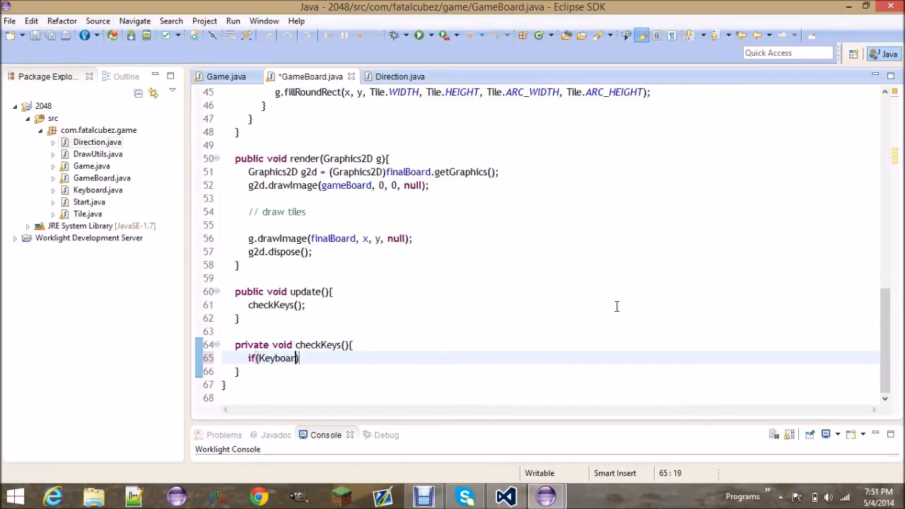
type(".typed(KeyEvent.")
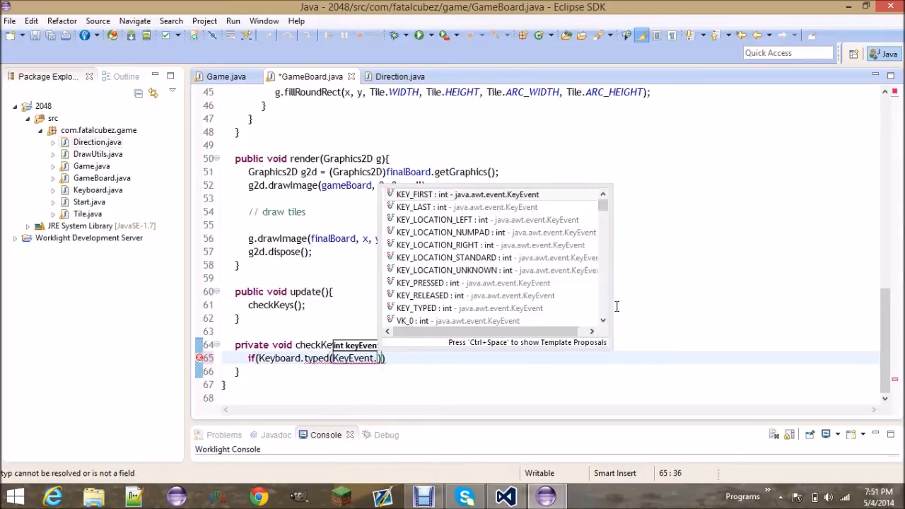
type("VK_LEFT")
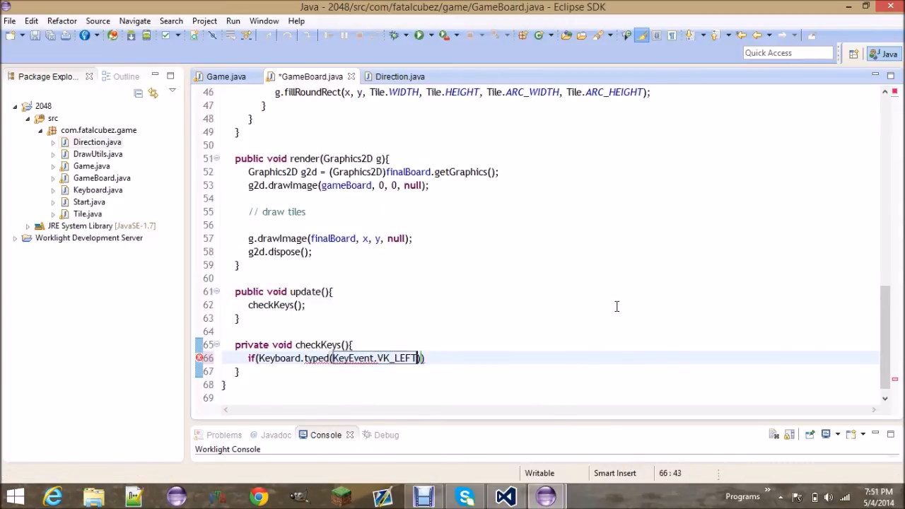
type("{")
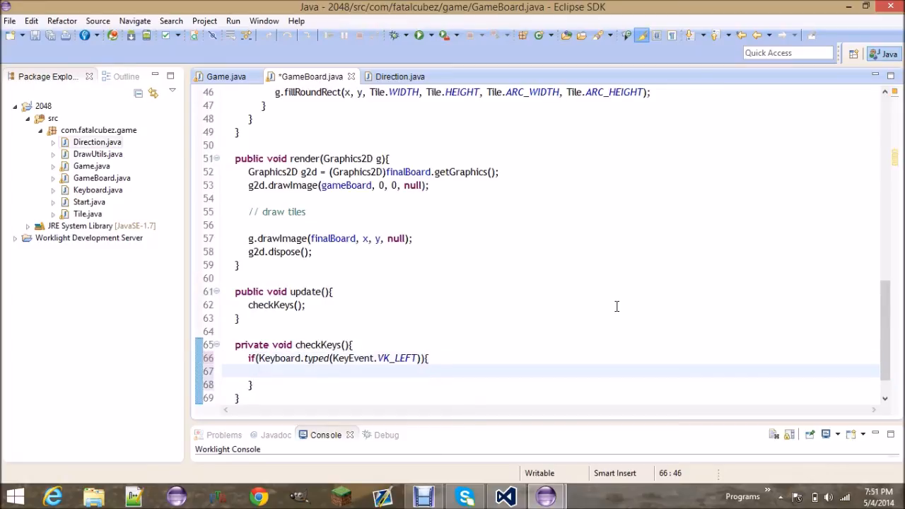
type("//")
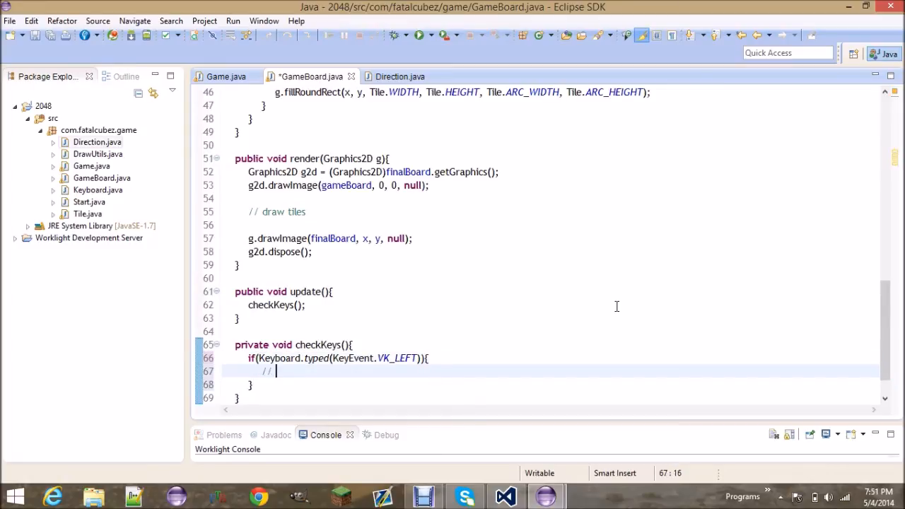
type("move tiles left")
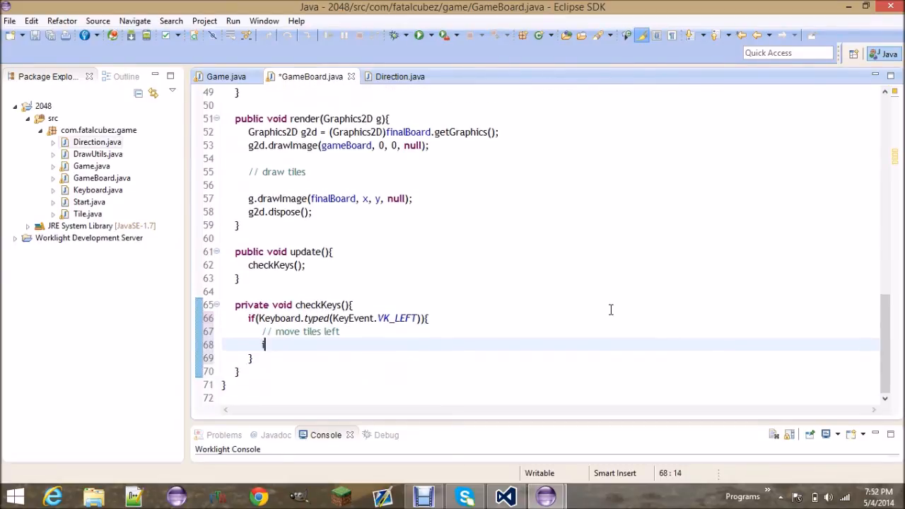
Add if(!hasStarted) setting it true and declare private boolean hasStarted;
type("if(!hasStarted) has")
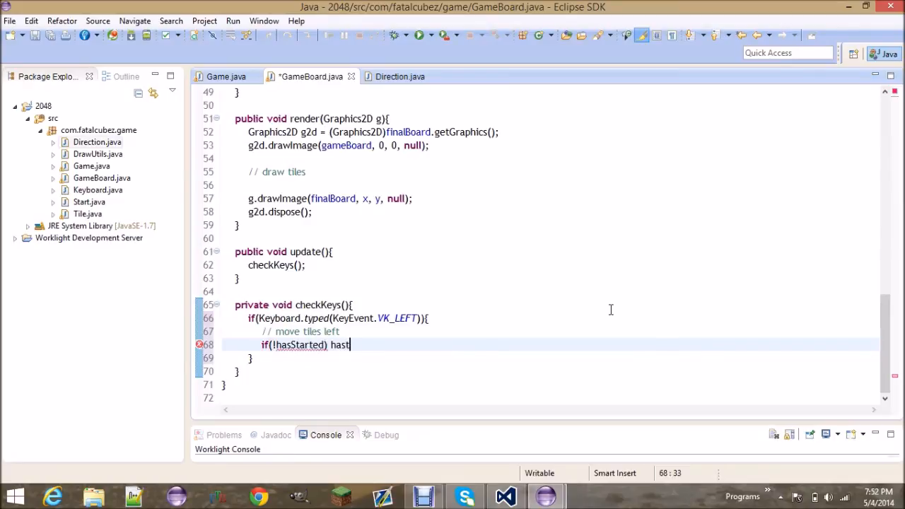
type("tarted")
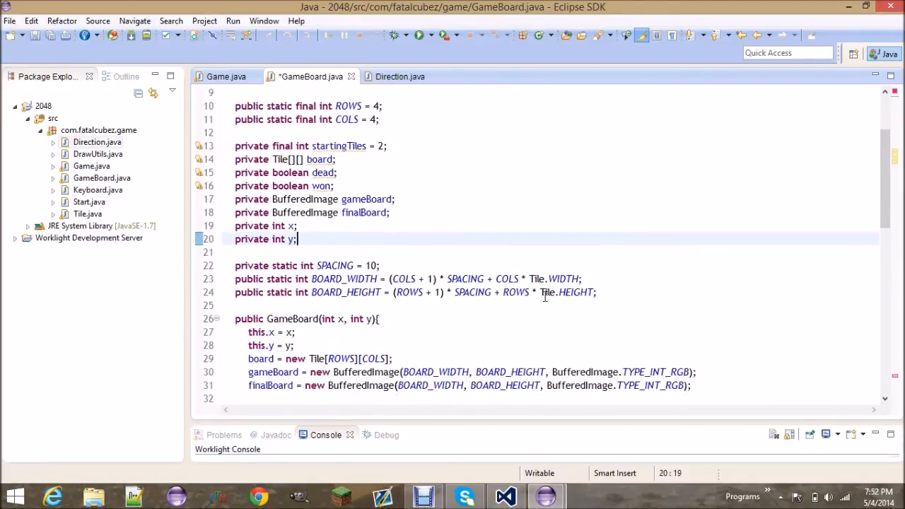
type("priva")
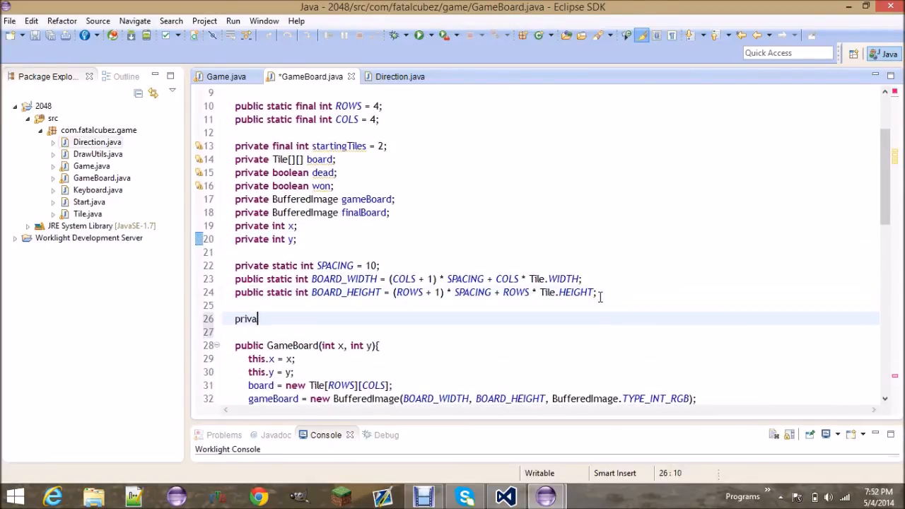
type("te boolean hasStart")
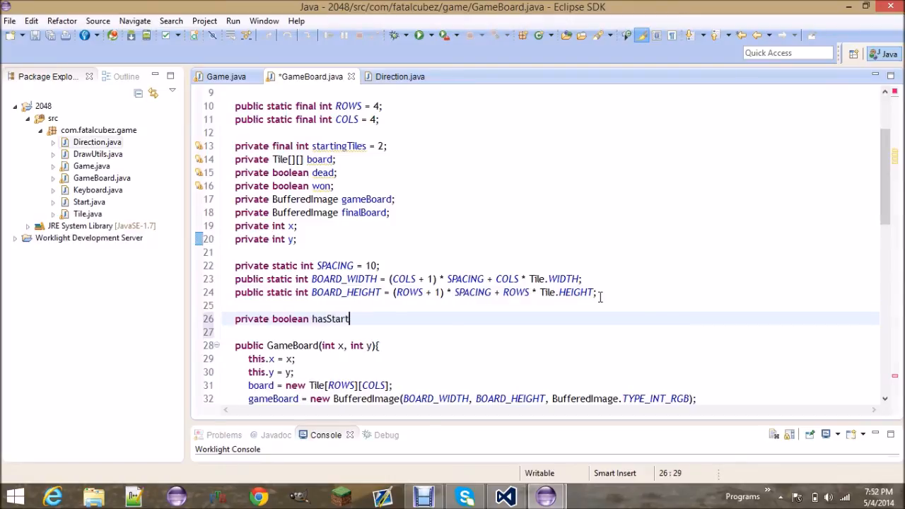
type("ed;")
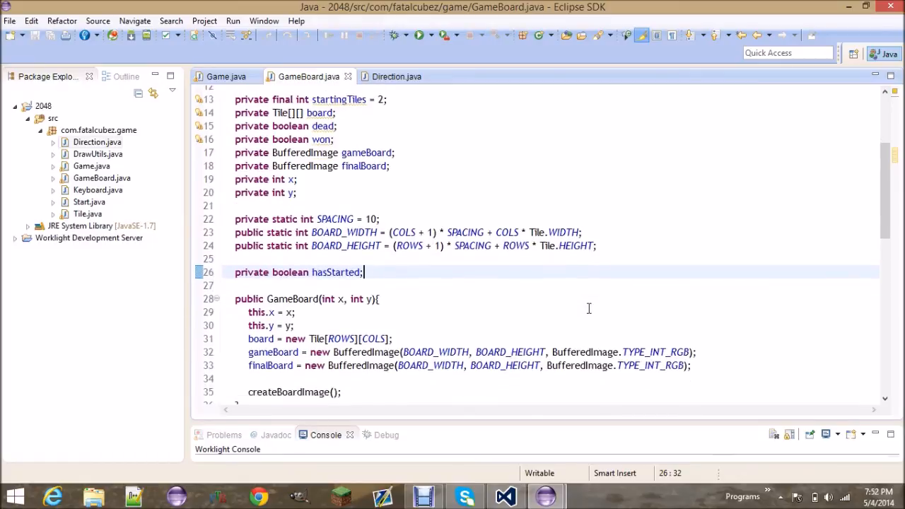
Copy the left-key block into RIGHT, UP and DOWN variants
scroll("down", 3)
type("i")
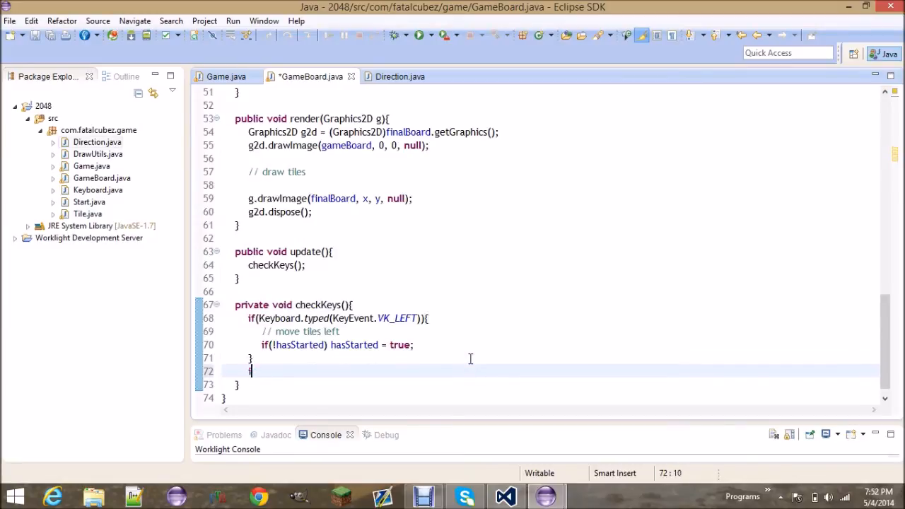
left_click_drag(252, 358, 248, 318)
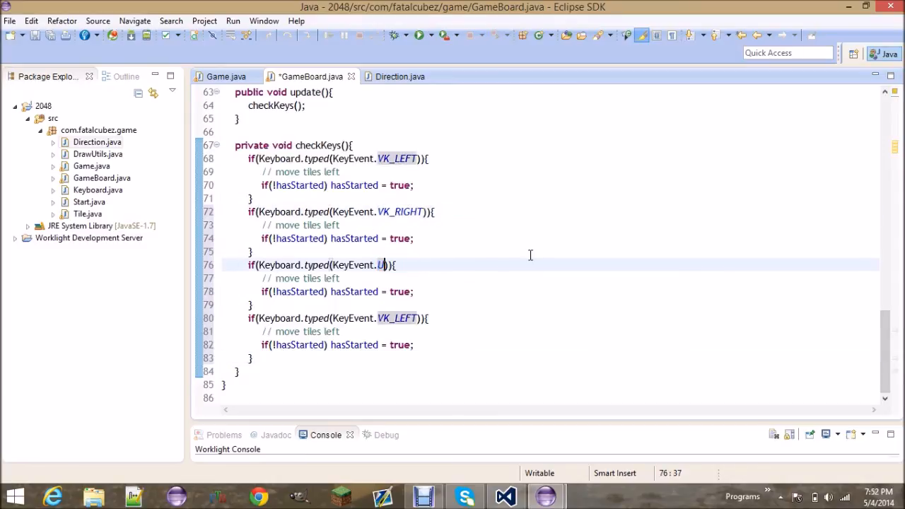
type("P_")
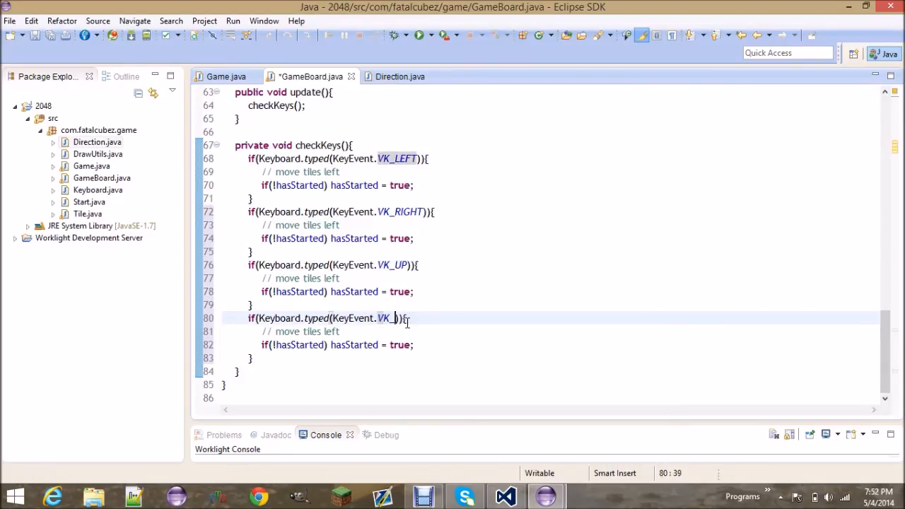
type("DOWN")
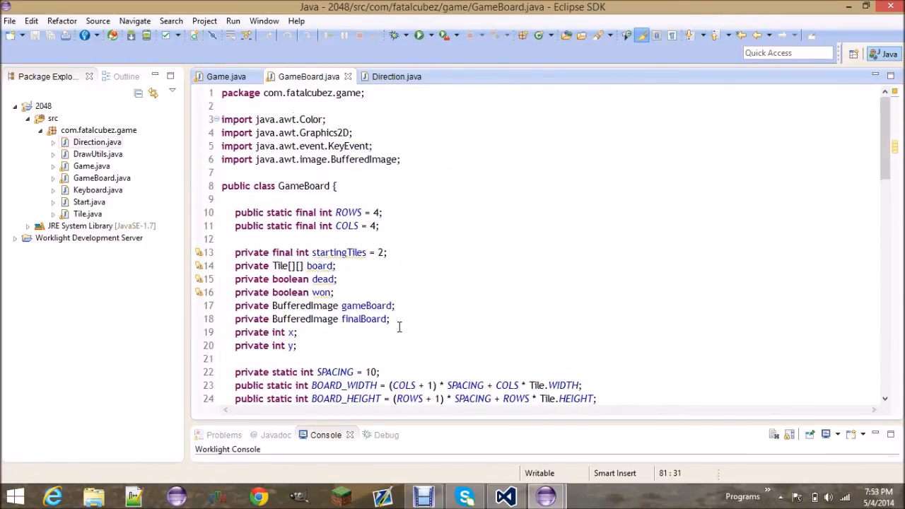
Declare private GameBoard board and start board = new GameBoard() in the Game constructor
scroll("down", 3)
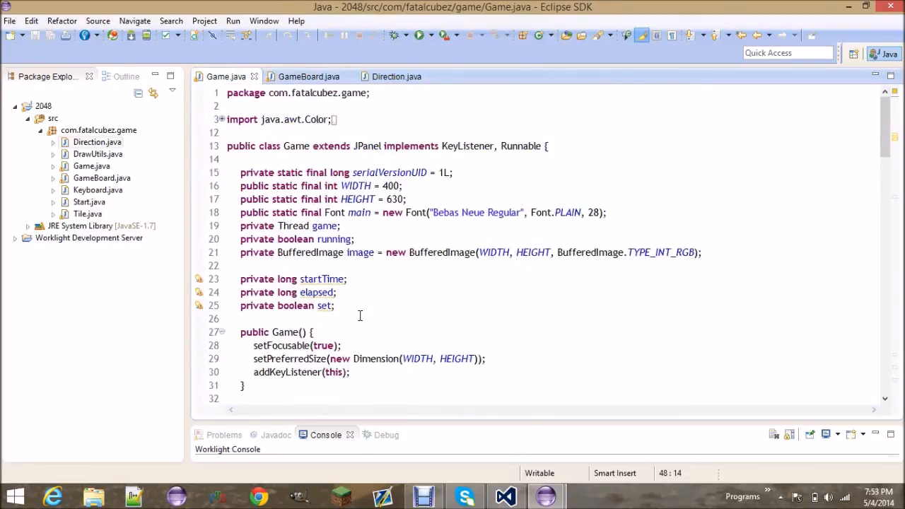
left_click(338, 305)
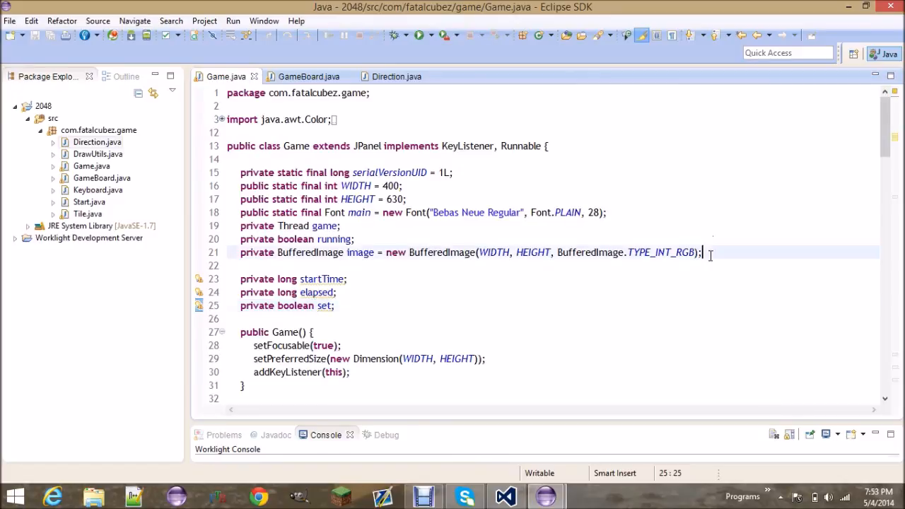
type("private GameBoard board;")
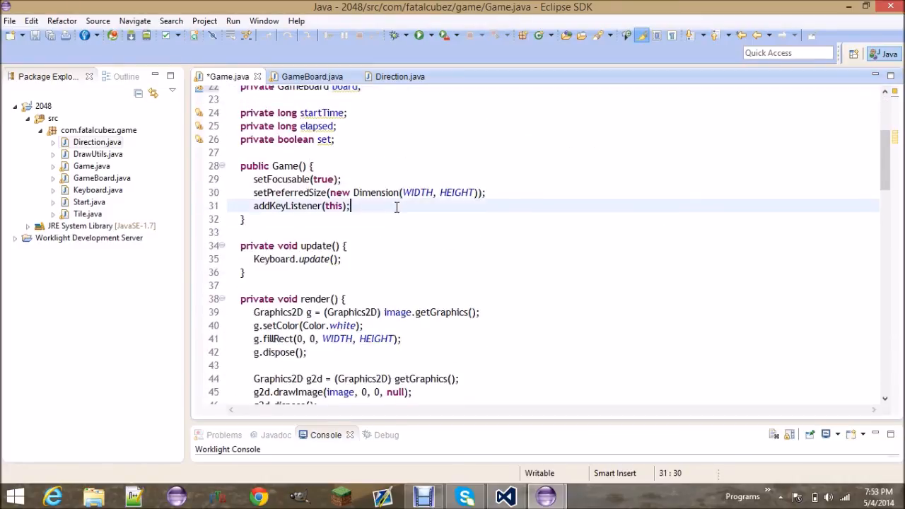
type("board = new Game")
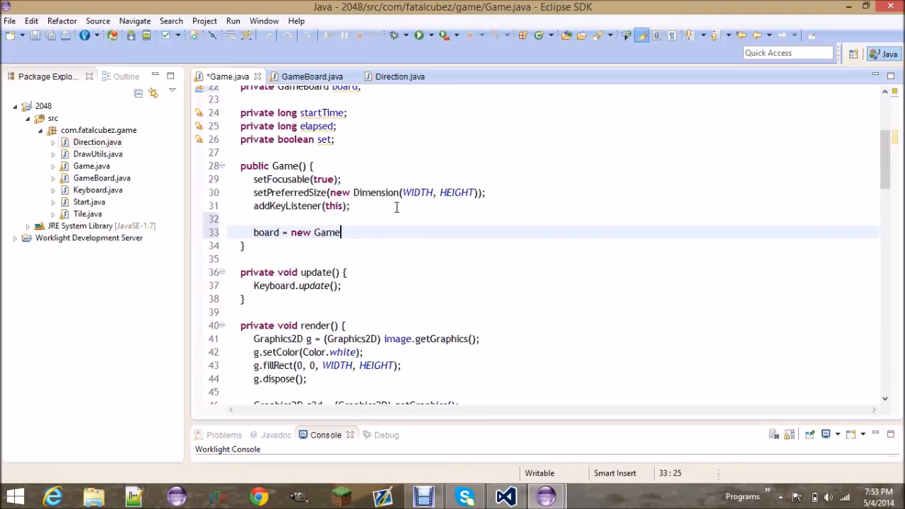
type("Board()")
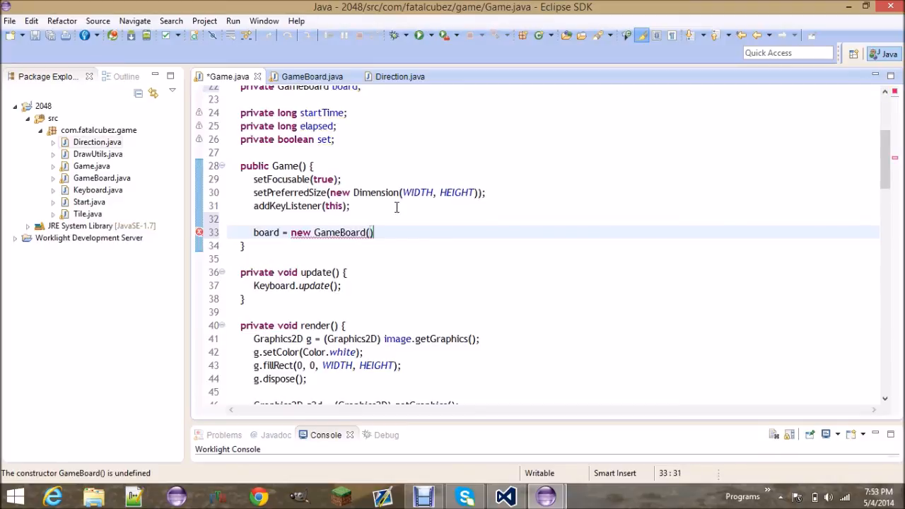
left_click(342, 231)
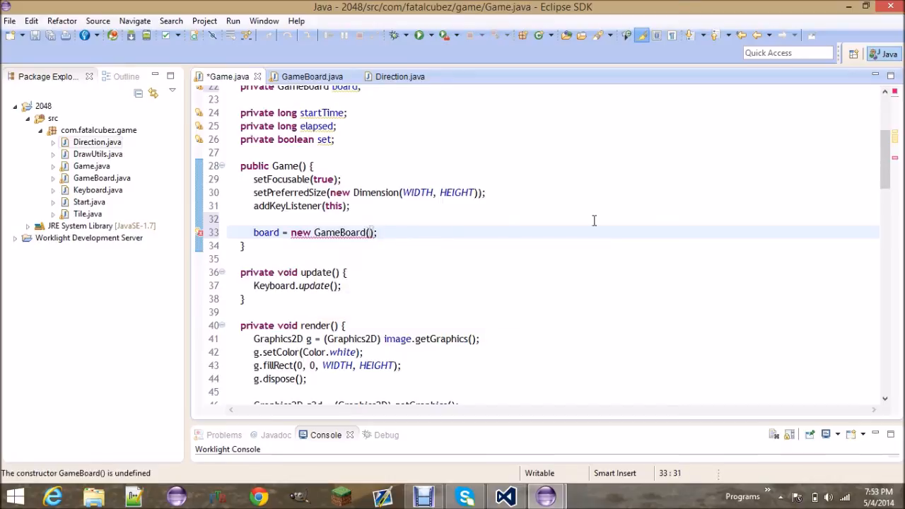
Pass WIDTH / 2 - GameBoard.BOARD_WIDTH / 2 as the board's x position
type("WIDTH / 2")
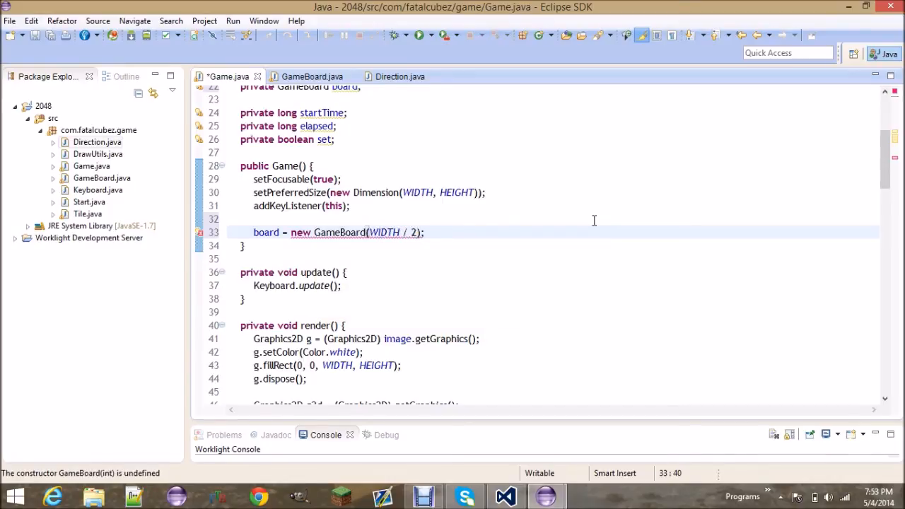
type("- G")
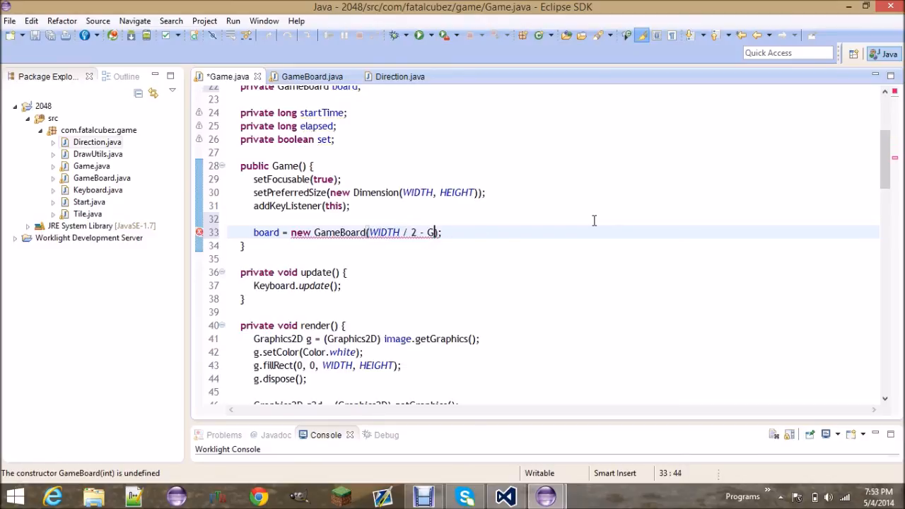
type("ameBoard.bo")
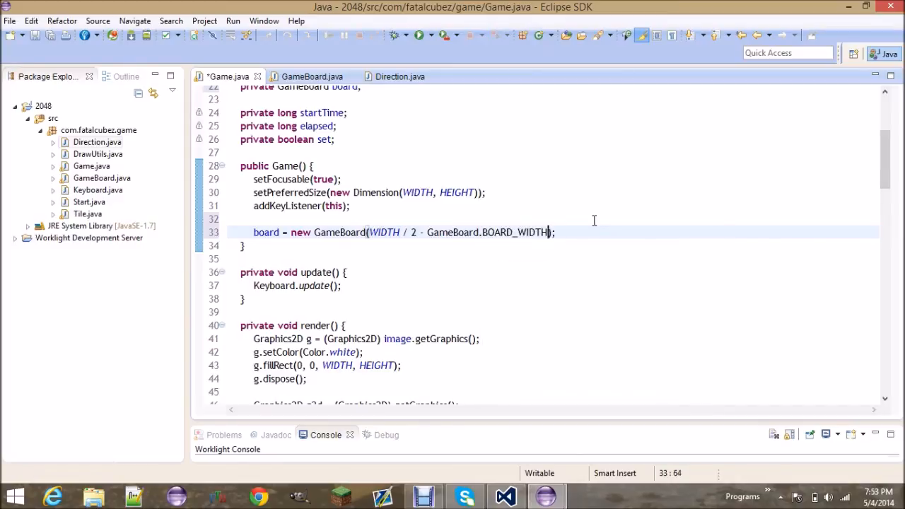
type("/ 2,")
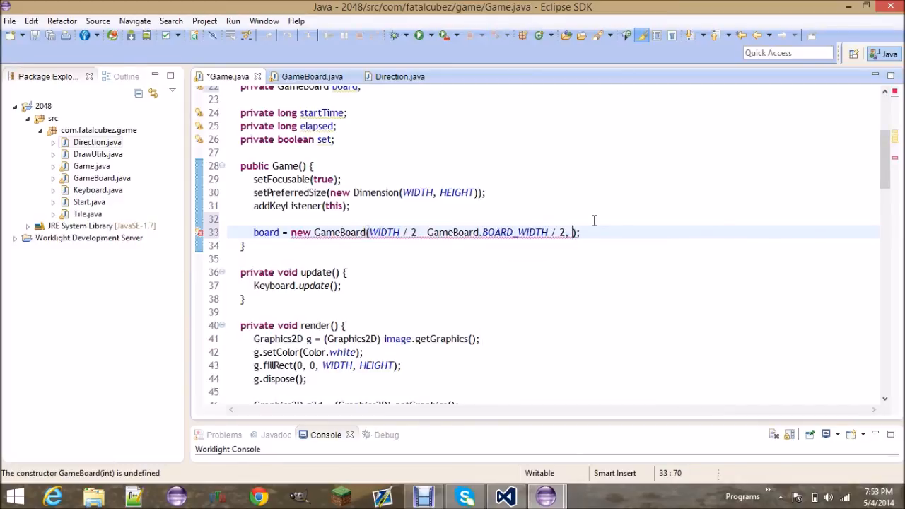
Pass HEIGHT - GameBoard.BOARD_HEIGHT - 10 as the board's y position
type("HE")
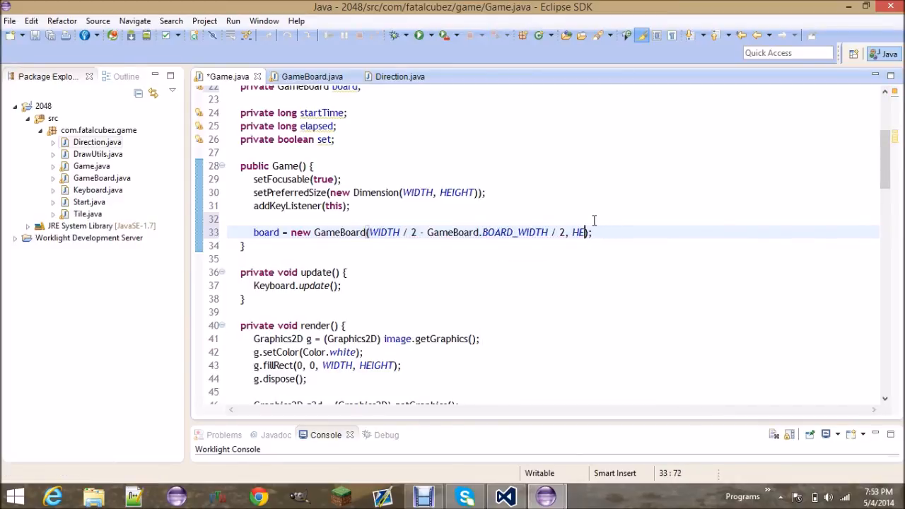
type("IGHT")
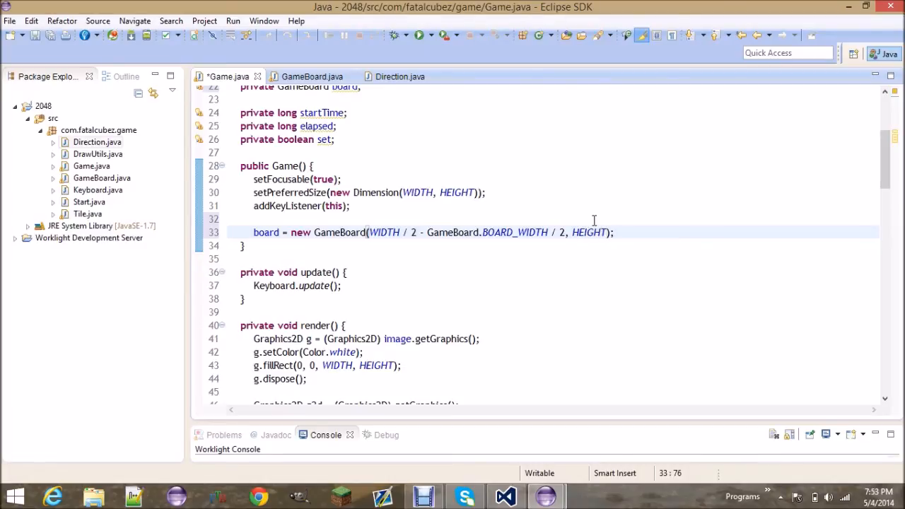
type("- 10")
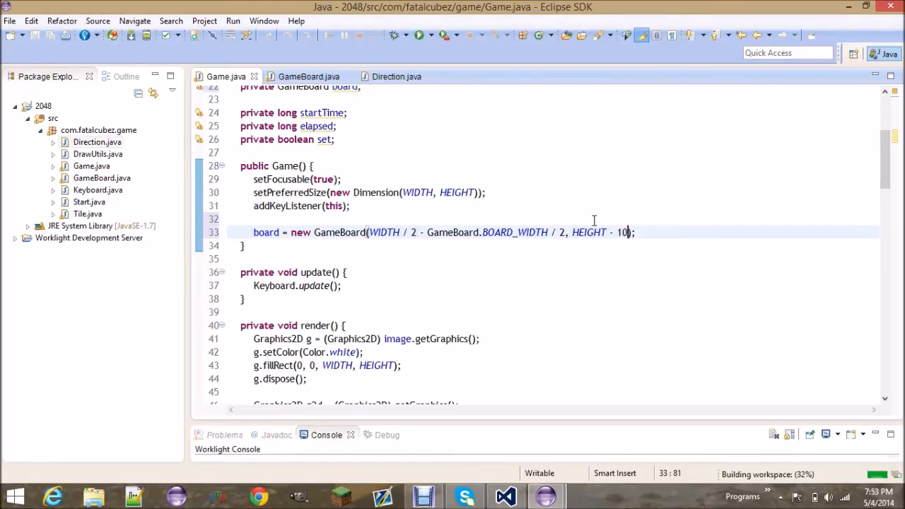
key("BackSpace")
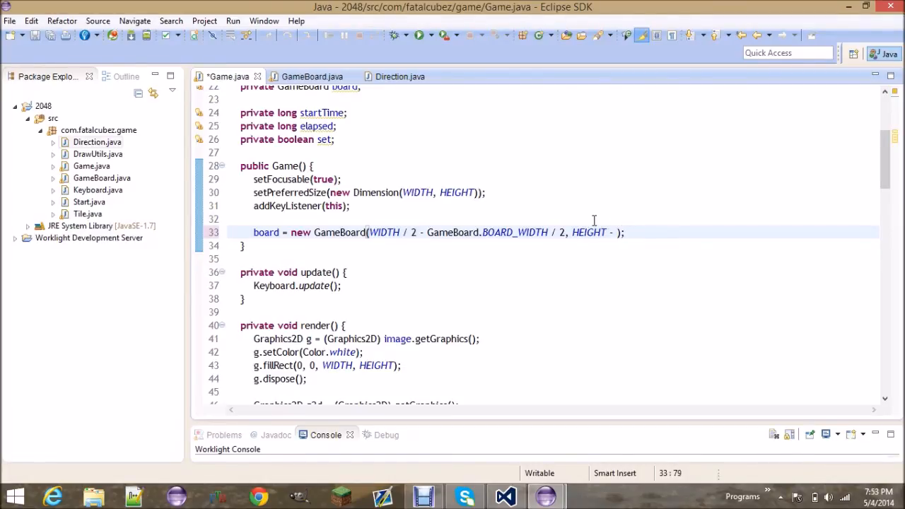
type("GameBoard.")
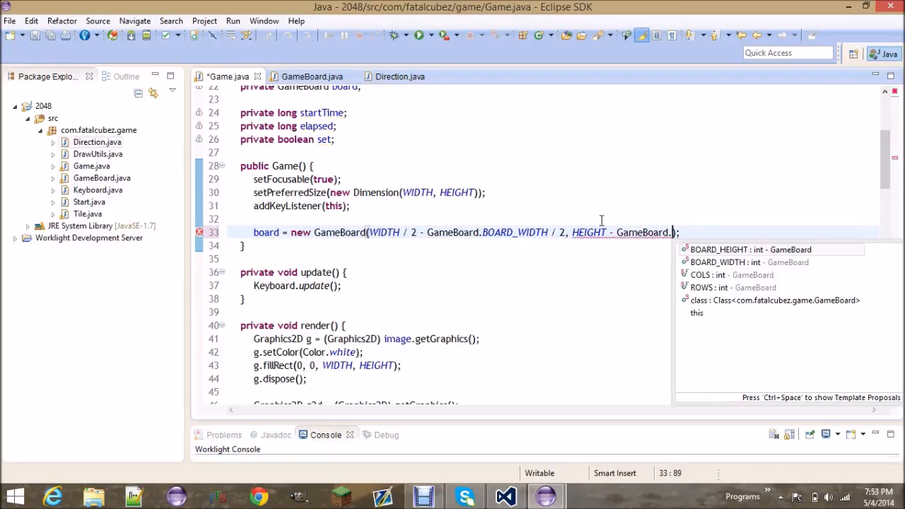
type("BOARD_HEIGHT - 10")
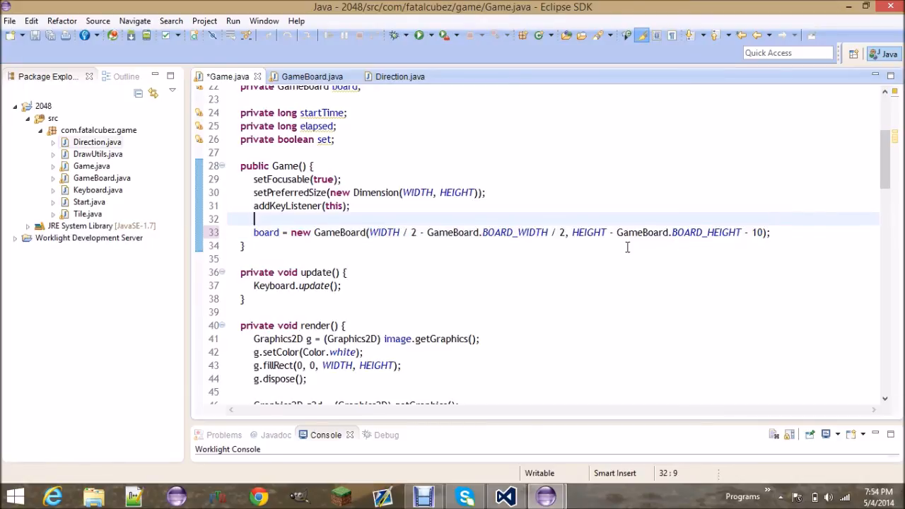
Call board.update() in update() and board.render(g) in render(), then save and run
scroll("down", 3)
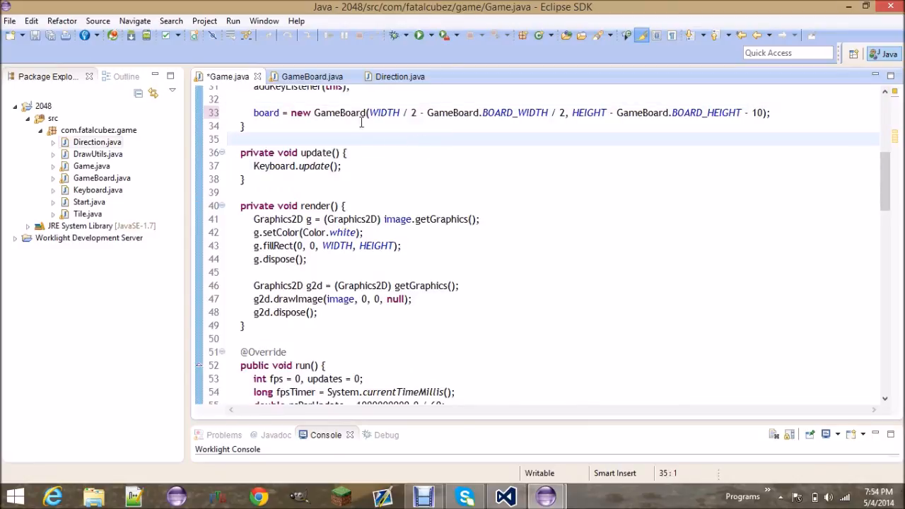
type("board.")
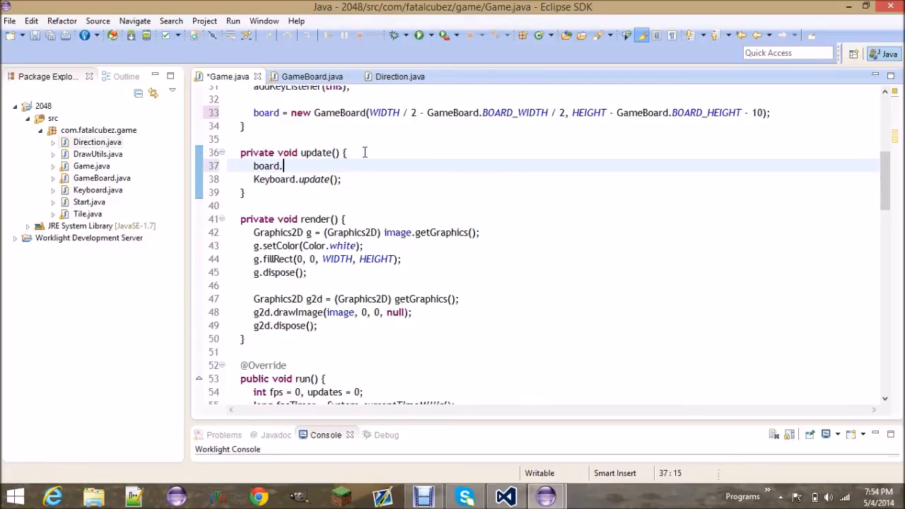
scroll("down", 3)
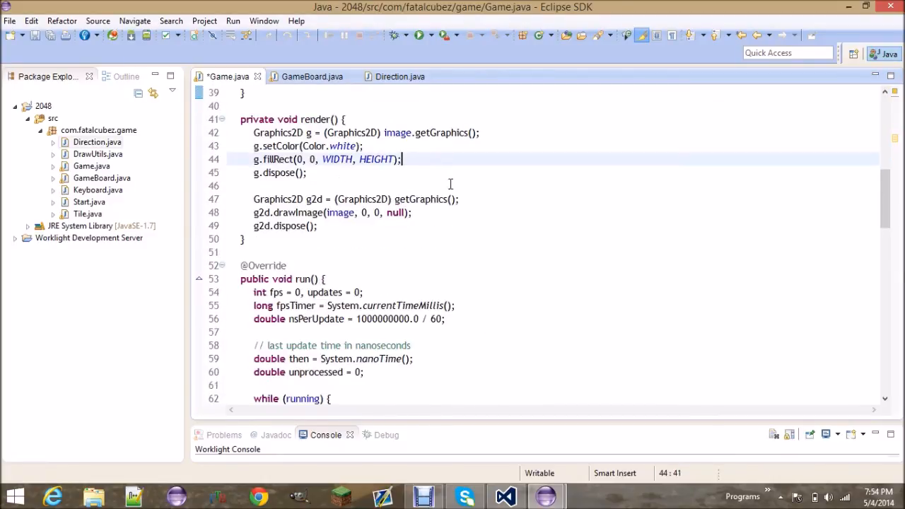
type("board.ren")
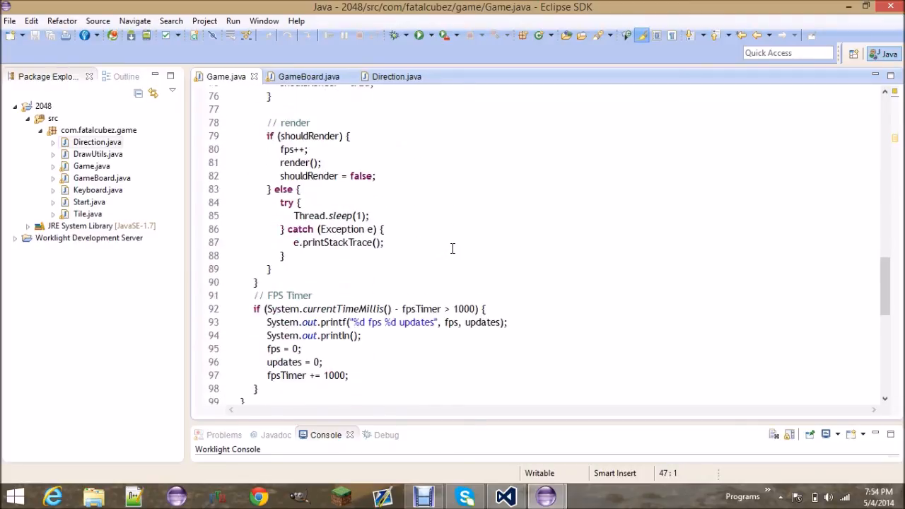
scroll("down", 3)
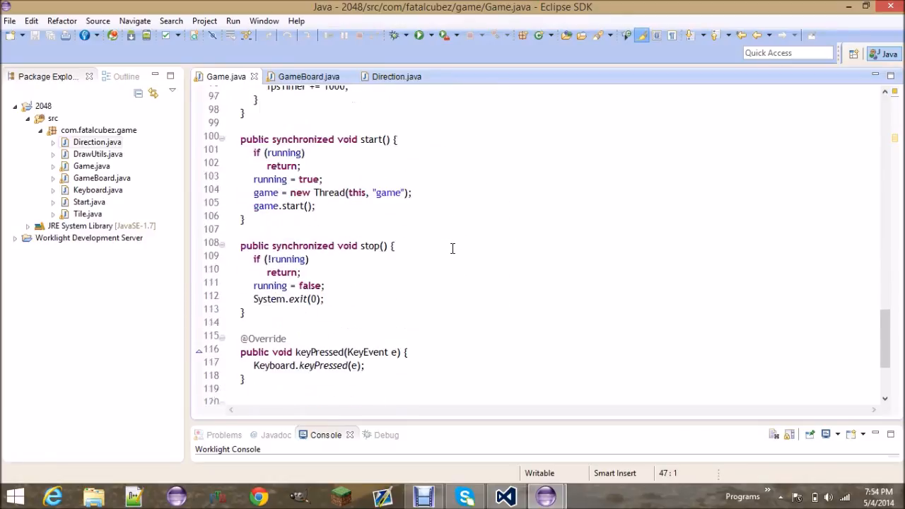
scroll("up", 3)
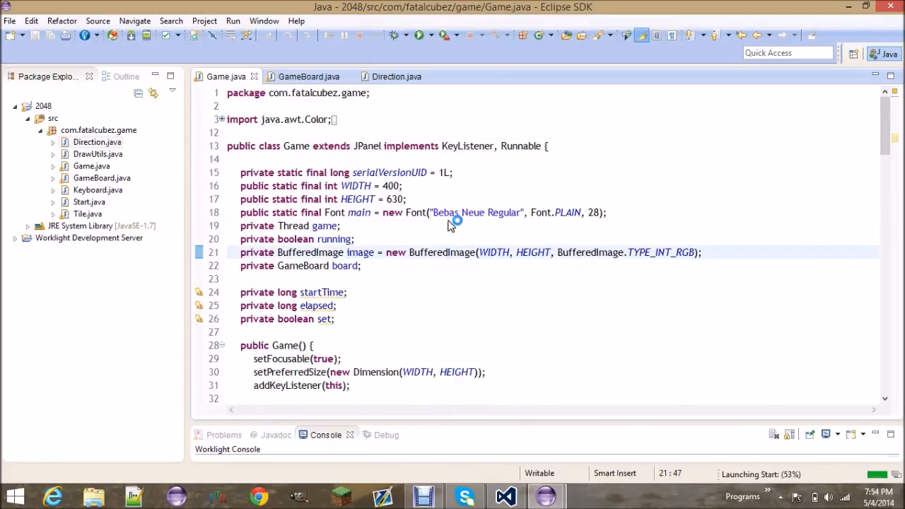
View the running 2048 window showing the empty 4x4 grid of gray tiles
left_click(419, 34)
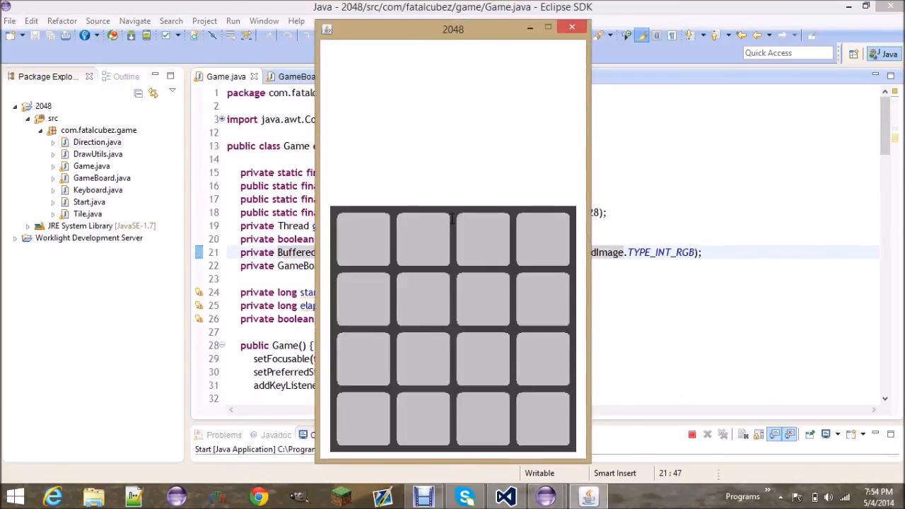
mouse_move(474, 316)
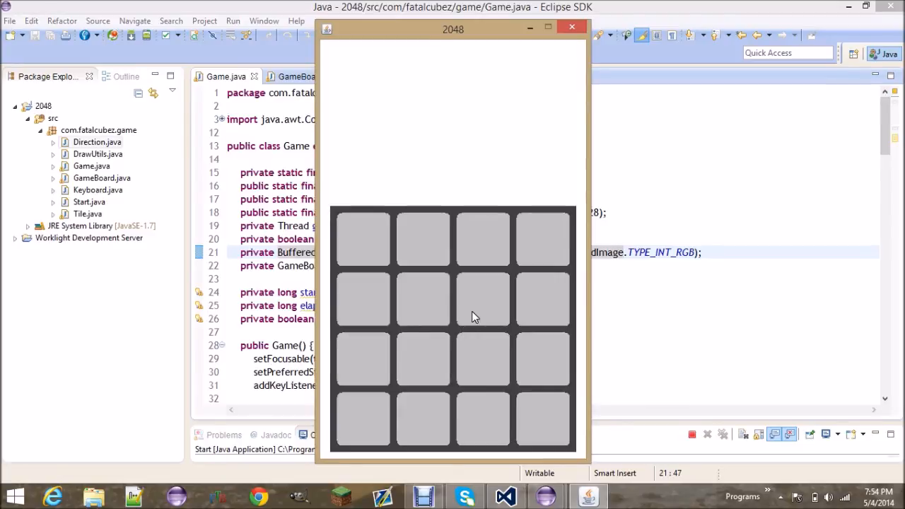
mouse_move(440, 248)
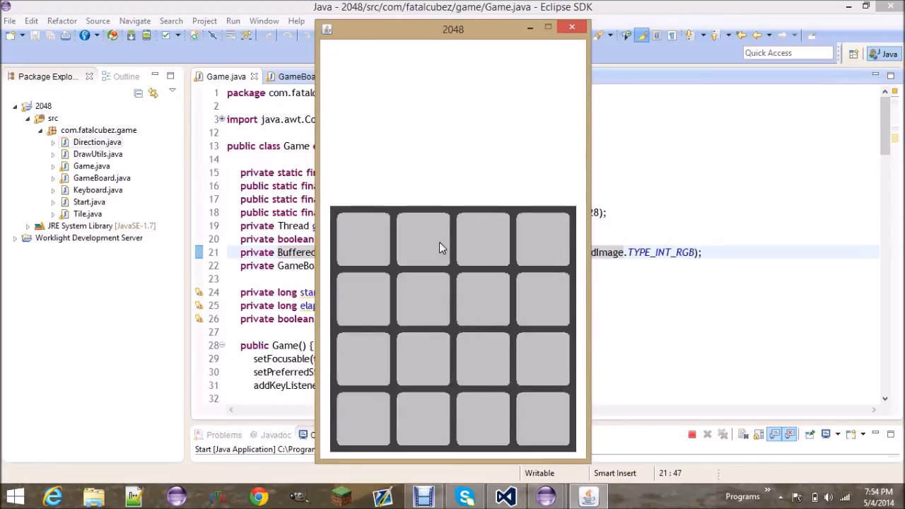
mouse_move(593, 279)
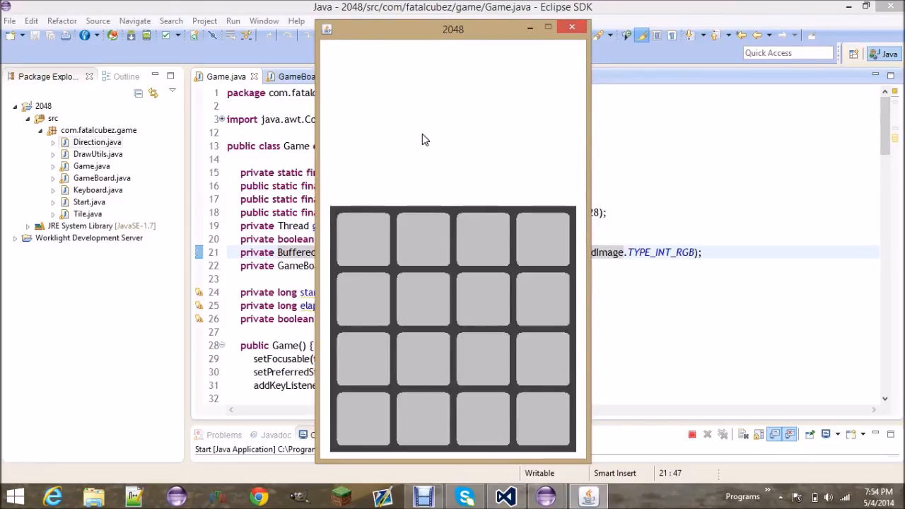
mouse_move(531, 409)
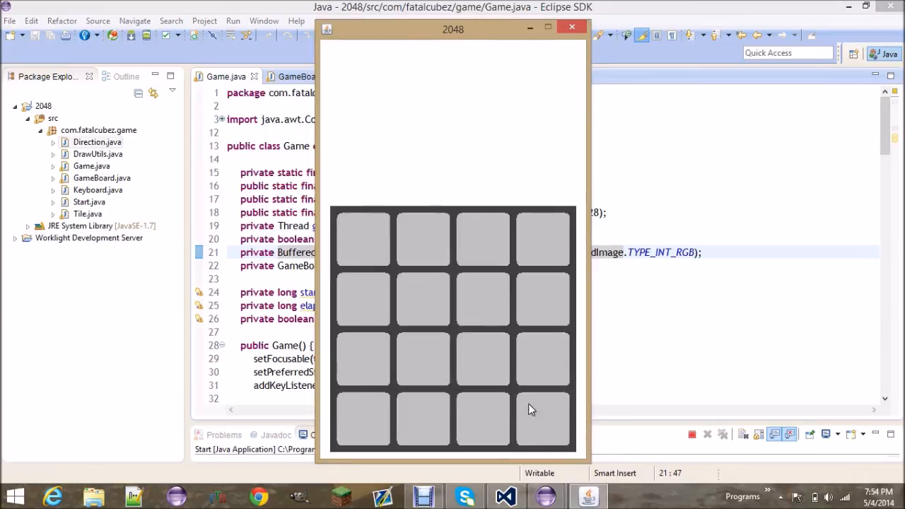
mouse_move(346, 275)
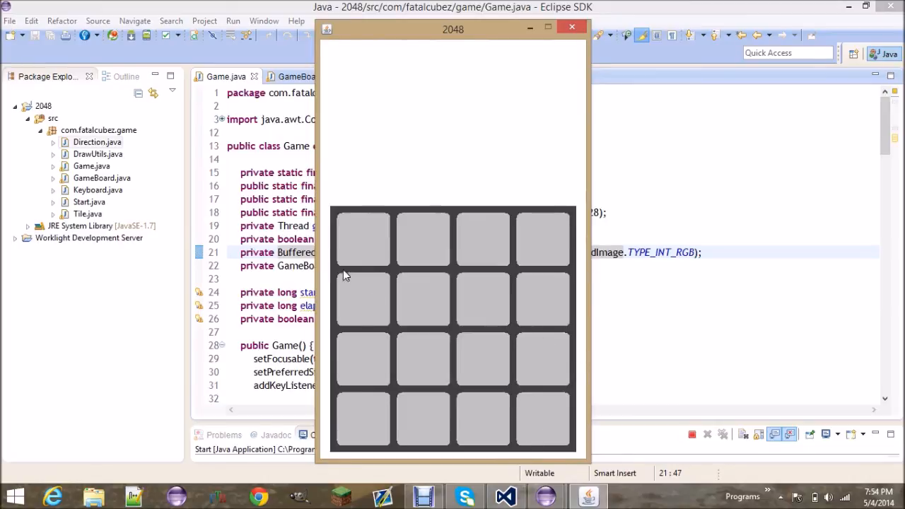
mouse_move(488, 382)
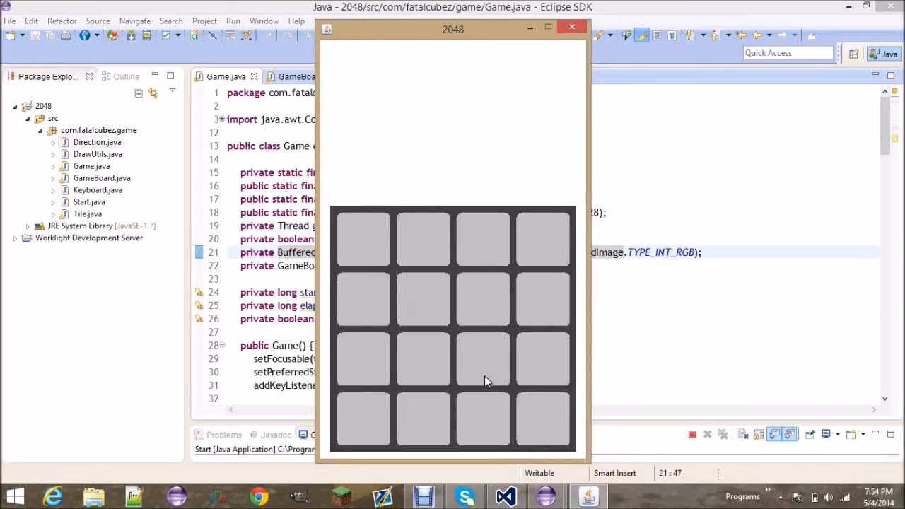
mouse_move(346, 274)
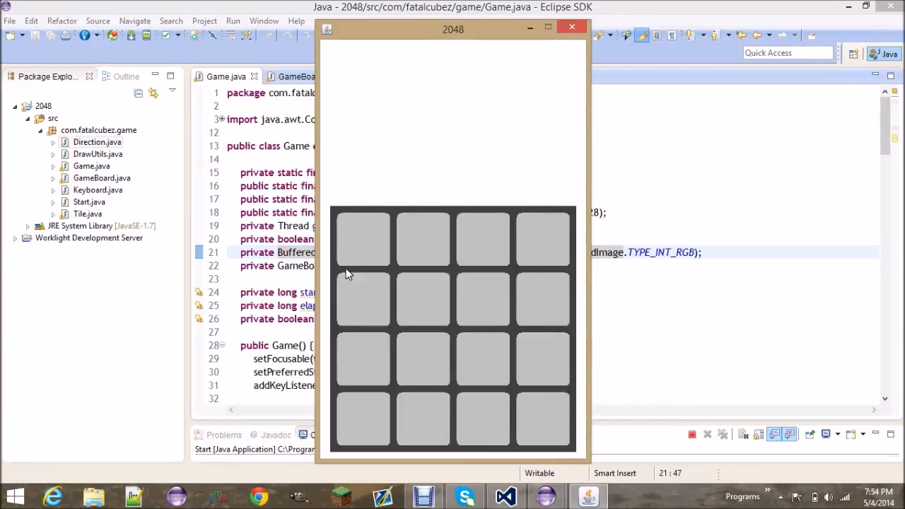
mouse_move(375, 294)
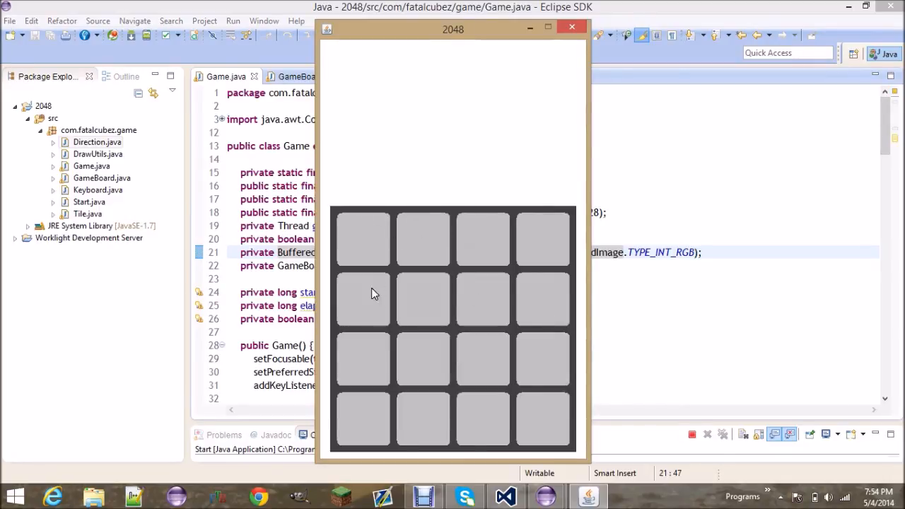
mouse_move(421, 352)
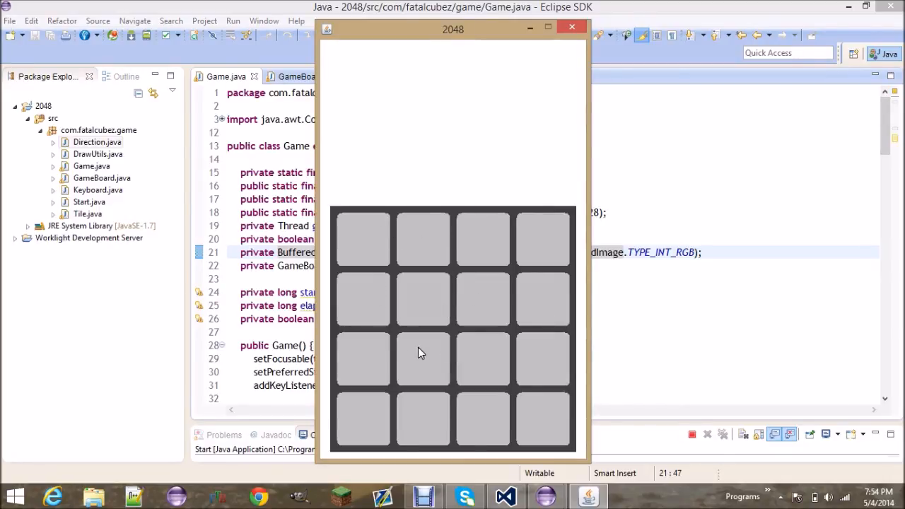